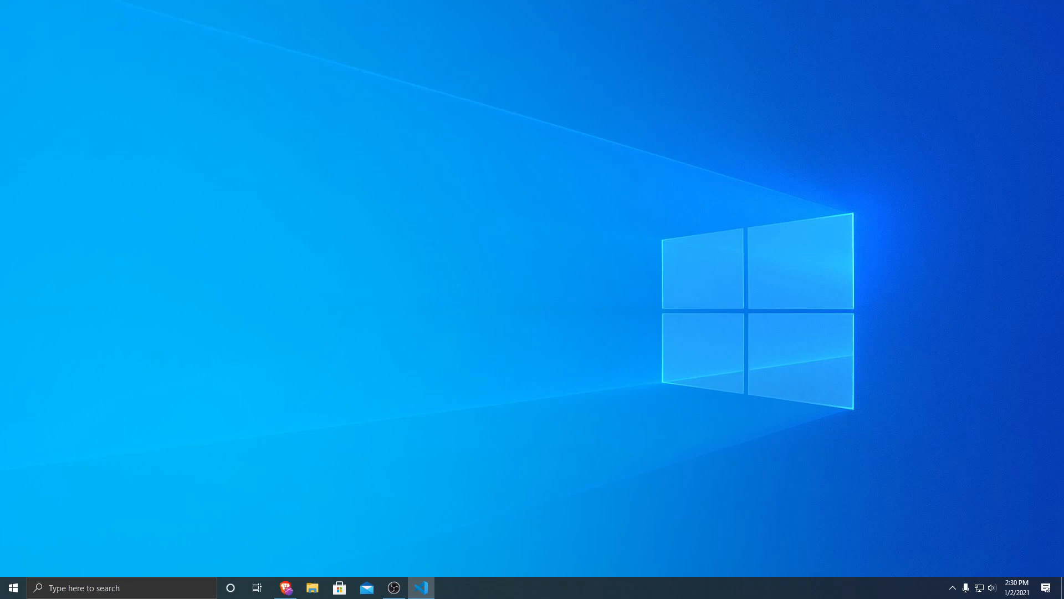
pyautogui.moveTo(926, 100)
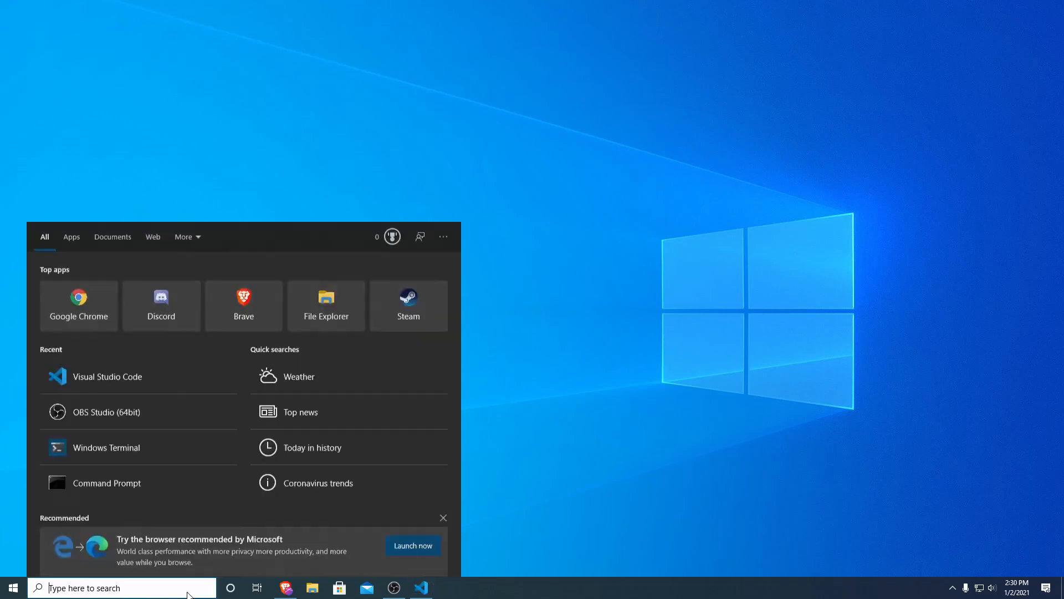
# Step: Launch Windows Terminal, move into E:\Programming\Go, list its contents and clear the screen
pyautogui.click(106, 447)
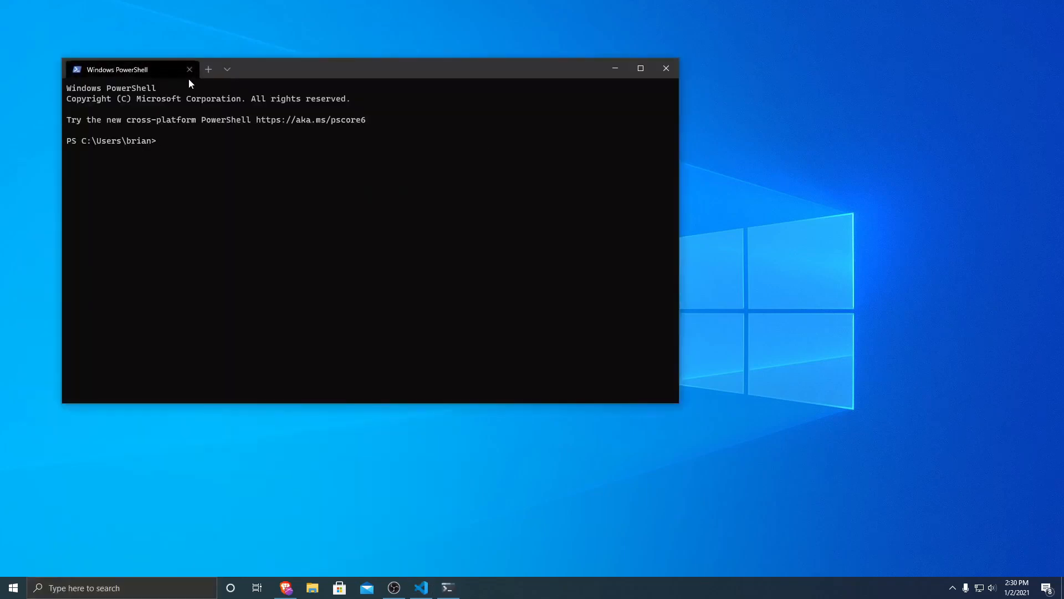
pyautogui.write('cd E:')
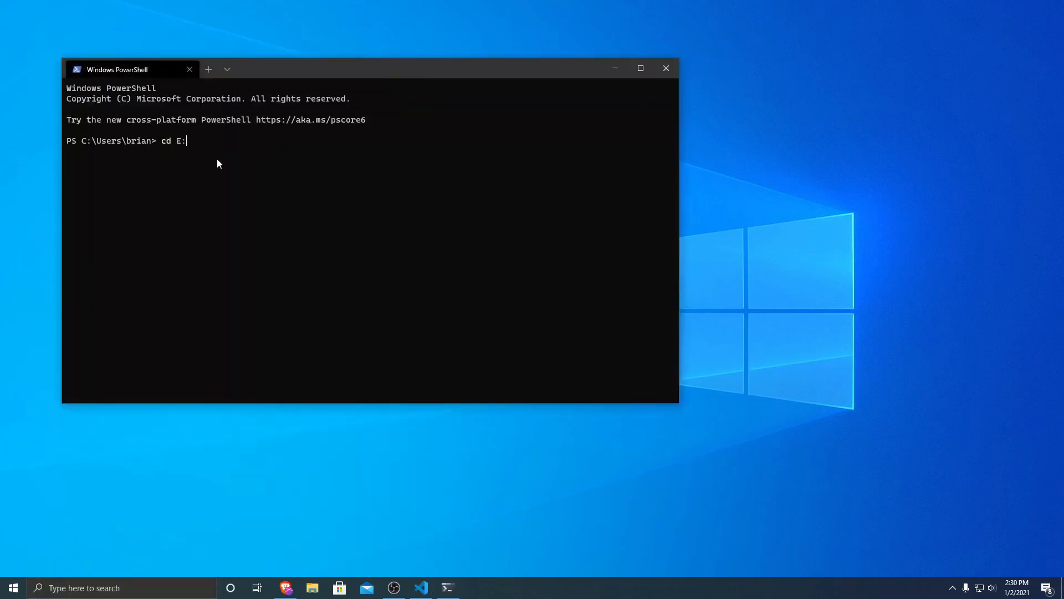
pyautogui.press('Enter')
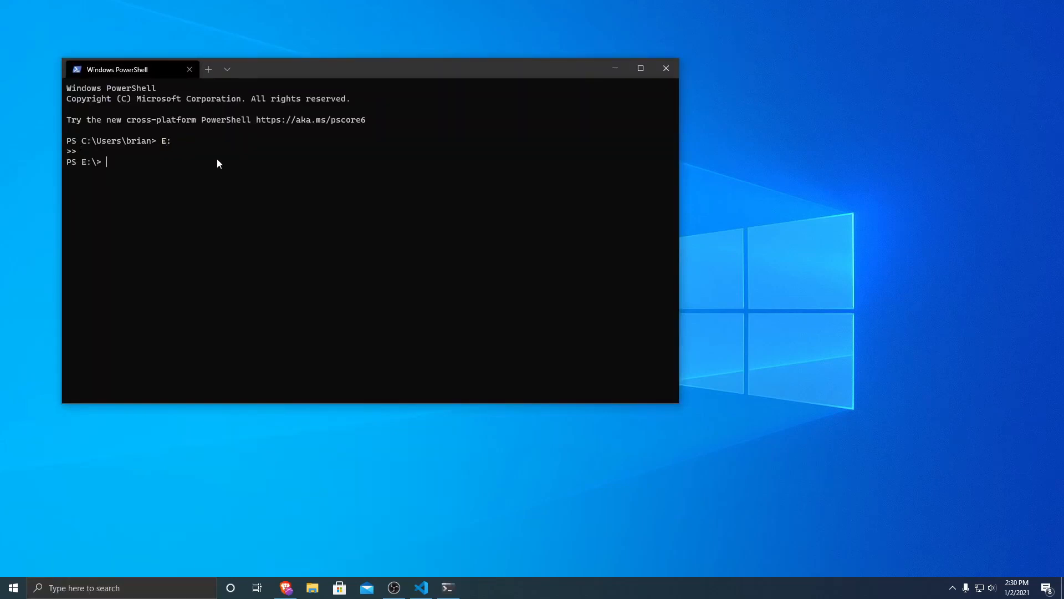
pyautogui.write('cd .\\Programming\\')
pyautogui.write('cd .\\Go\\')
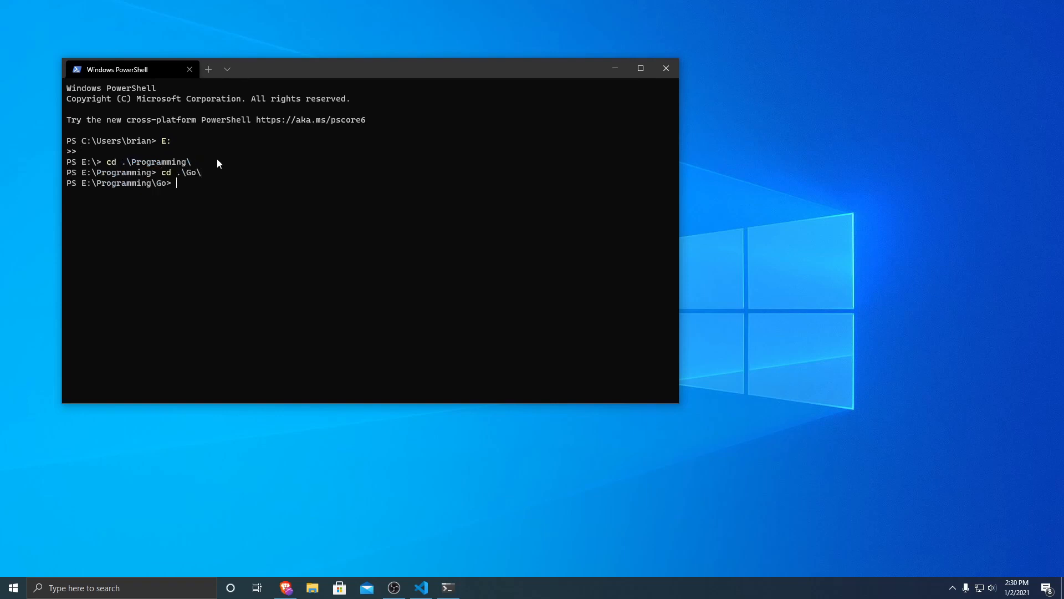
pyautogui.write('dir')
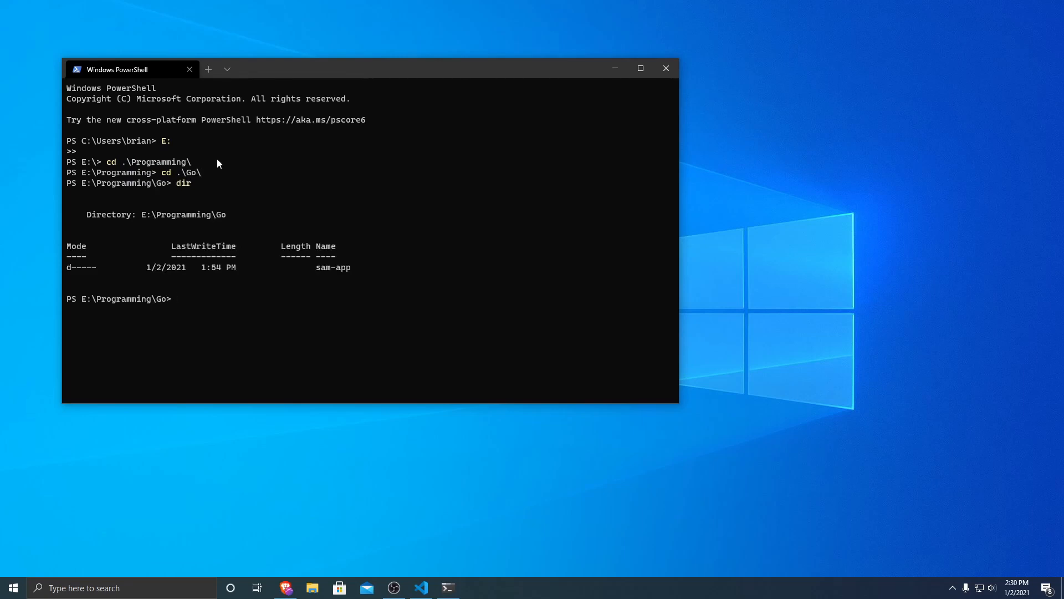
pyautogui.write('c')
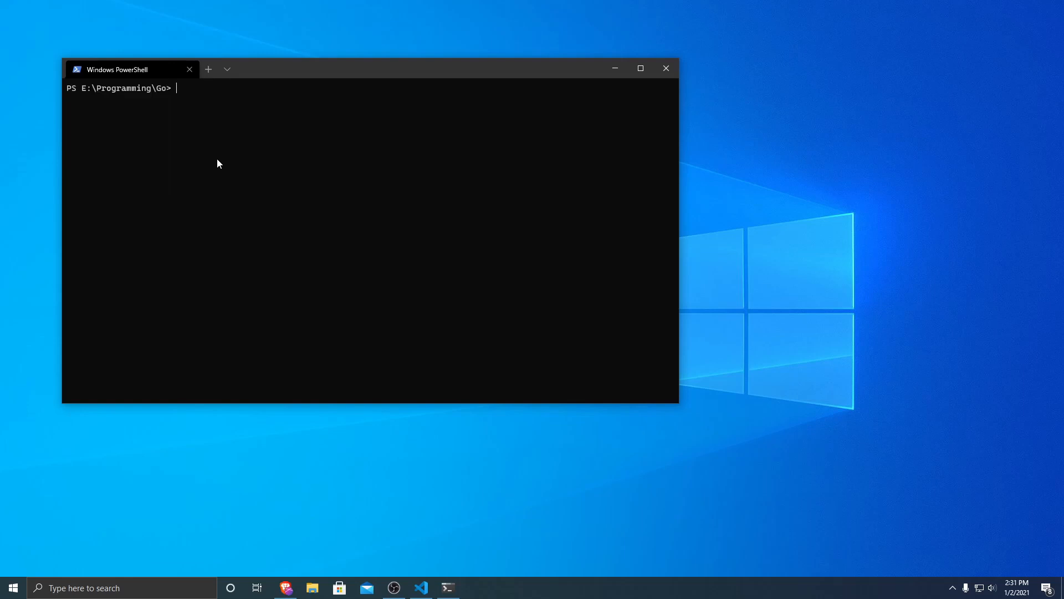
# Step: Start sam init and choose AWS Quick Start templates with Zip packaging
pyautogui.write('sam i')
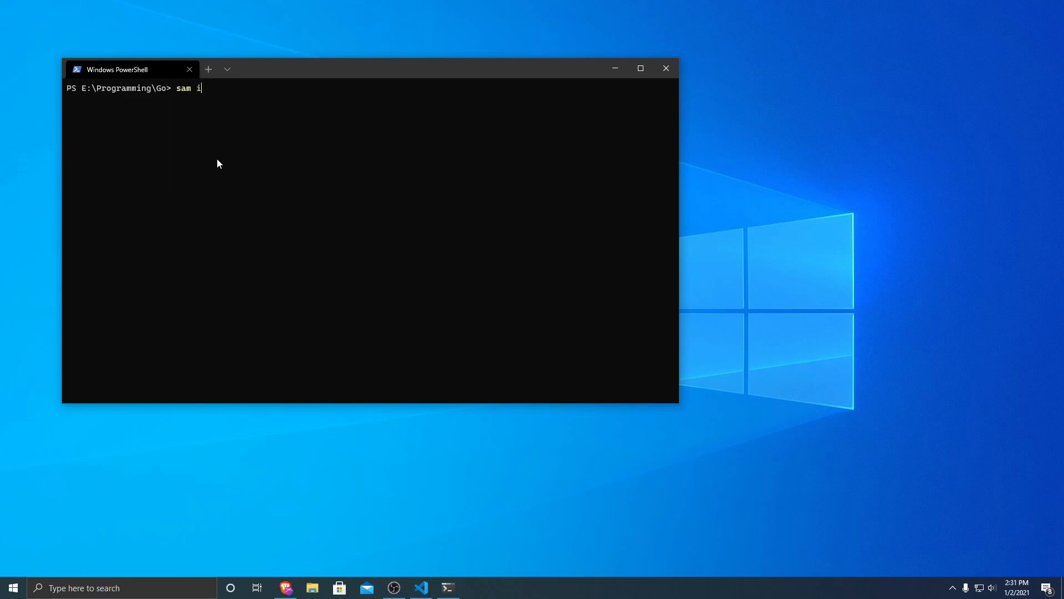
pyautogui.press('Enter')
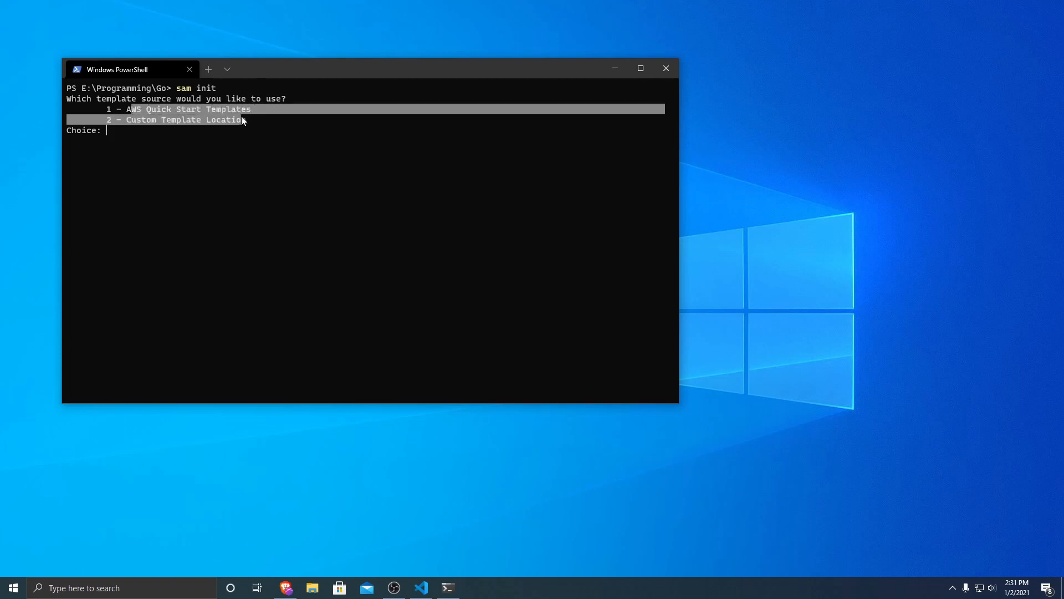
pyautogui.write('1')
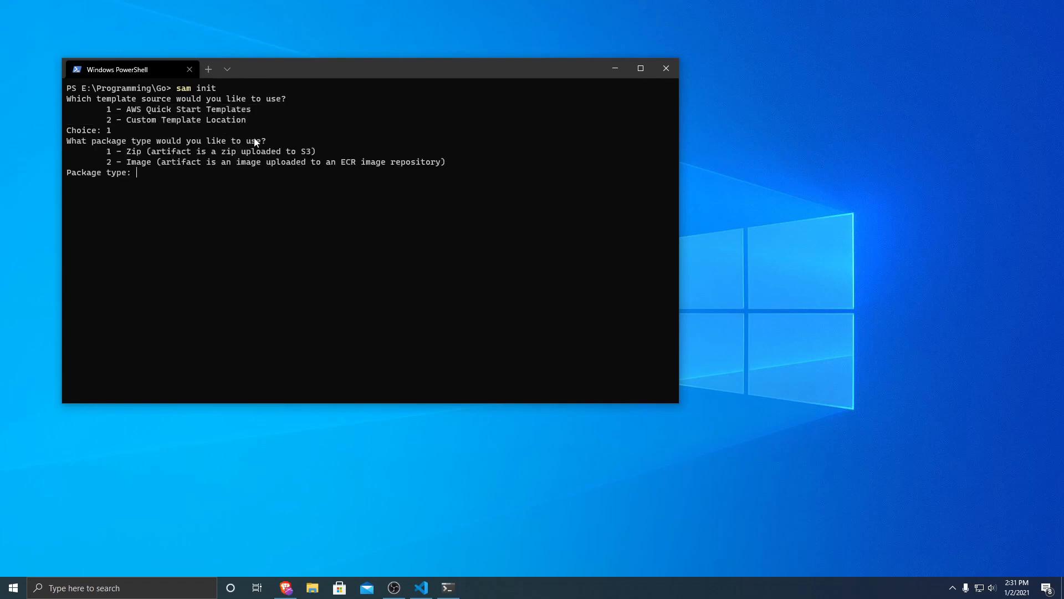
pyautogui.moveTo(128, 151); pyautogui.dragTo(200, 150)
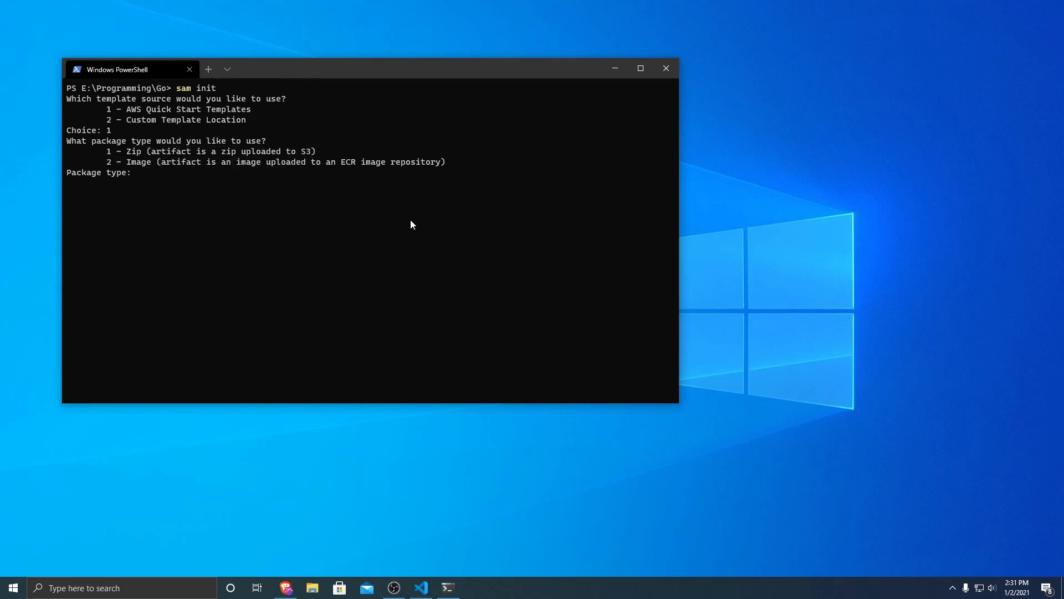
pyautogui.moveTo(288, 195)
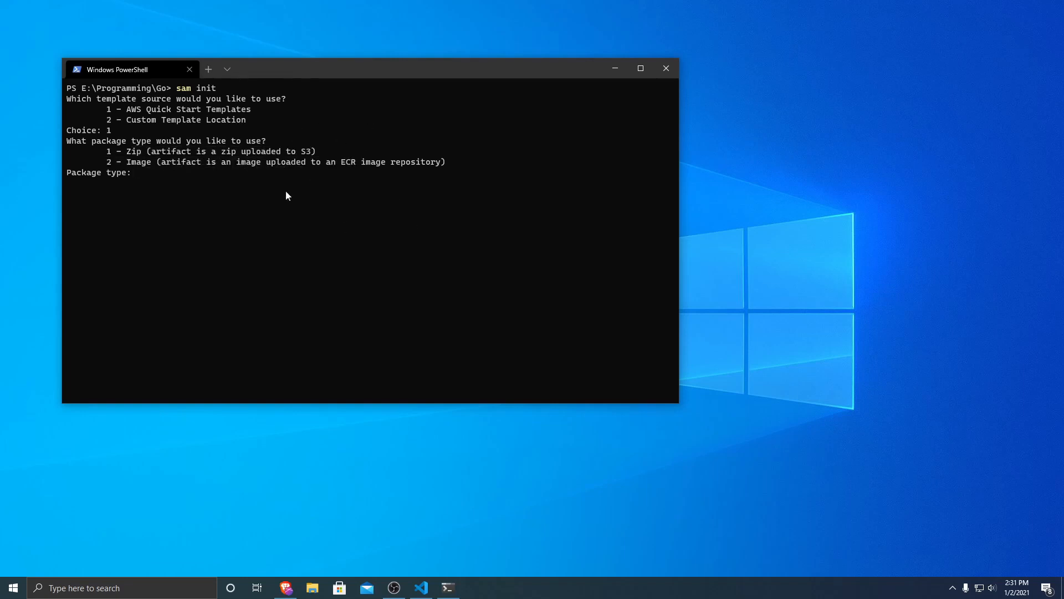
pyautogui.write('1')
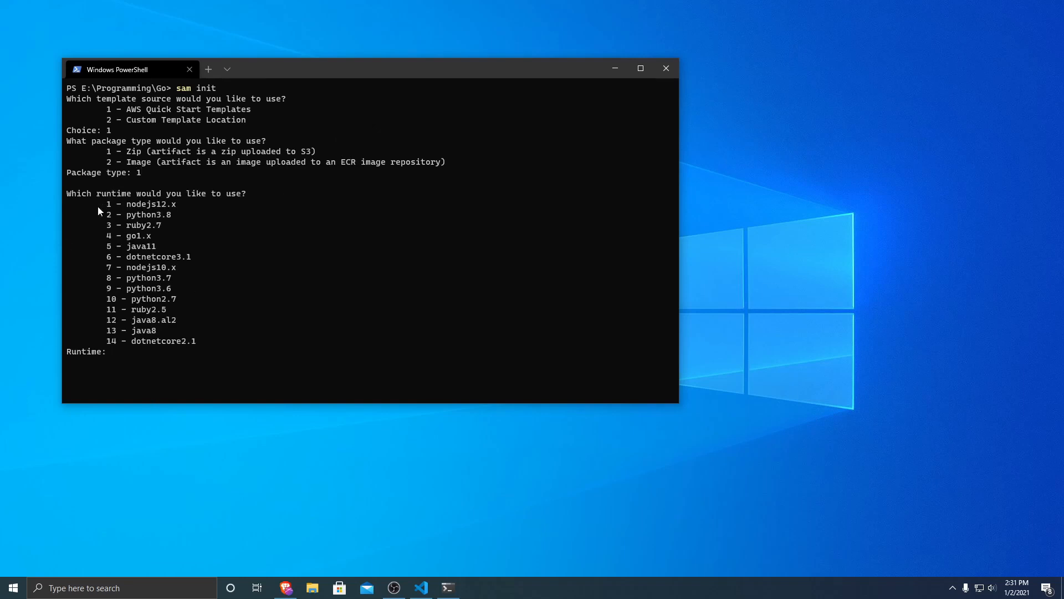
# Step: Pick the go1.x runtime, name the project parrot-app and use the Hello World Example template
pyautogui.moveTo(102, 204); pyautogui.dragTo(224, 351)
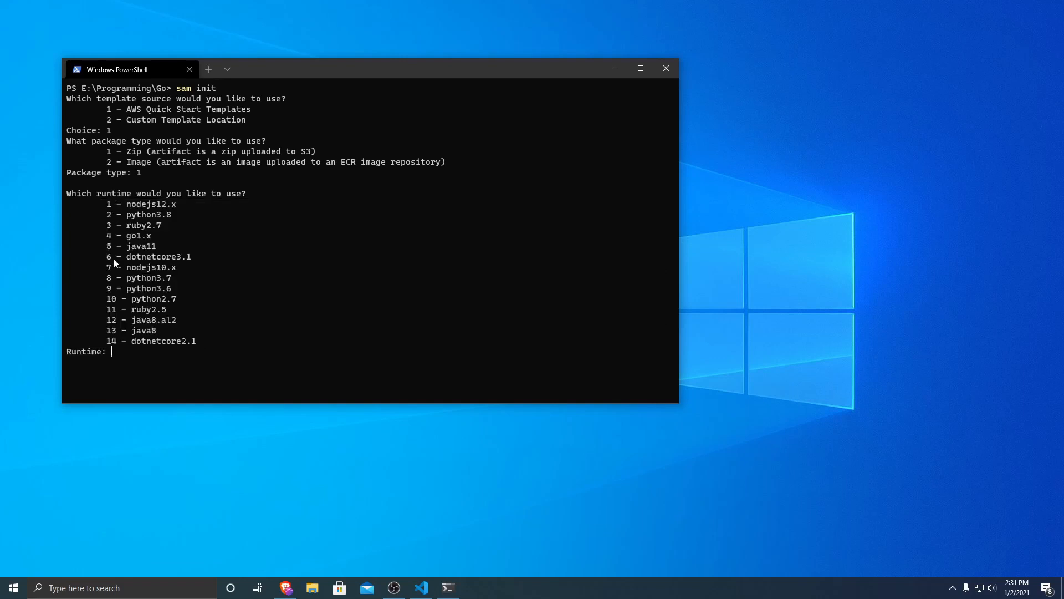
pyautogui.doubleClick(128, 236)
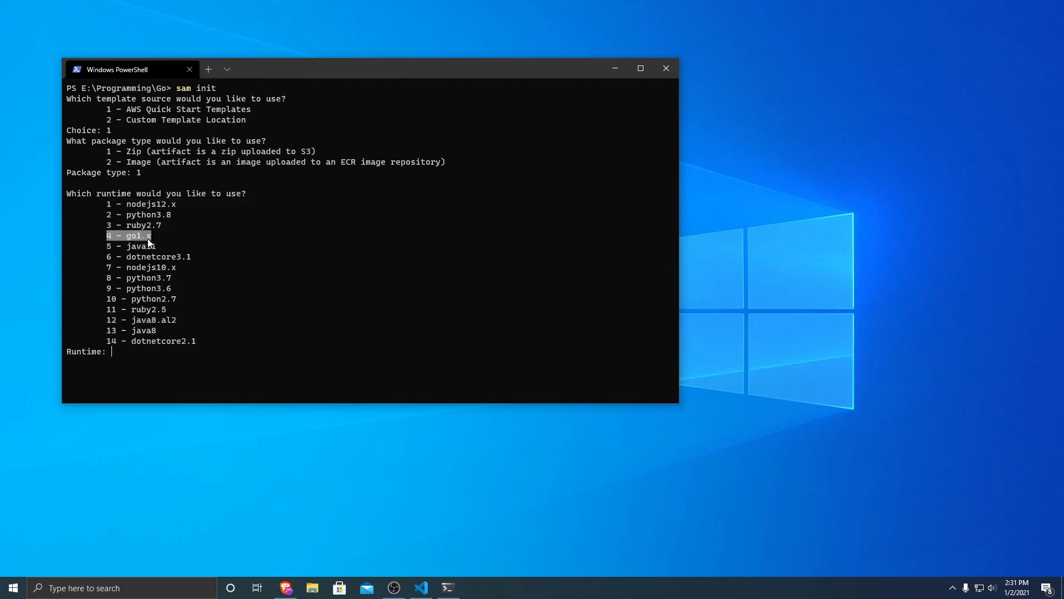
pyautogui.write('4')
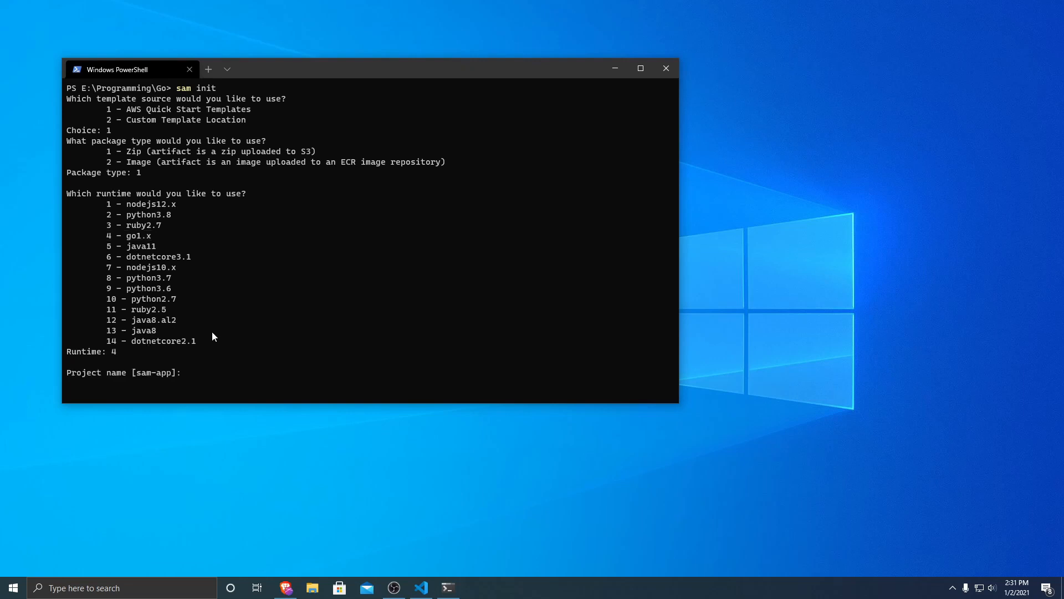
pyautogui.write('parrot')
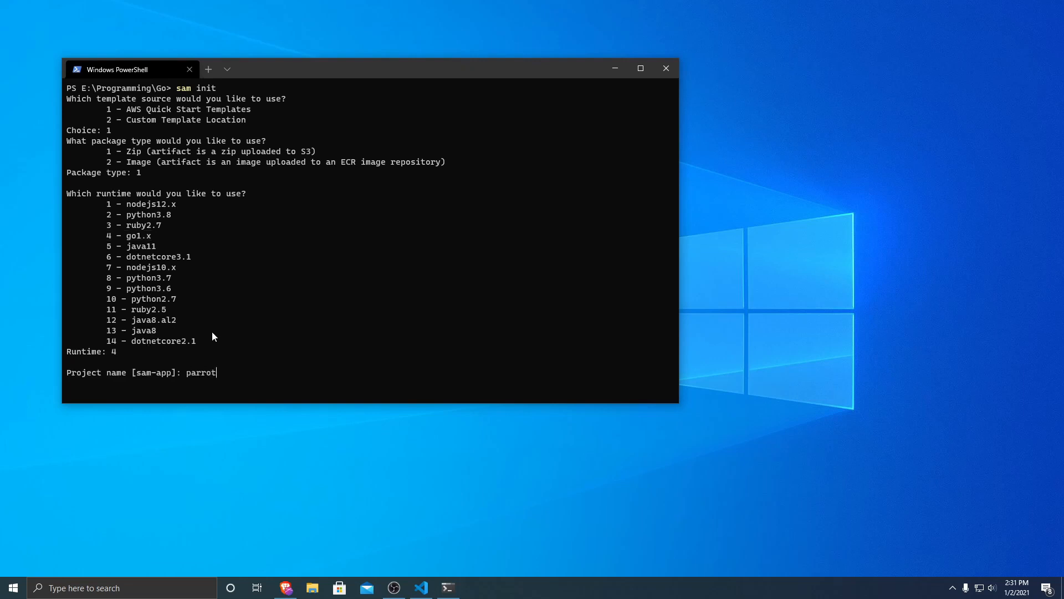
pyautogui.write('-app')
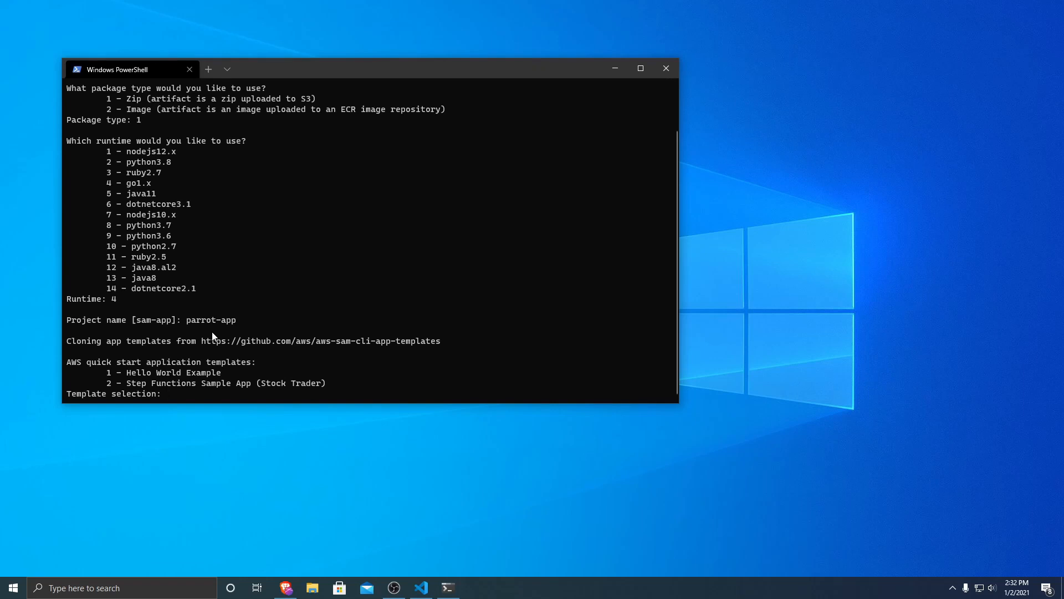
pyautogui.write('1')
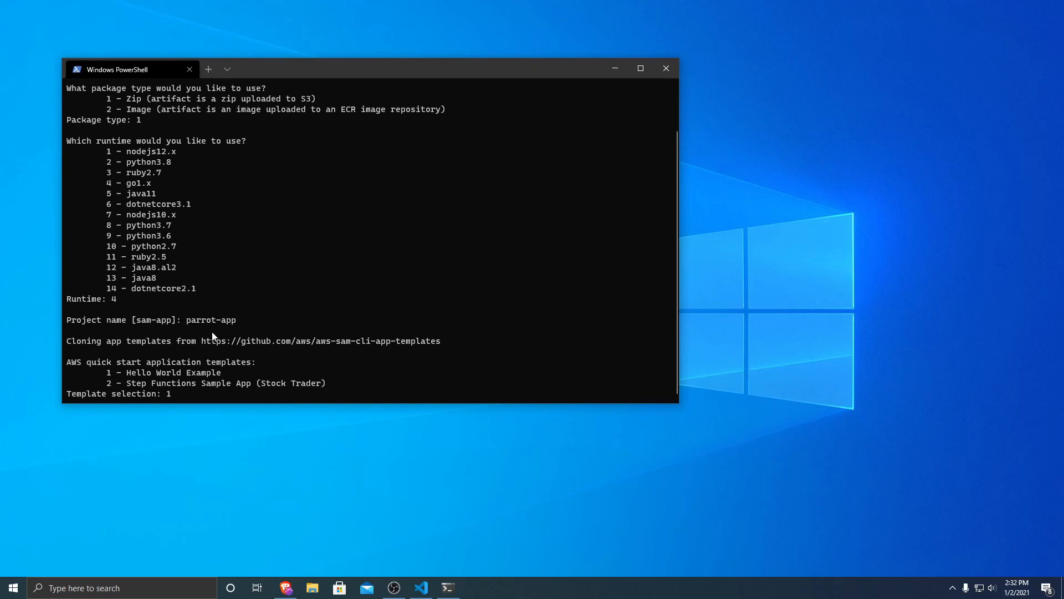
pyautogui.press('Enter')
pyautogui.write('dir')
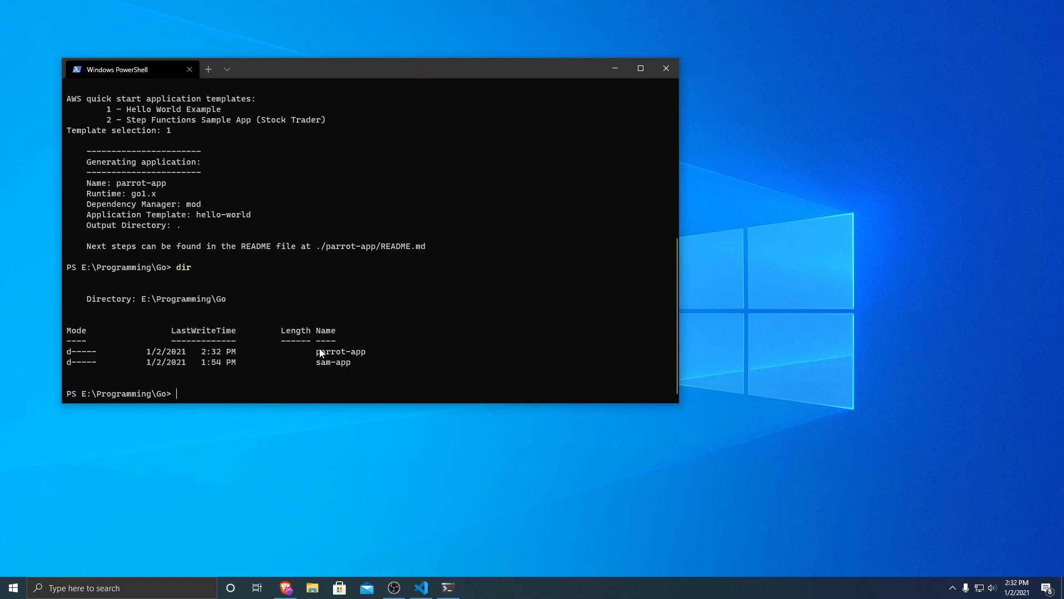
# Step: Move into parrot-app, list hello-world, Makefile, README.md and template.yaml, and prepare code . to open it
pyautogui.write('cd .\\parrot-app\\')
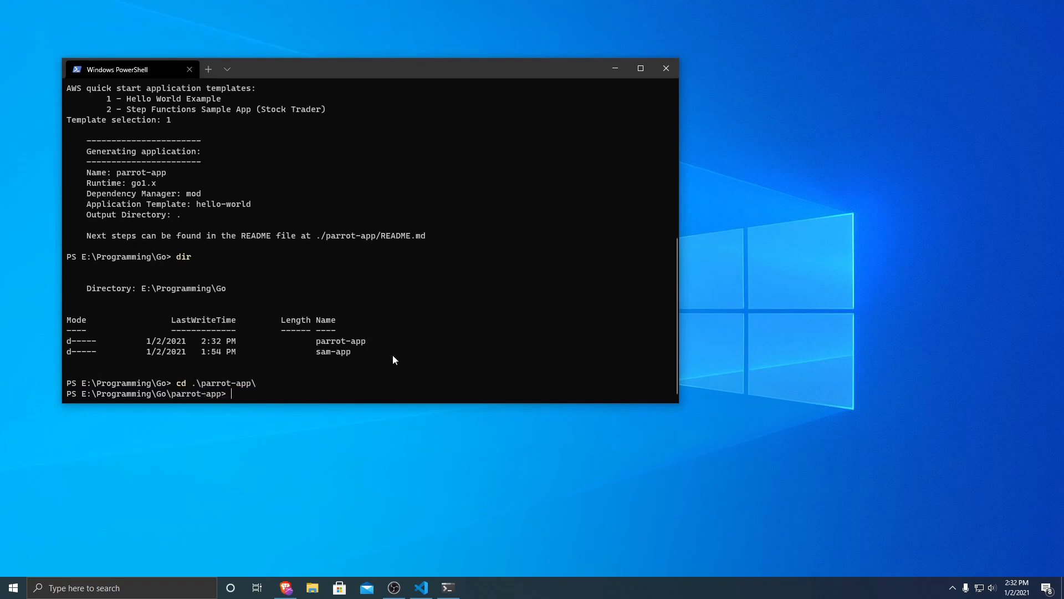
pyautogui.write('ls')
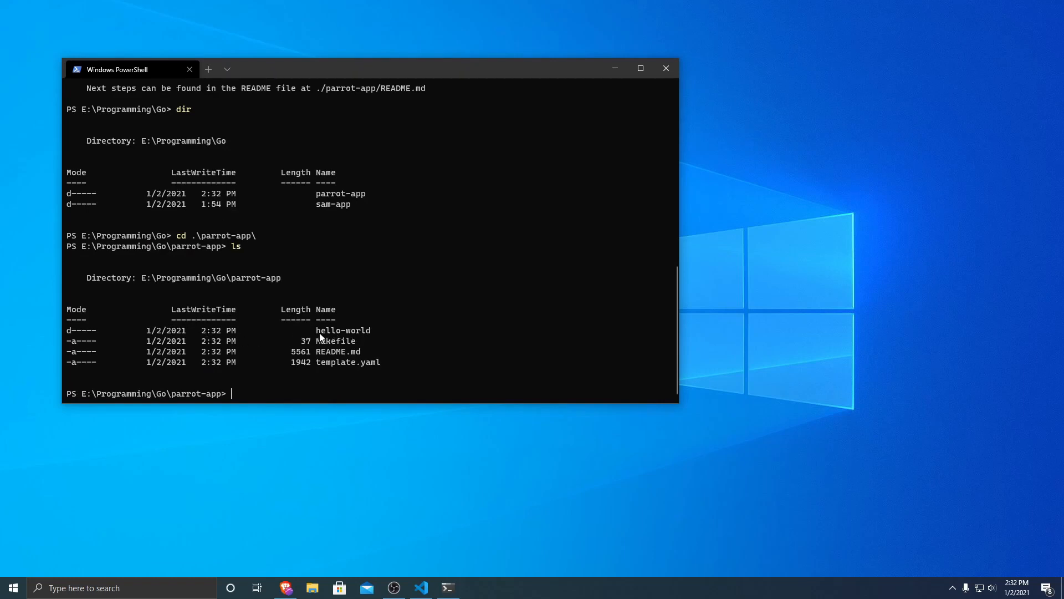
pyautogui.moveTo(375, 337)
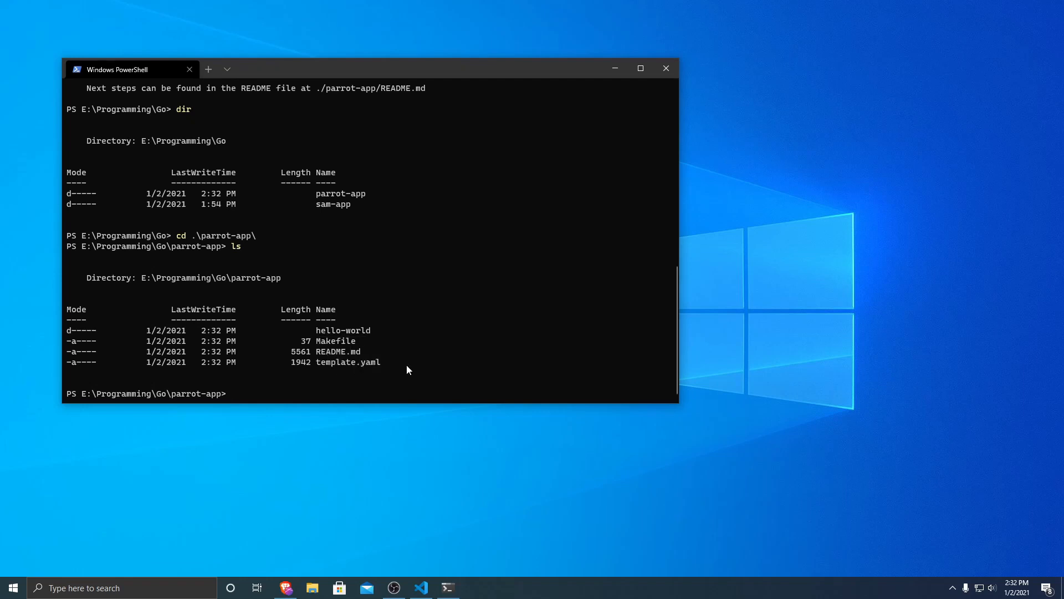
pyautogui.write('code .')
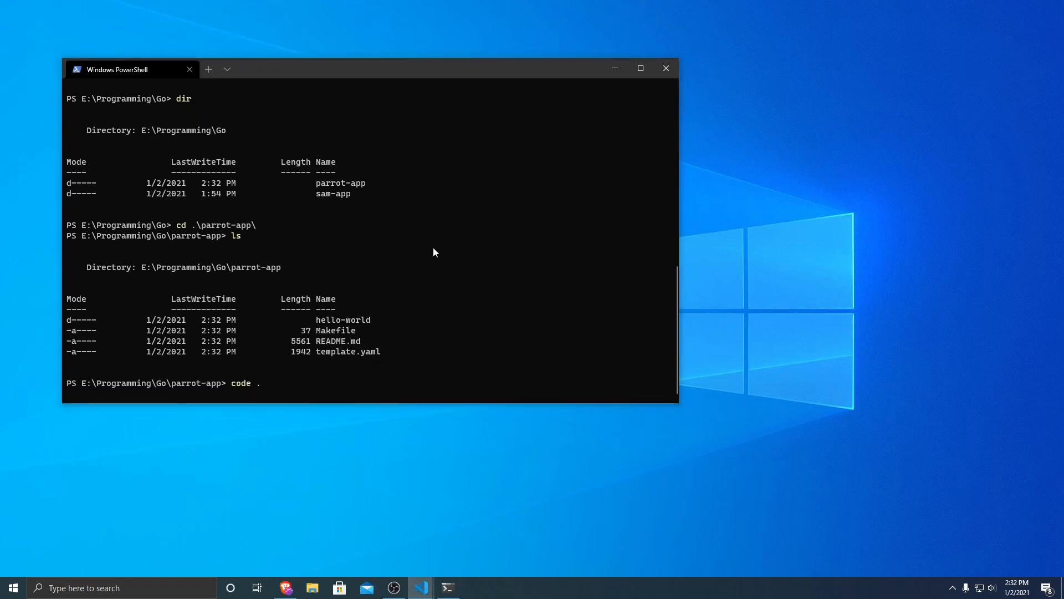
# Step: Open parrot-app in VS Code maximised and view hello-world's main_test.go
pyautogui.press('Enter')
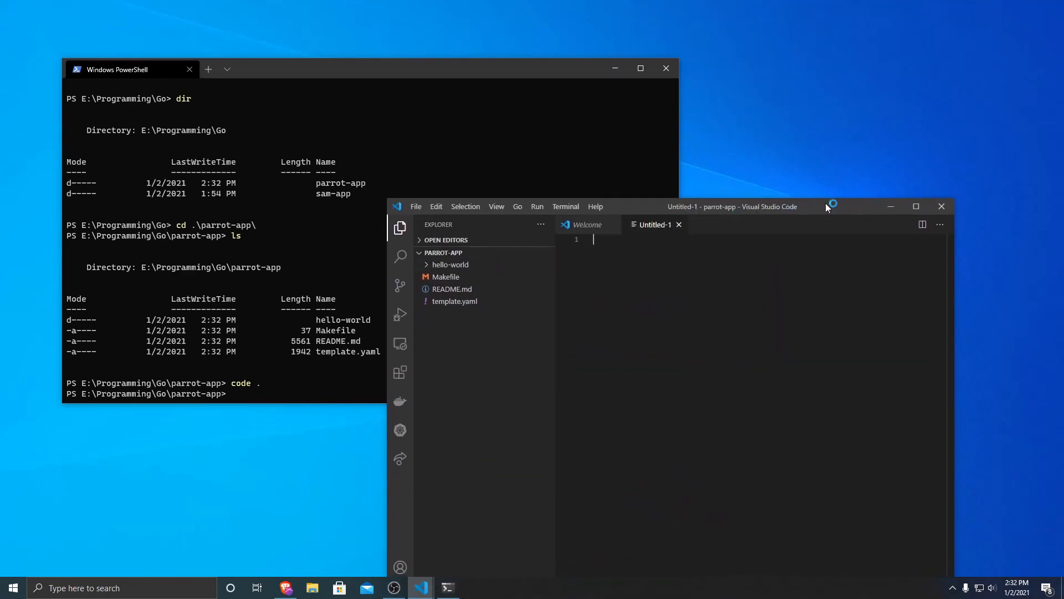
pyautogui.click(916, 206)
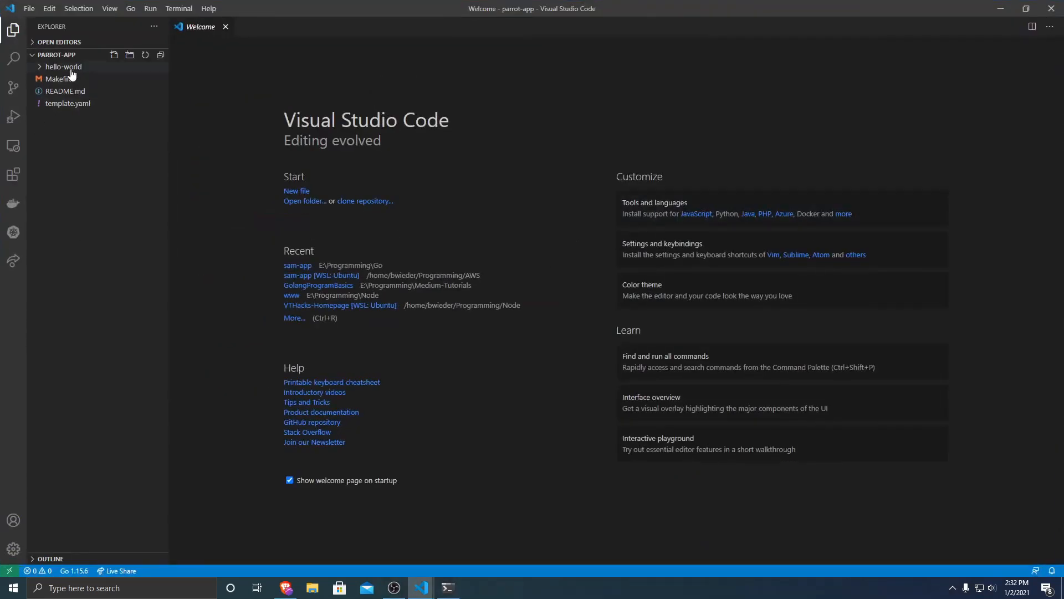
pyautogui.click(61, 67)
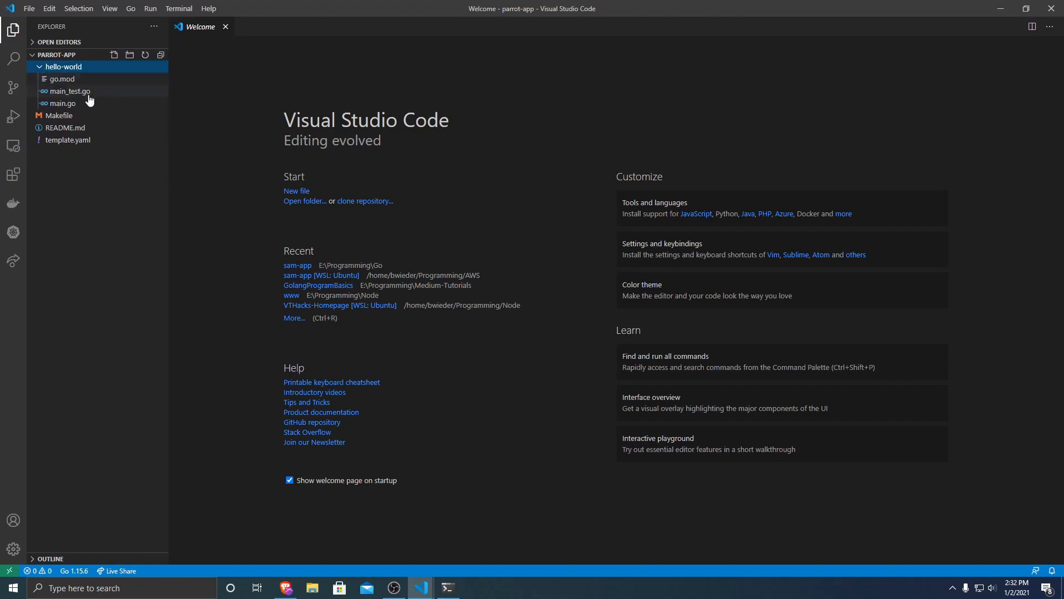
pyautogui.doubleClick(70, 91)
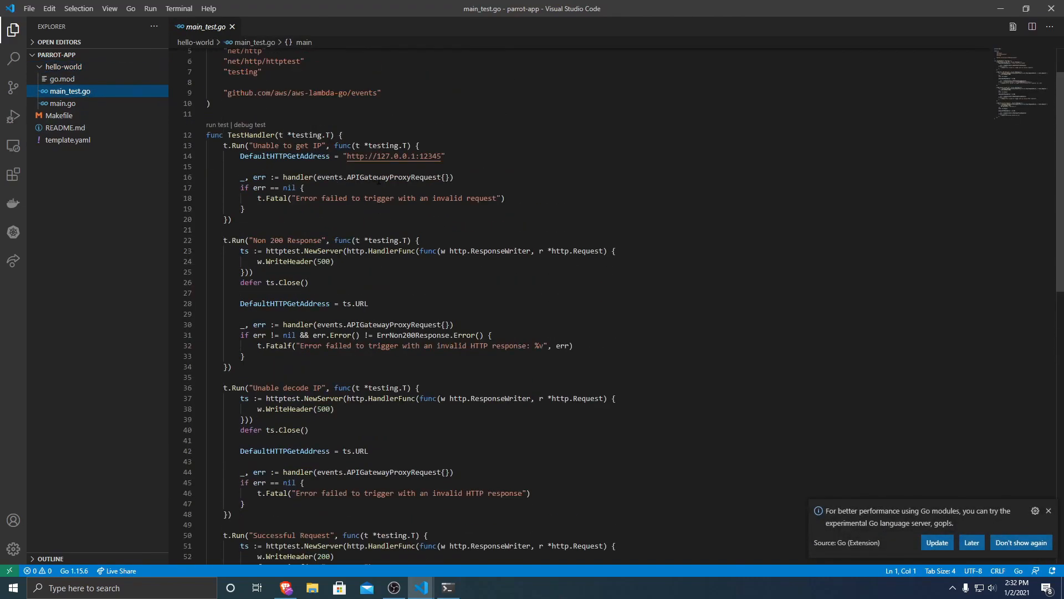
# Step: Close the test file, review the Makefile's build rule and open README.md
pyautogui.click(61, 103)
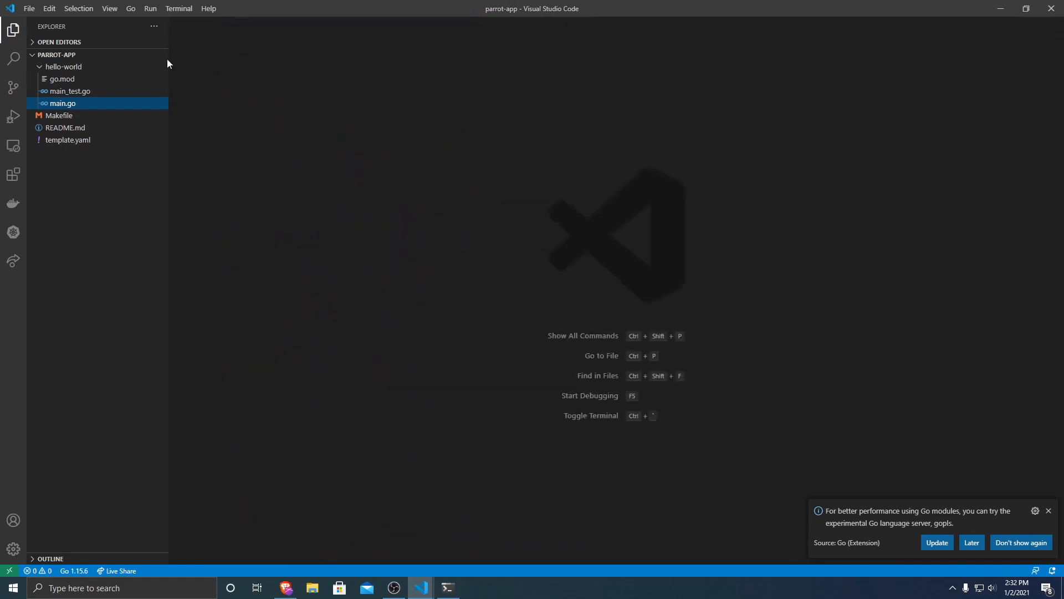
pyautogui.click(58, 115)
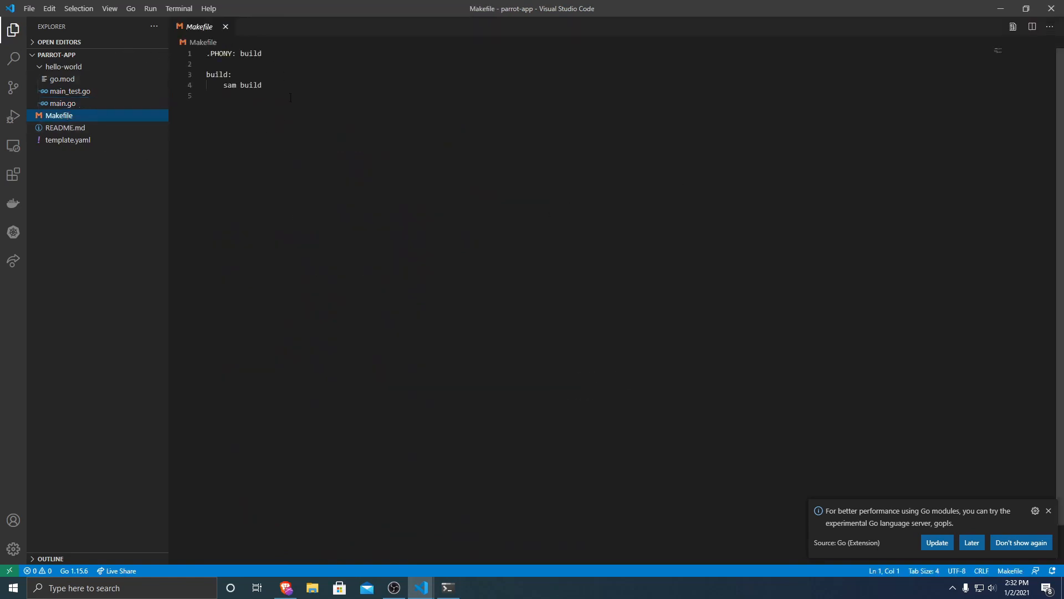
pyautogui.press('Ctrl+a')
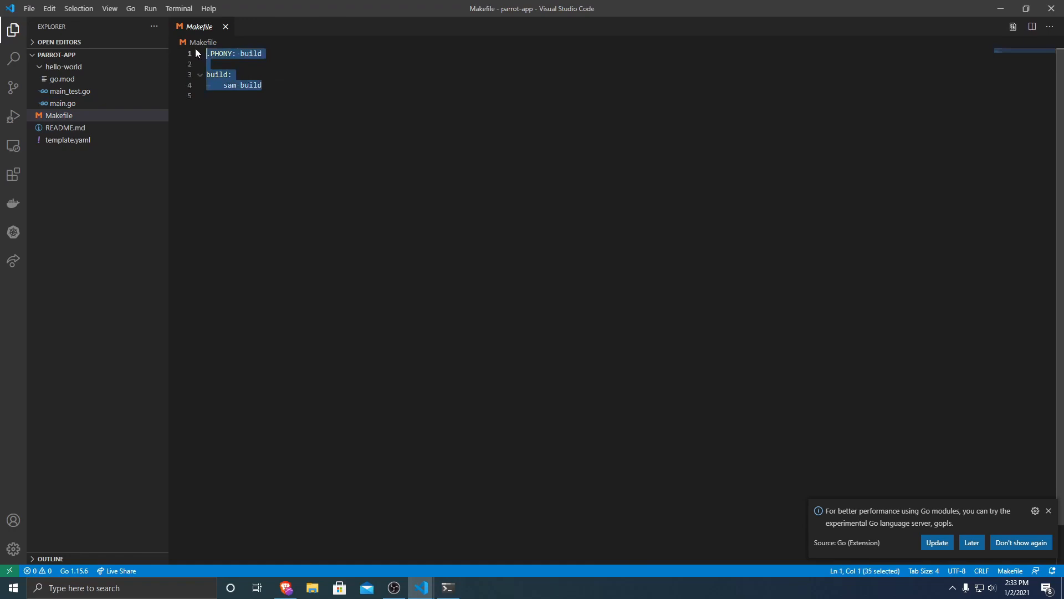
pyautogui.click(60, 128)
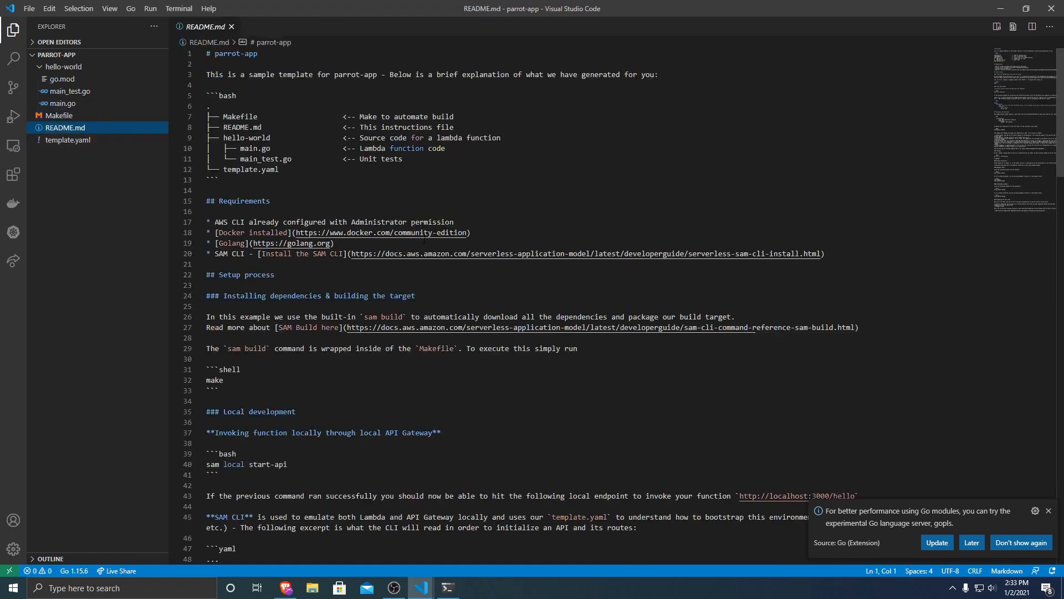
# Step: Scroll through README.md's deployment notes and open template.yaml
pyautogui.scroll(-3)
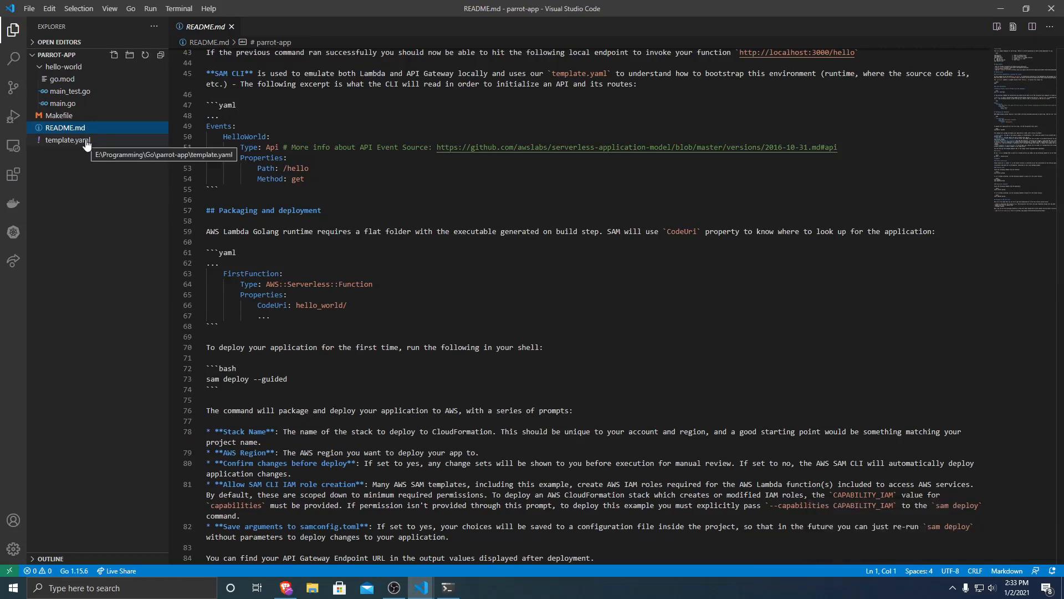
pyautogui.click(67, 140)
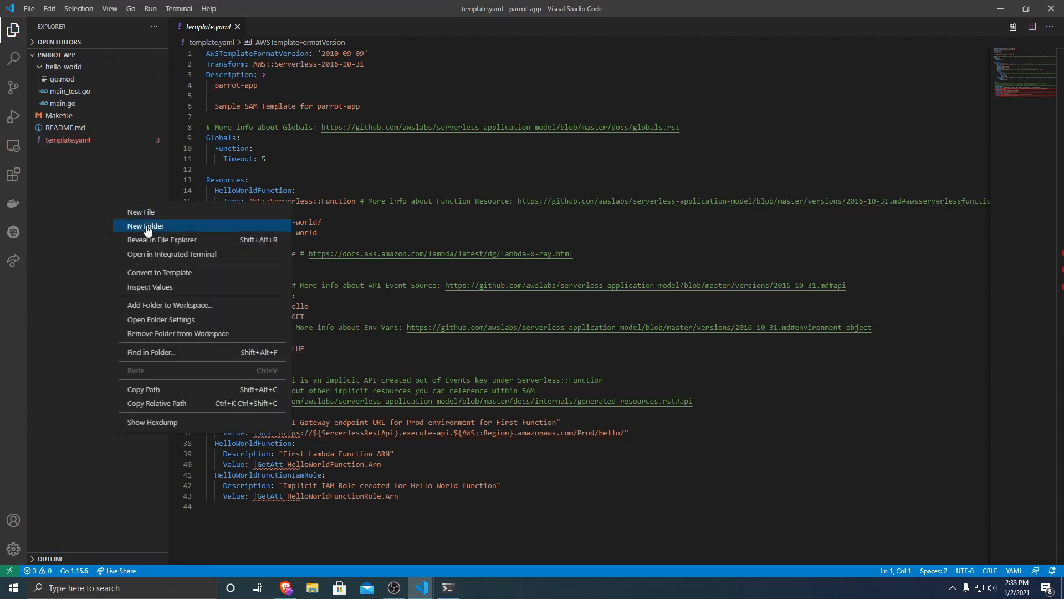
# Step: Create a parrot folder in the project root holding a new main.go file
pyautogui.click(145, 226)
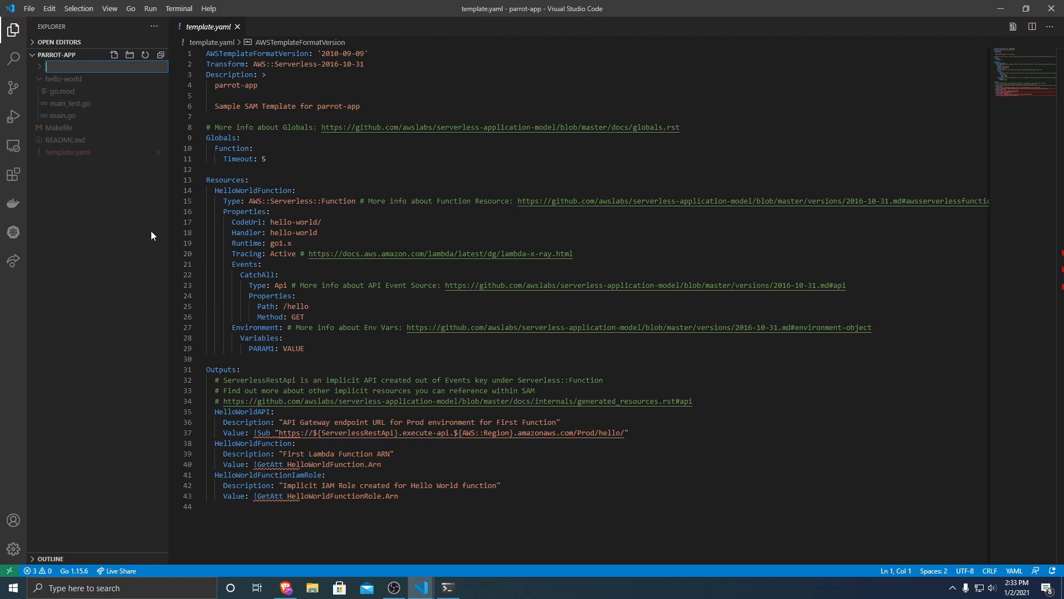
pyautogui.write('parrot')
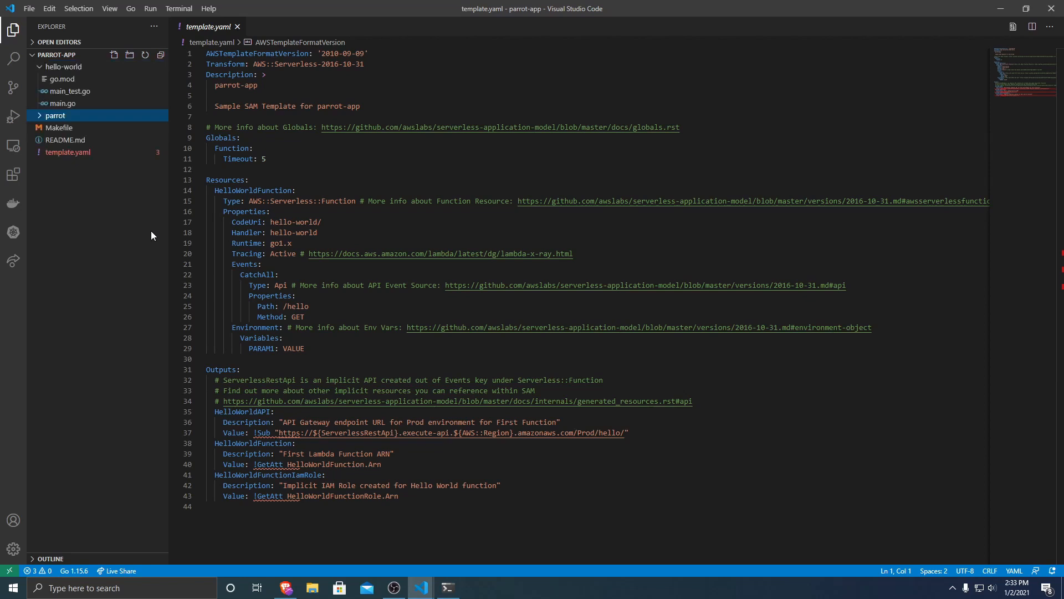
pyautogui.rightClick(55, 115)
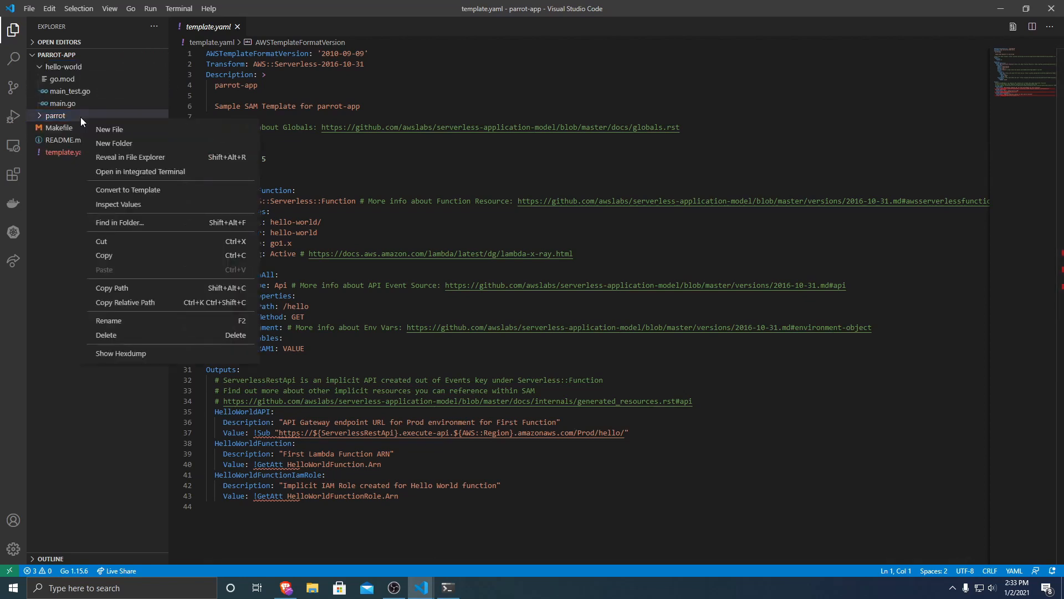
pyautogui.click(109, 129)
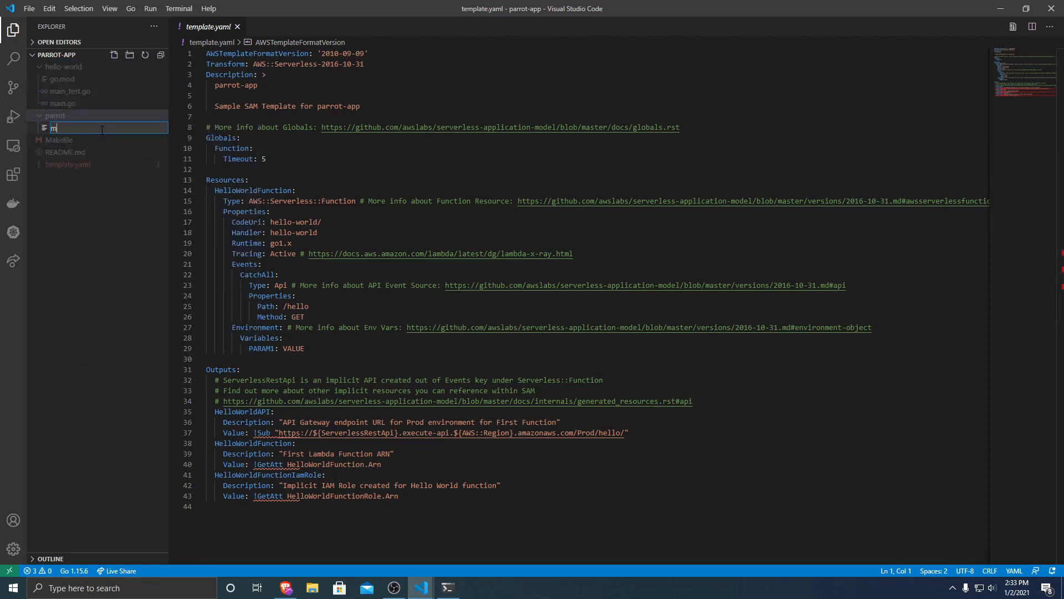
pyautogui.write('ain.go')
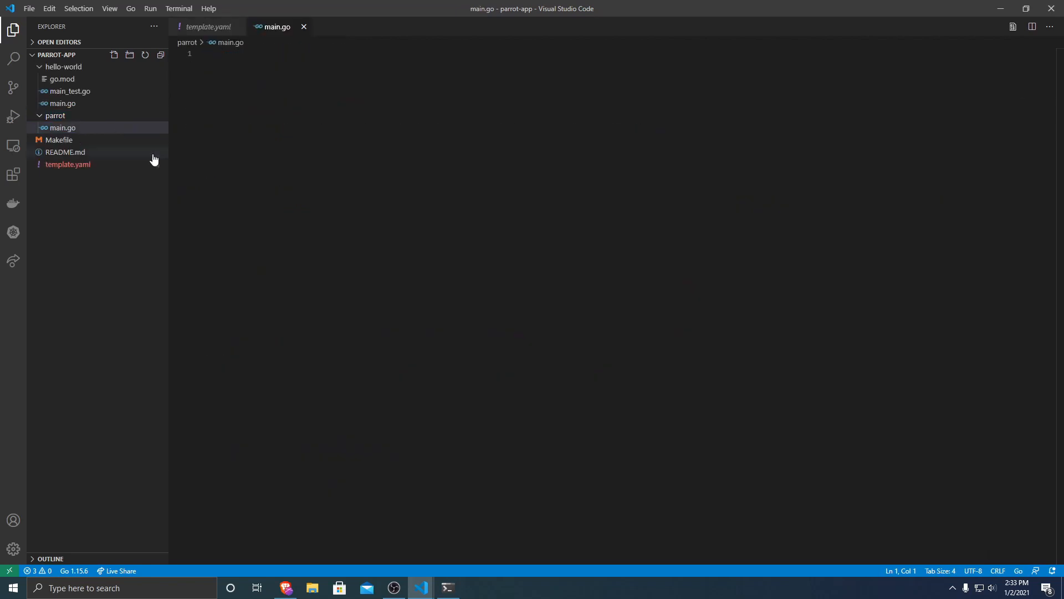
# Step: Write package main and an empty func main() in parrot/main.go
pyautogui.write('package main')
pyautogui.write('f')
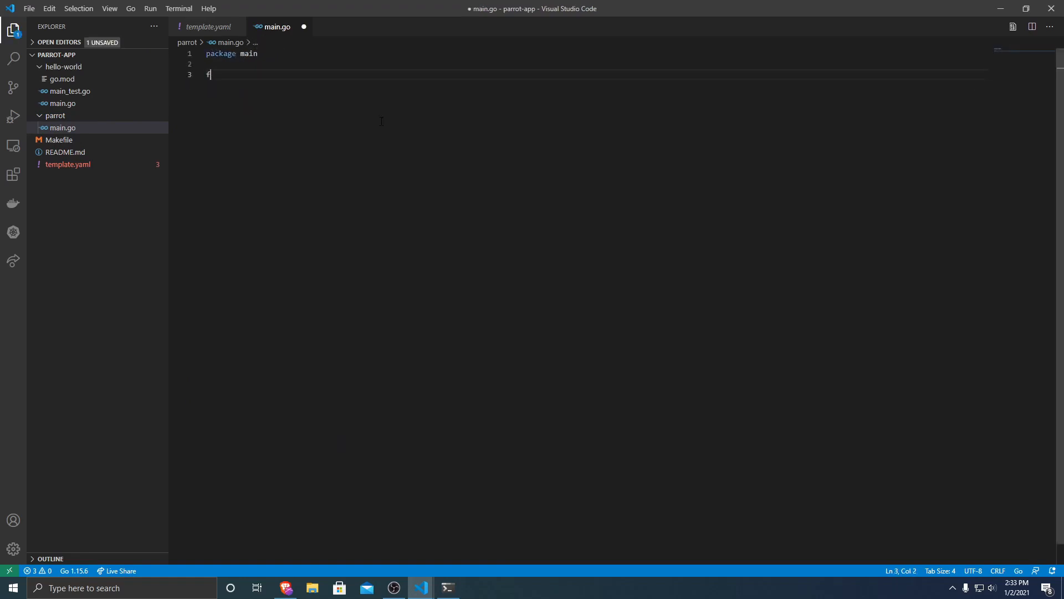
pyautogui.write('unc main() {')
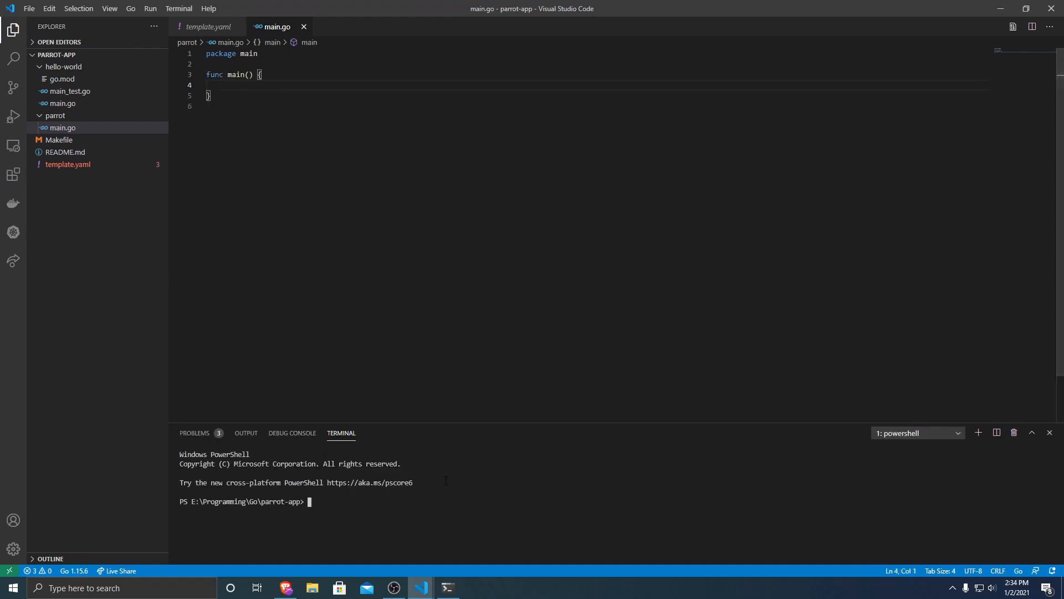
# Step: Run go mod init parrot inside the parrot folder and close the template.yaml tab
pyautogui.write('cd .\\parrot\\')
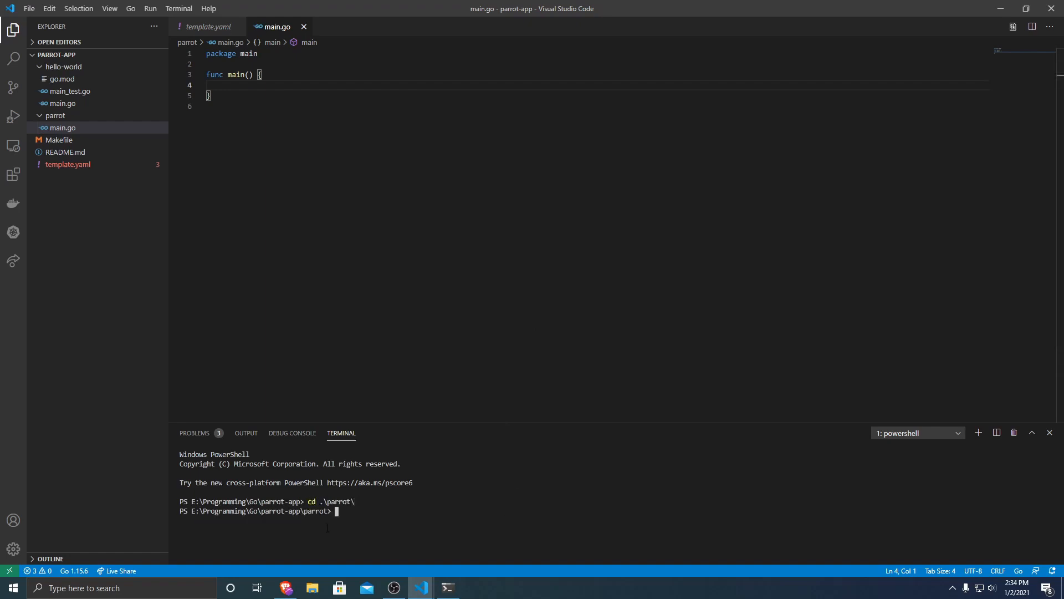
pyautogui.write('go mod i')
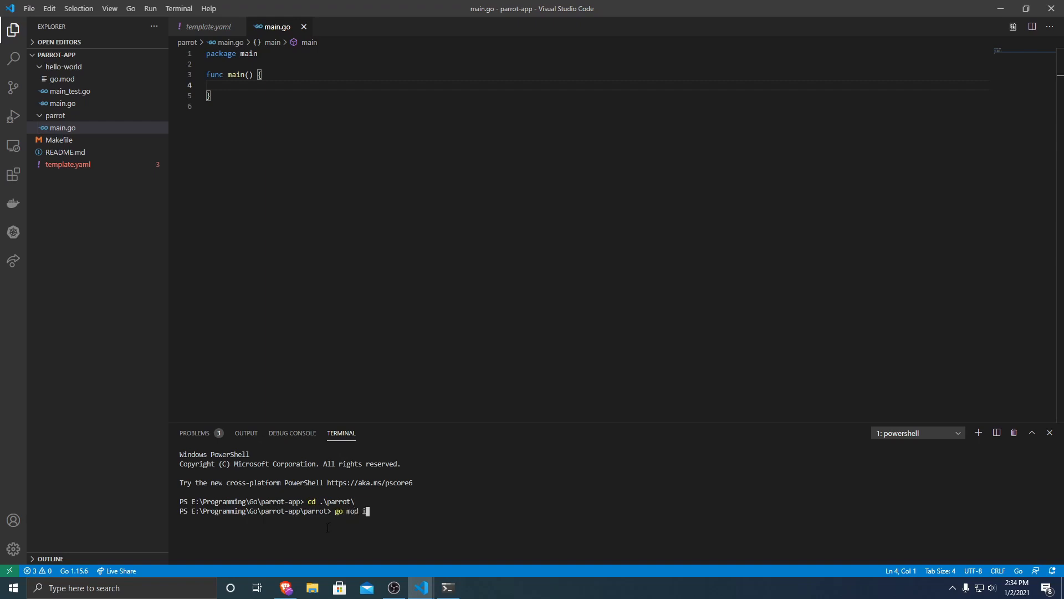
pyautogui.write('nit parrot')
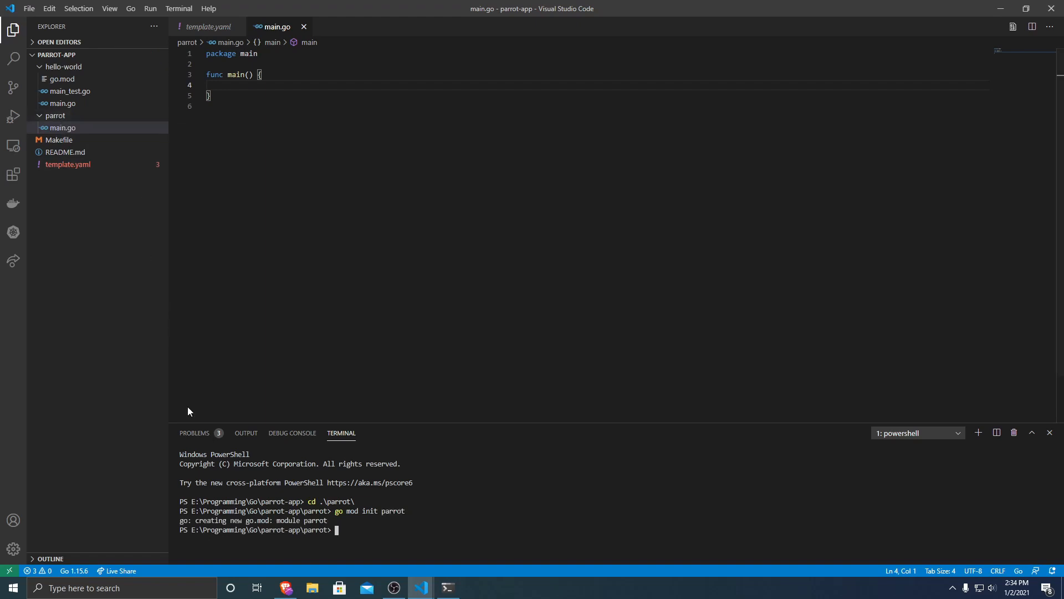
pyautogui.click(63, 128)
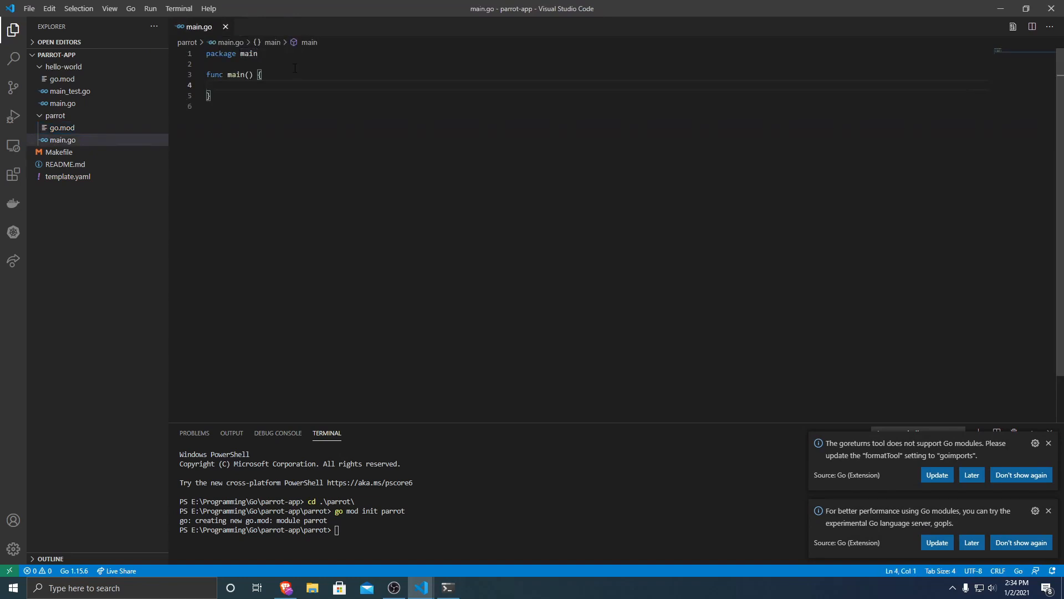
# Step: Add an import block with github.com/aws/aws-lambda-go/events and /lambda above main
pyautogui.write('i')
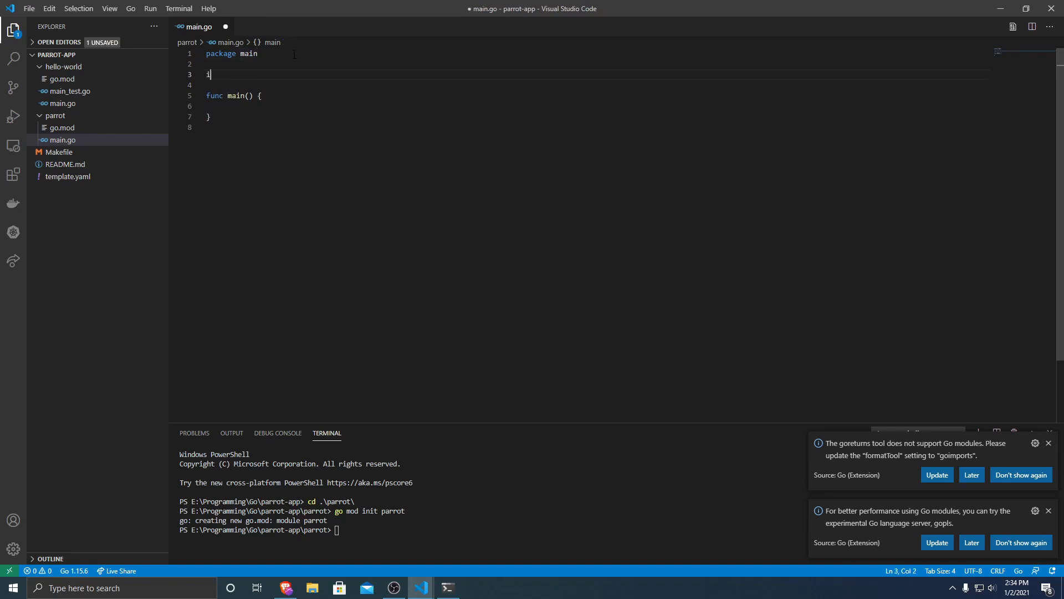
pyautogui.write('mport (')
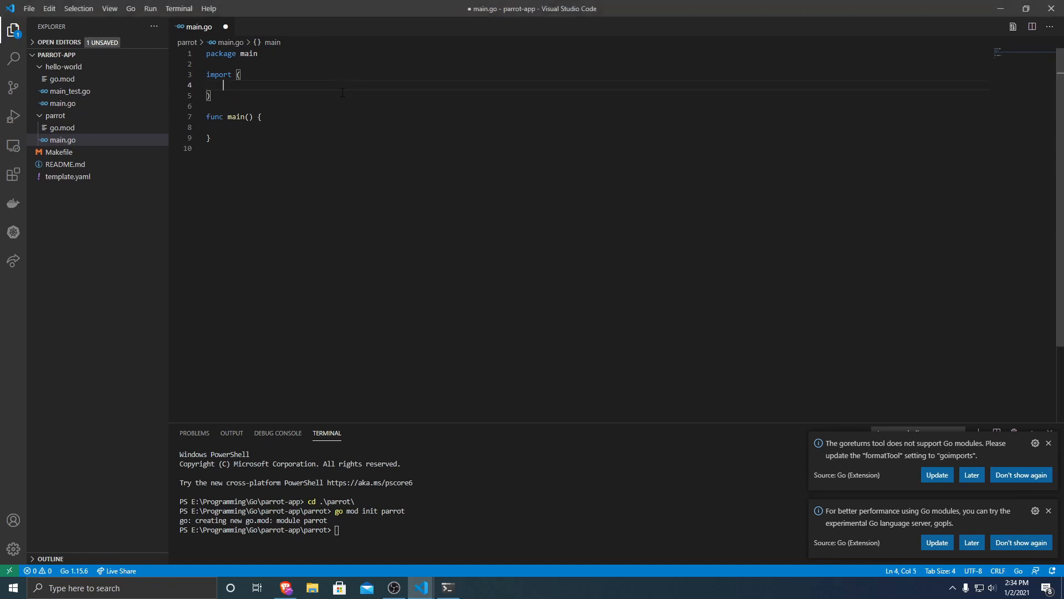
pyautogui.write('"git"')
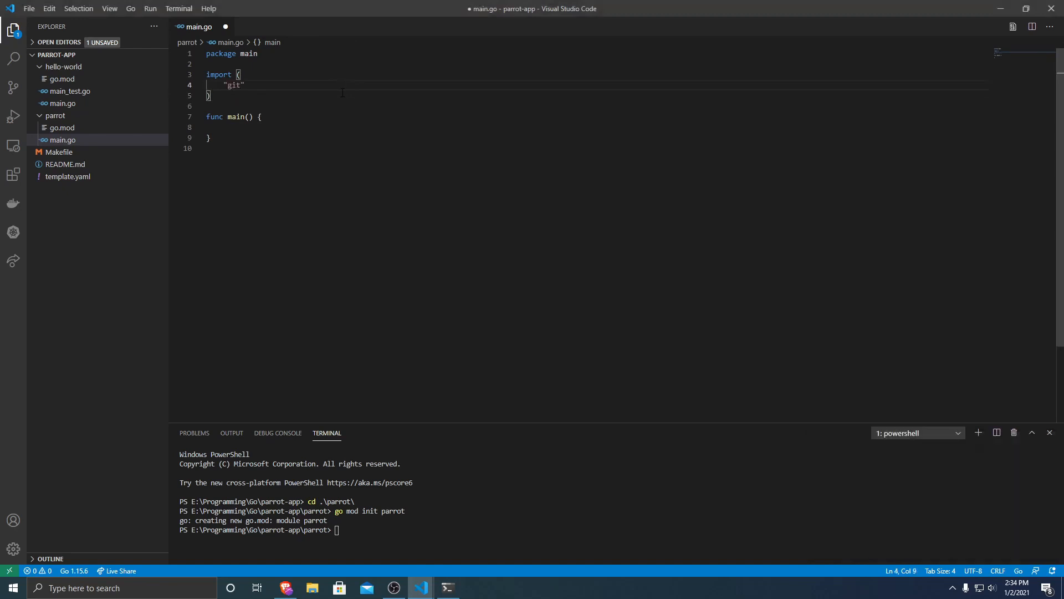
pyautogui.write('github.com/')
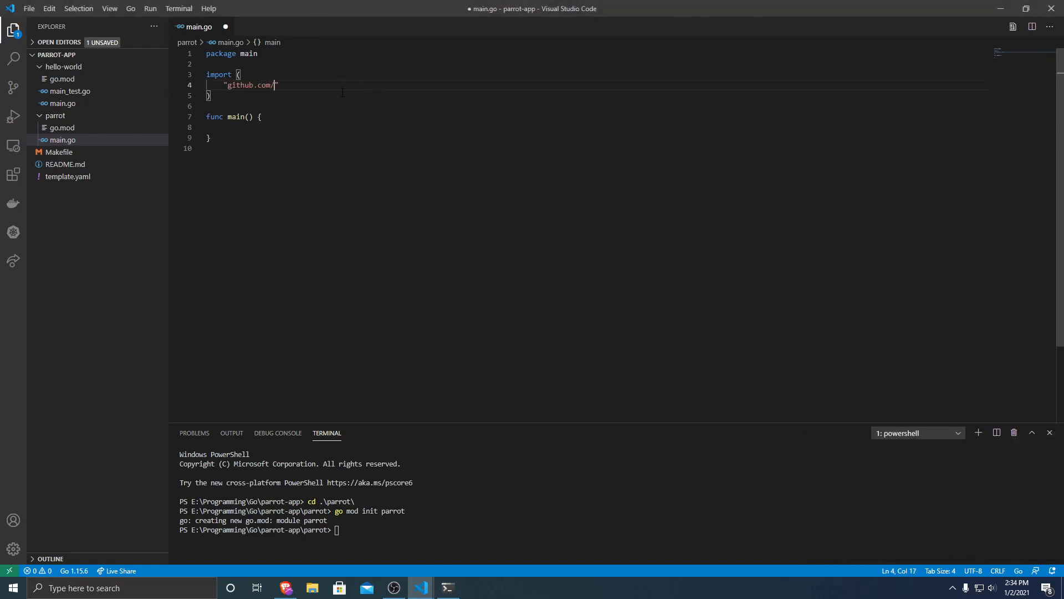
pyautogui.write('aws/aws-')
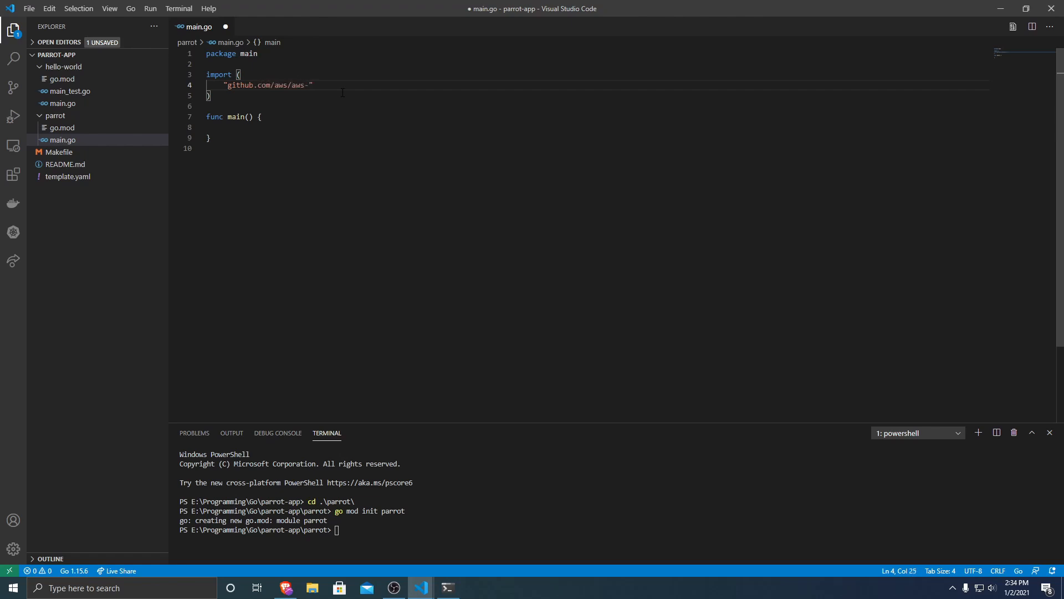
pyautogui.write('lambda')
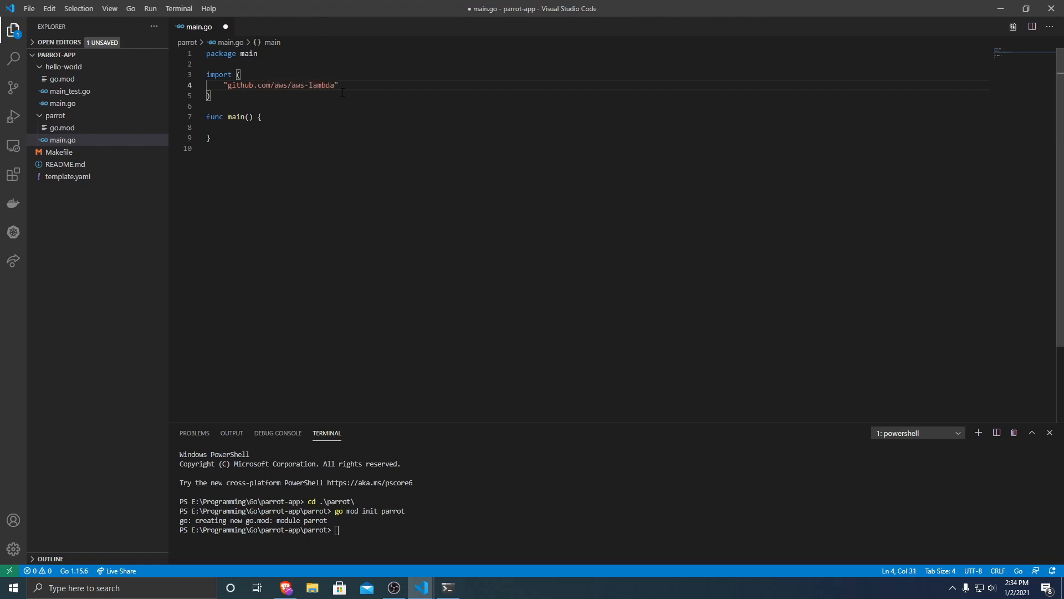
pyautogui.write('-go/ev')
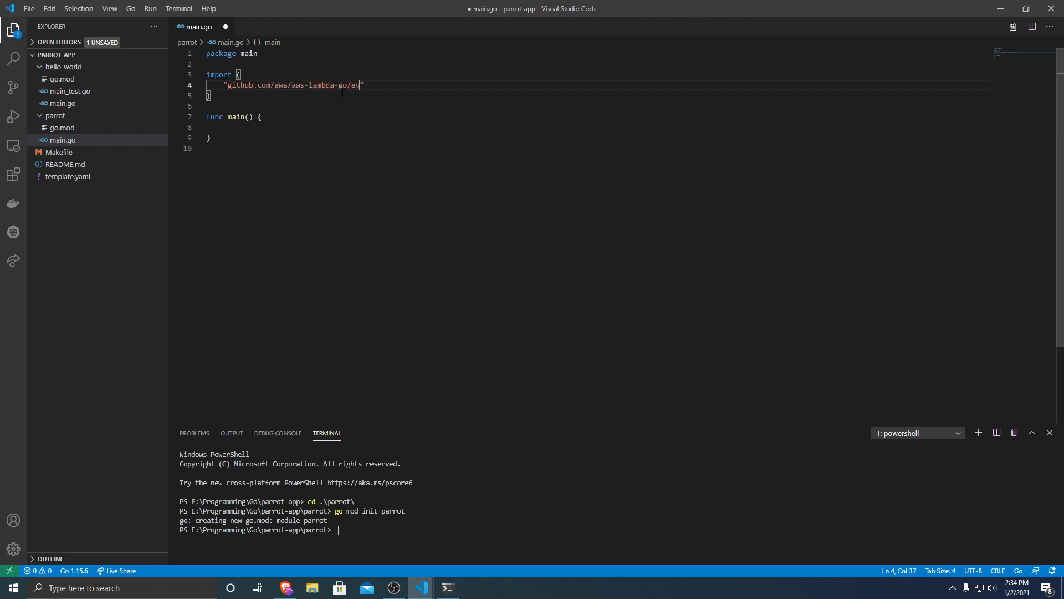
pyautogui.write('ents')
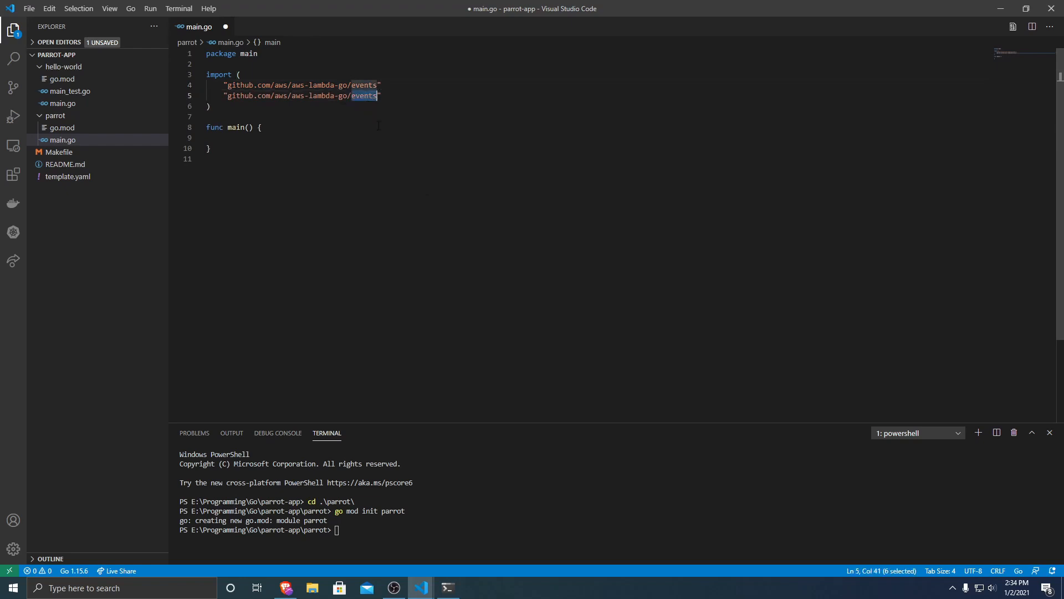
pyautogui.press('Delete')
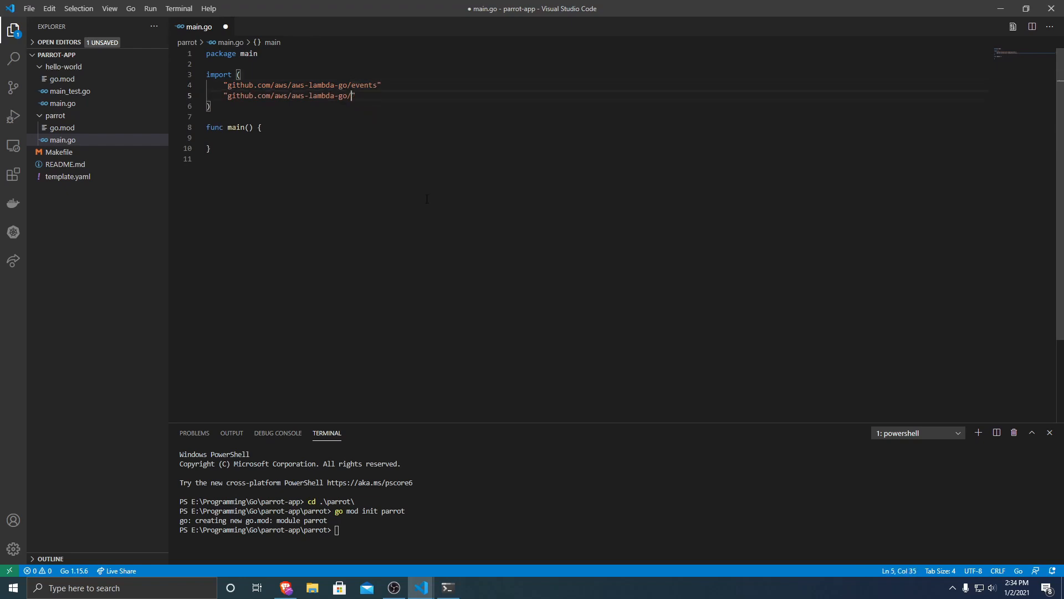
pyautogui.write('lambda')
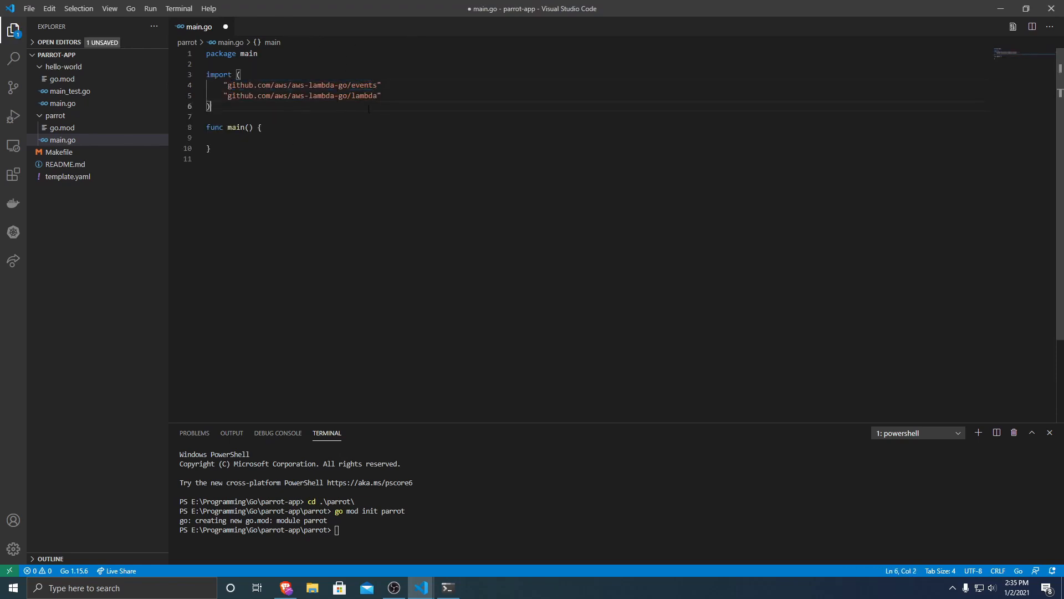
pyautogui.press('Enter')
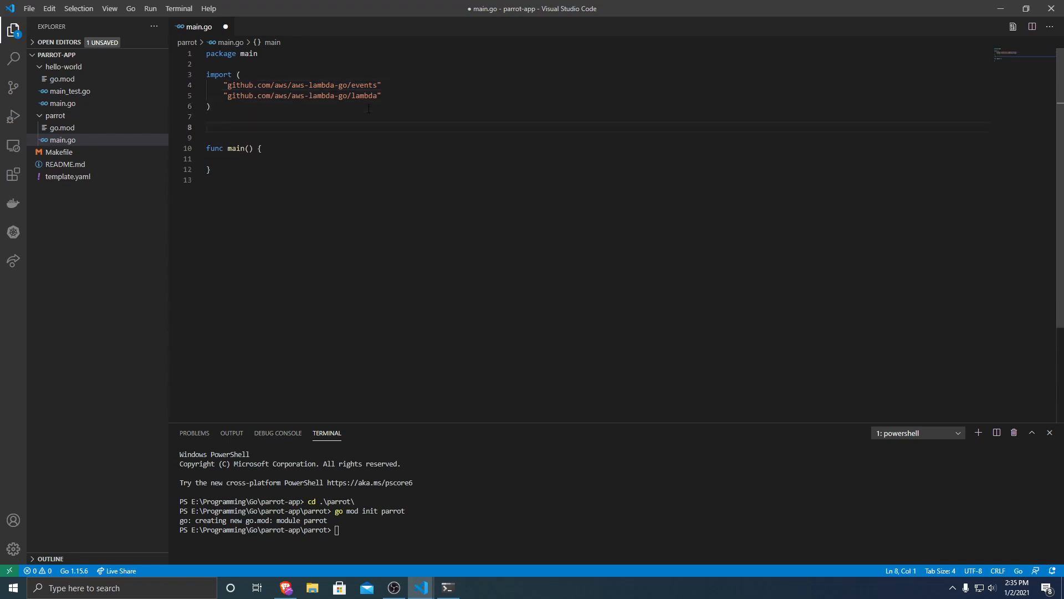
# Step: Declare func handler(request events.APIGatewayProxyRequest) returning an APIGatewayProxy value and error
pyautogui.write('func handler(request')
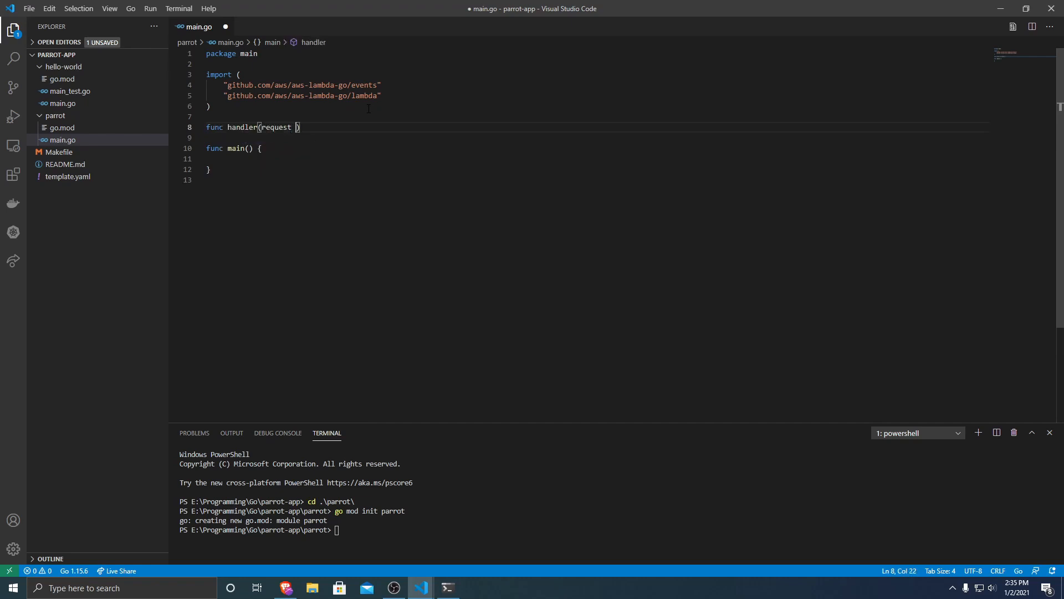
pyautogui.write('events')
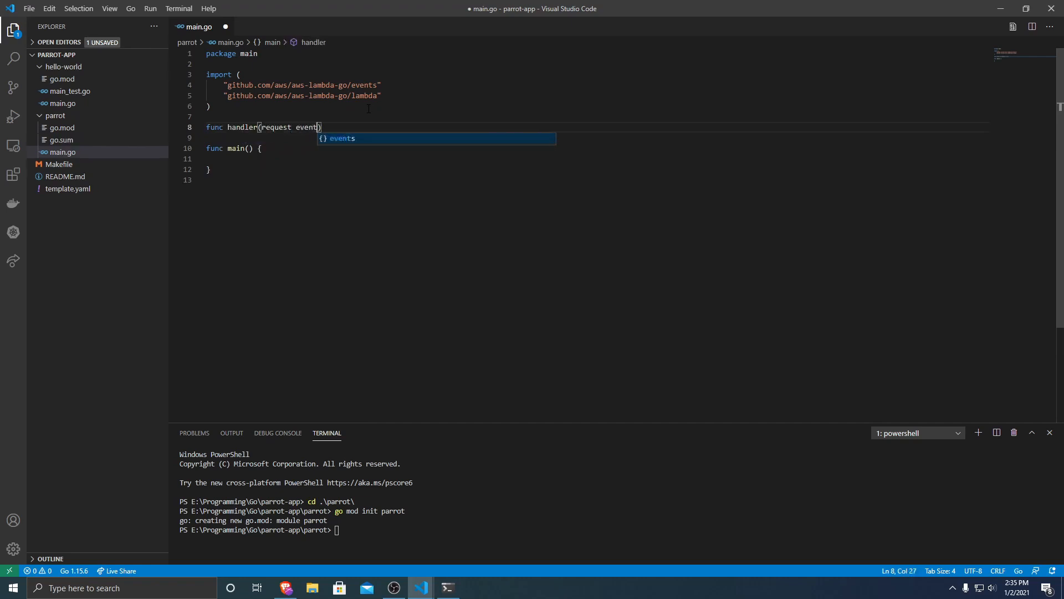
pyautogui.write('.A')
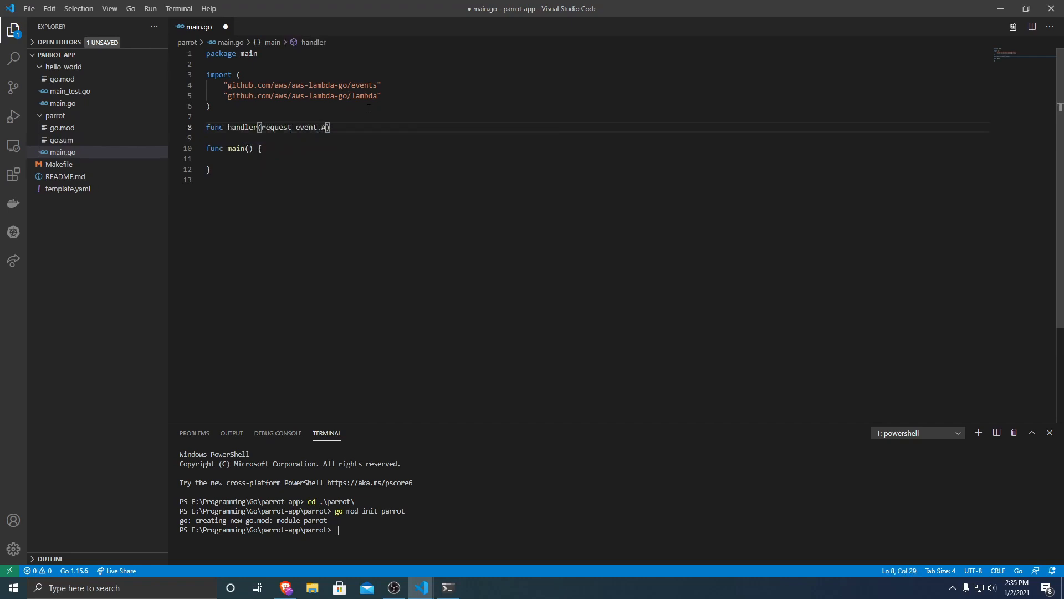
pyautogui.write('PI')
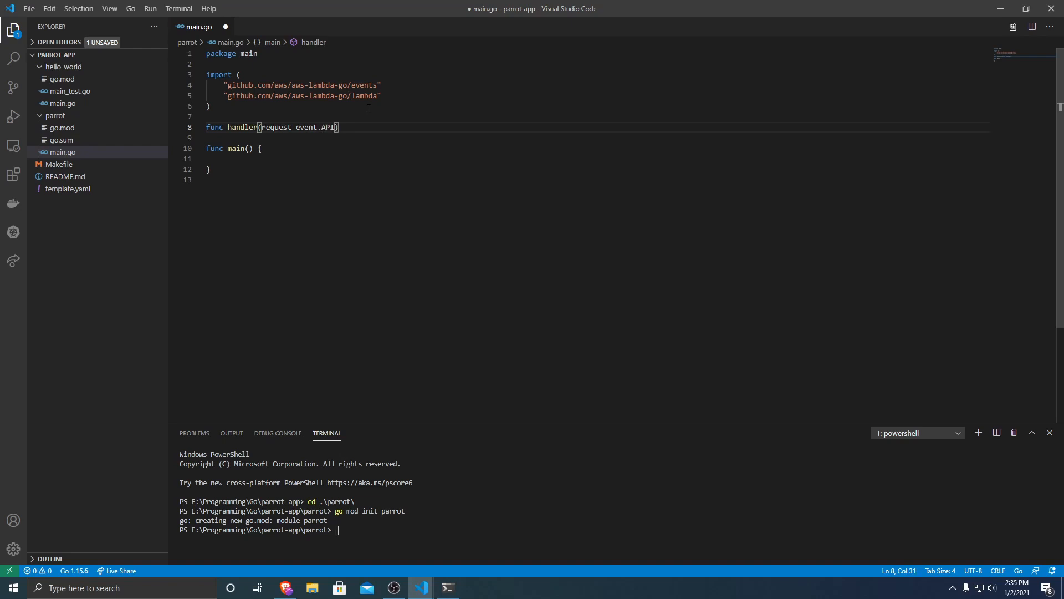
pyautogui.write('Gateway')
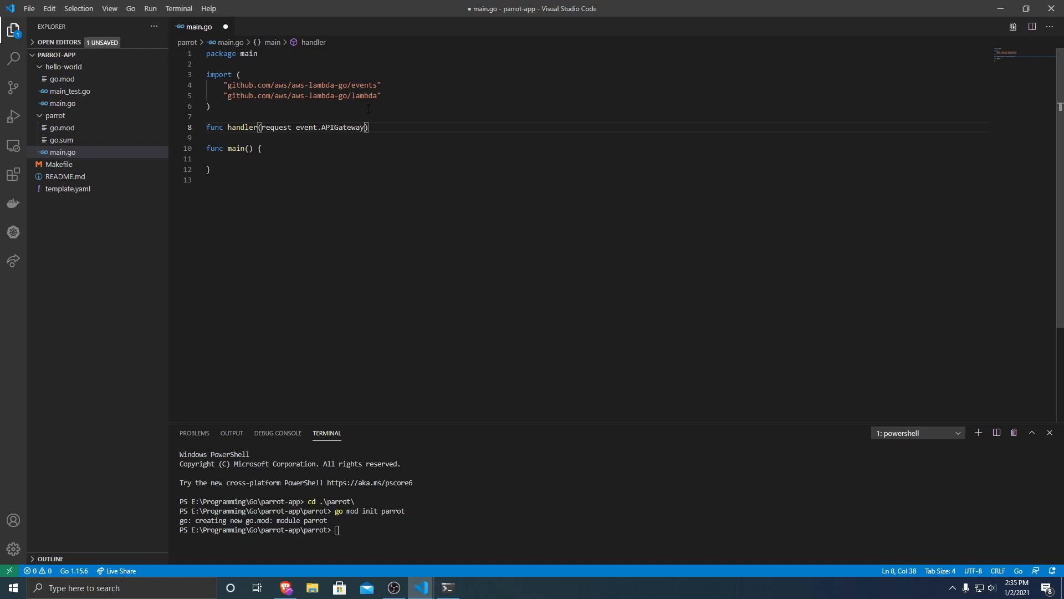
pyautogui.write('ProxyR')
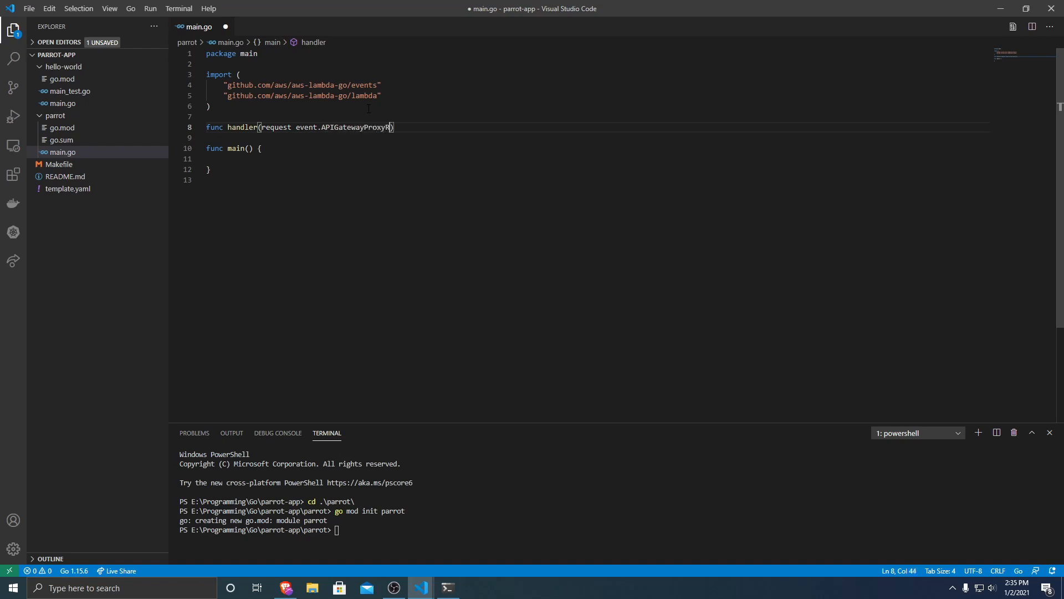
pyautogui.write('equest')
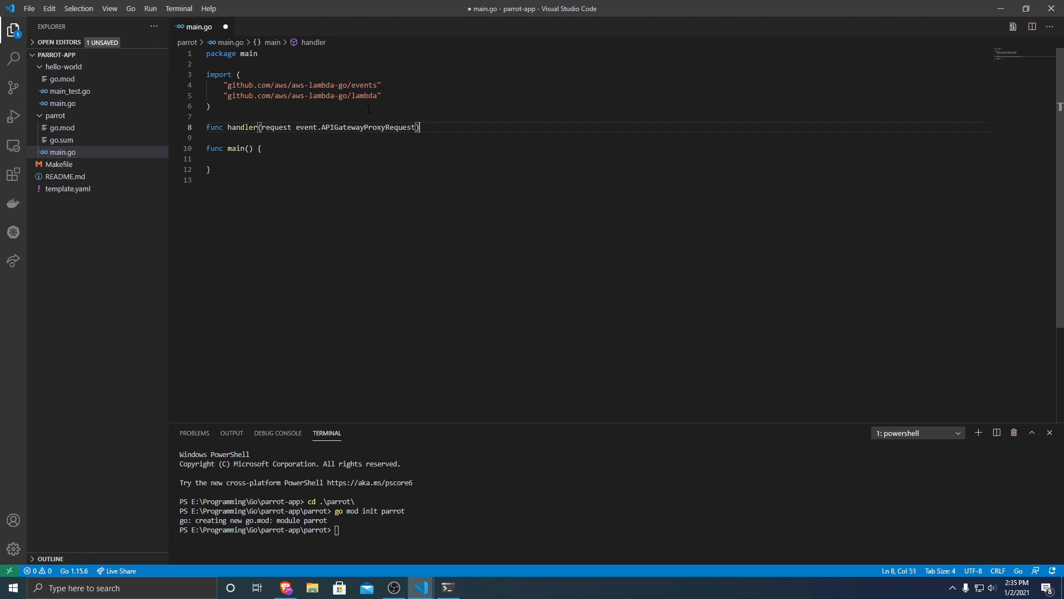
pyautogui.write('(events.')
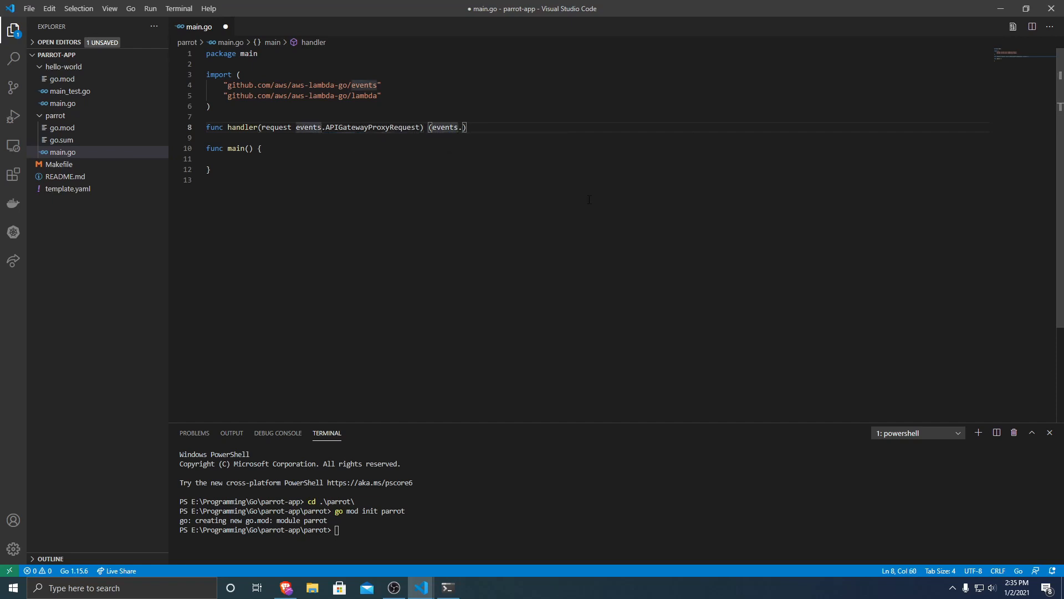
pyautogui.write('APIGatewayProxyRequest, erro')
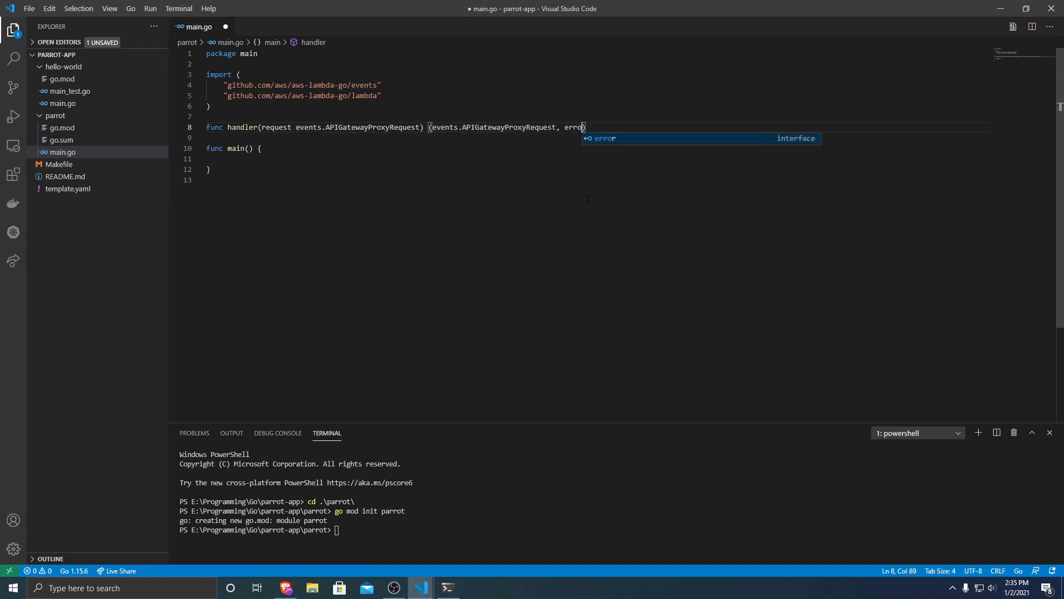
pyautogui.press('Enter')
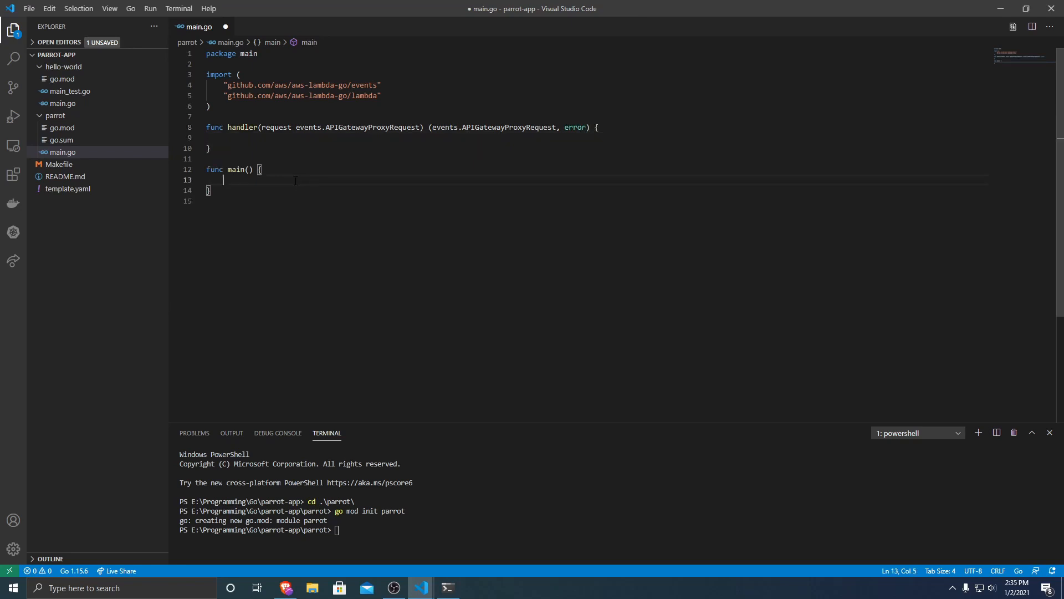
# Step: Have main call lambda.Start(handler) and save main.go
pyautogui.write('lamd')
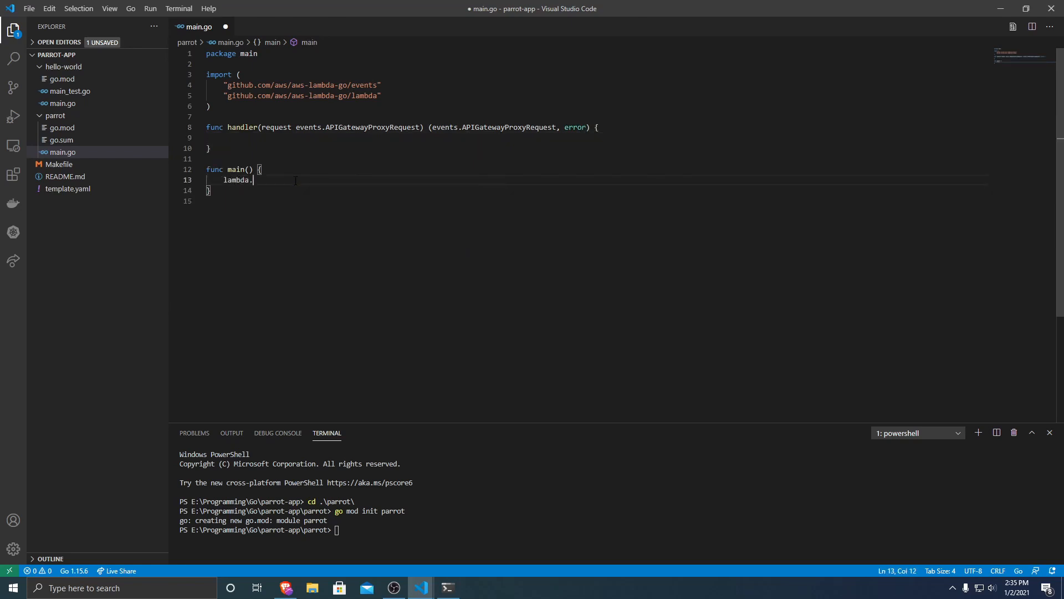
pyautogui.write('Start')
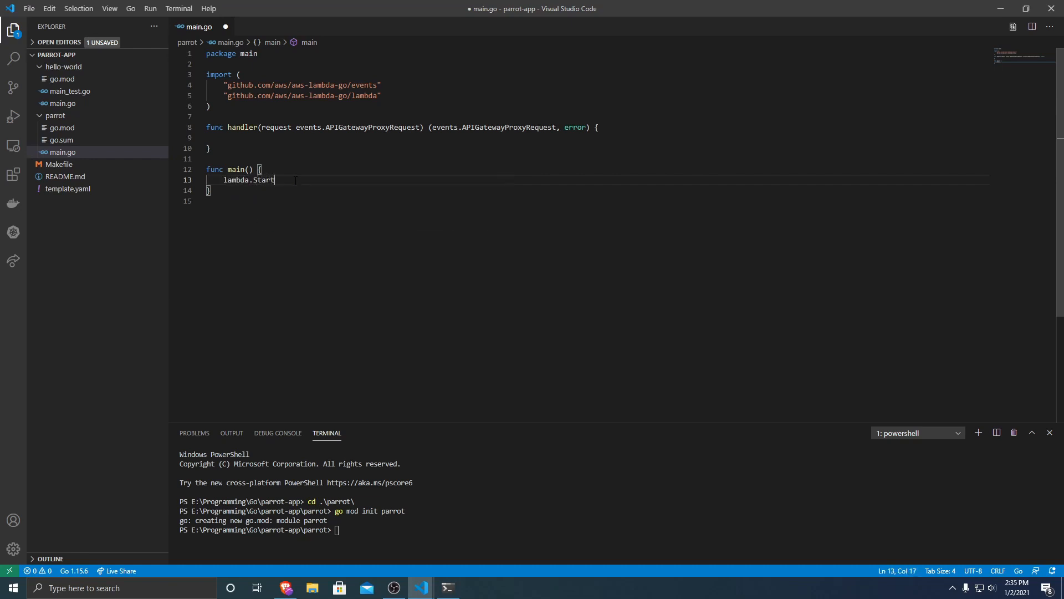
pyautogui.write('(handler)')
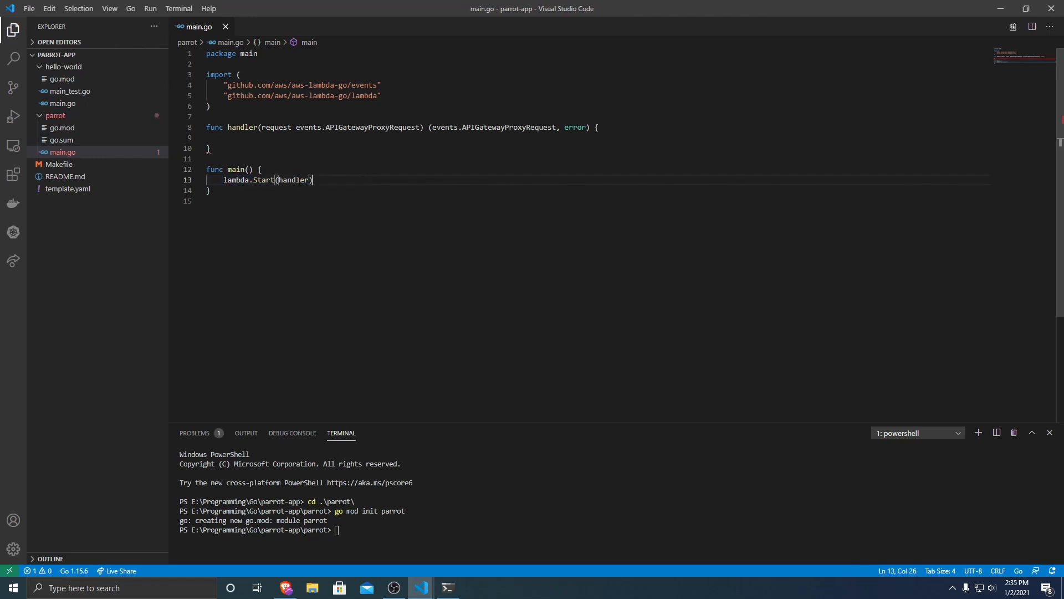
pyautogui.moveTo(223, 180); pyautogui.dragTo(306, 179)
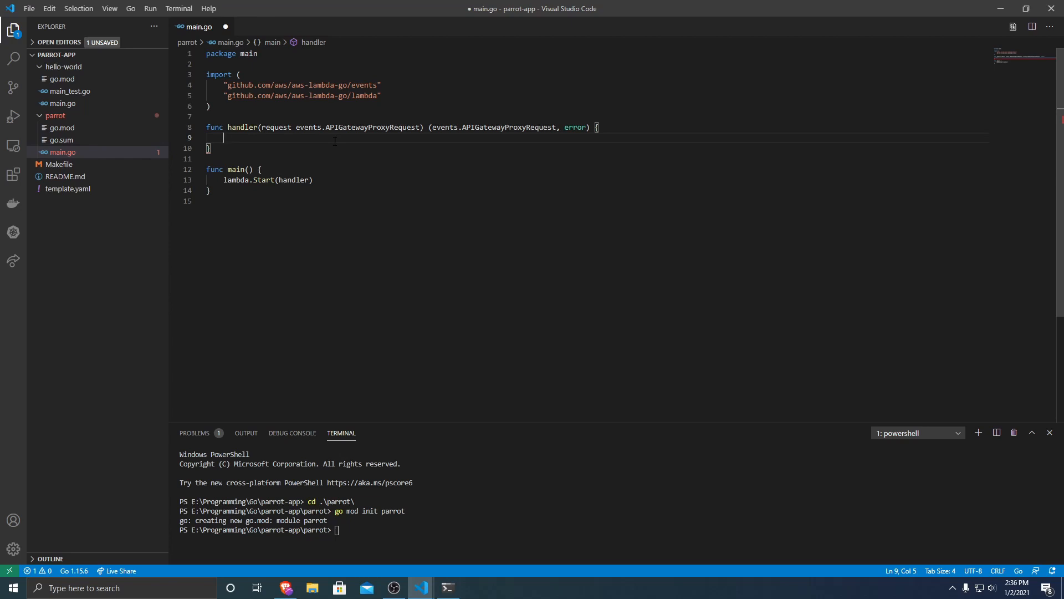
# Step: Add name, found := os.LookupEnv("DEFAULT_NAME") at the top of the handler
pyautogui.write('nasm')
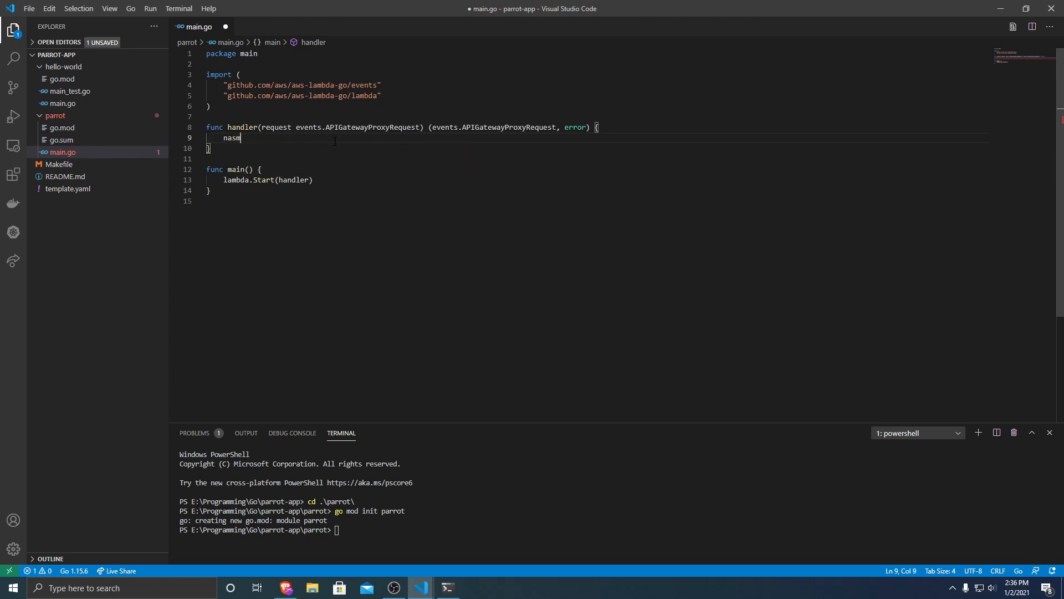
pyautogui.write('name,')
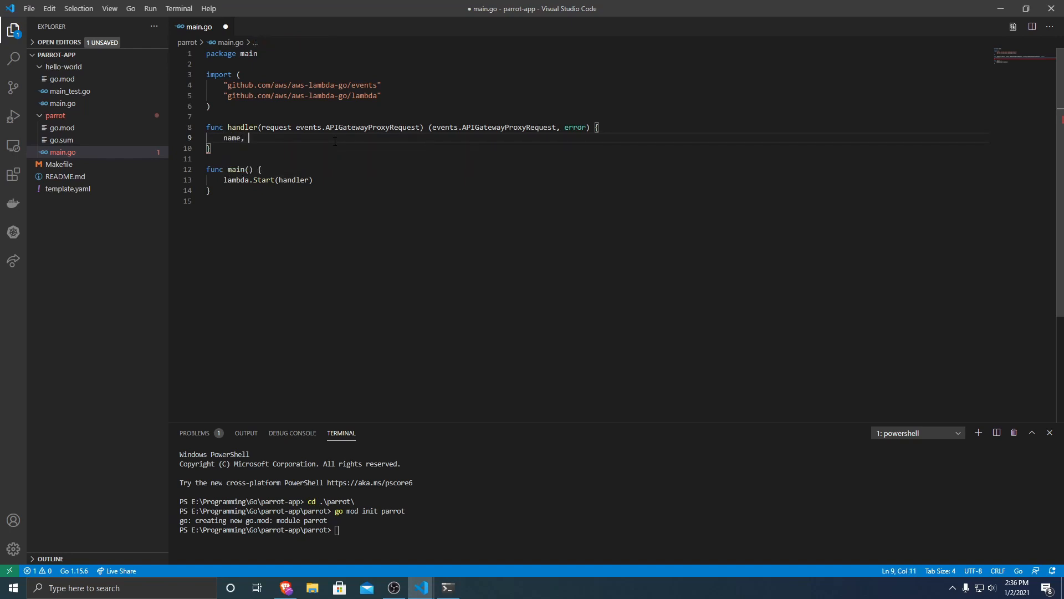
pyautogui.write('found := os.')
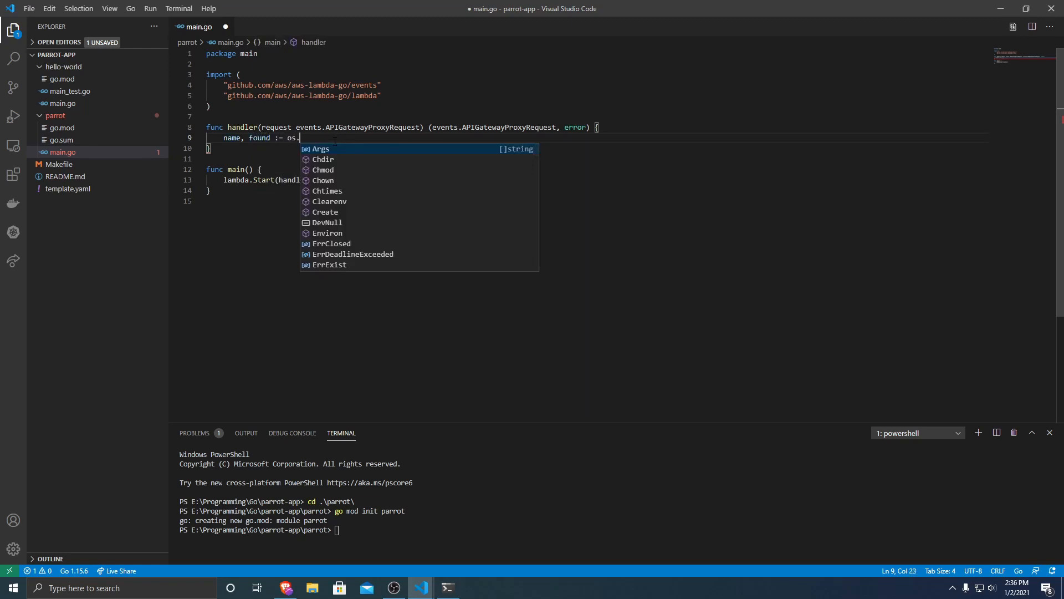
pyautogui.write('LookupEnv')
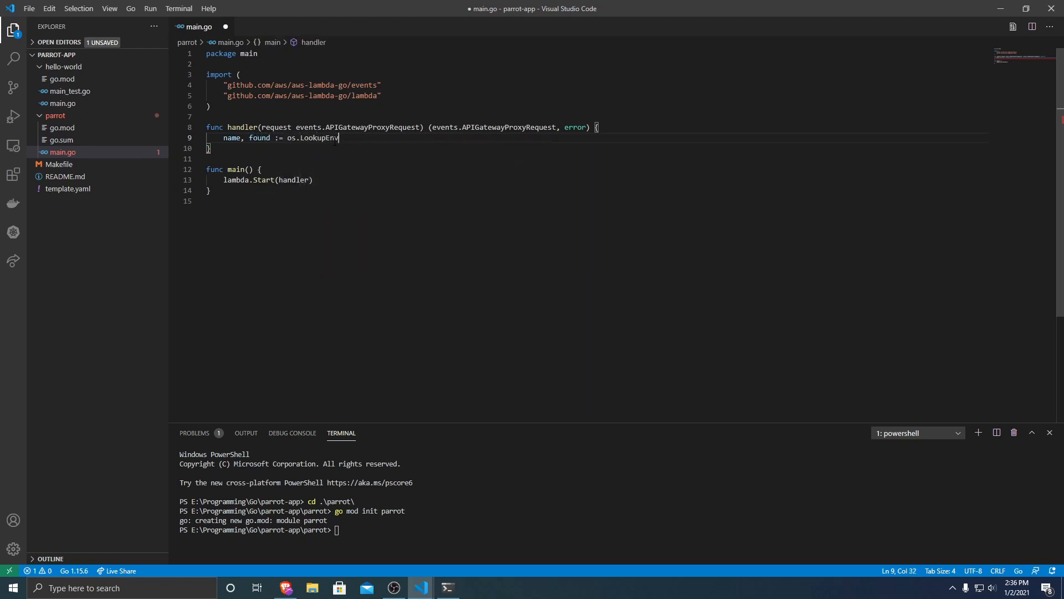
pyautogui.write('("DEFA")')
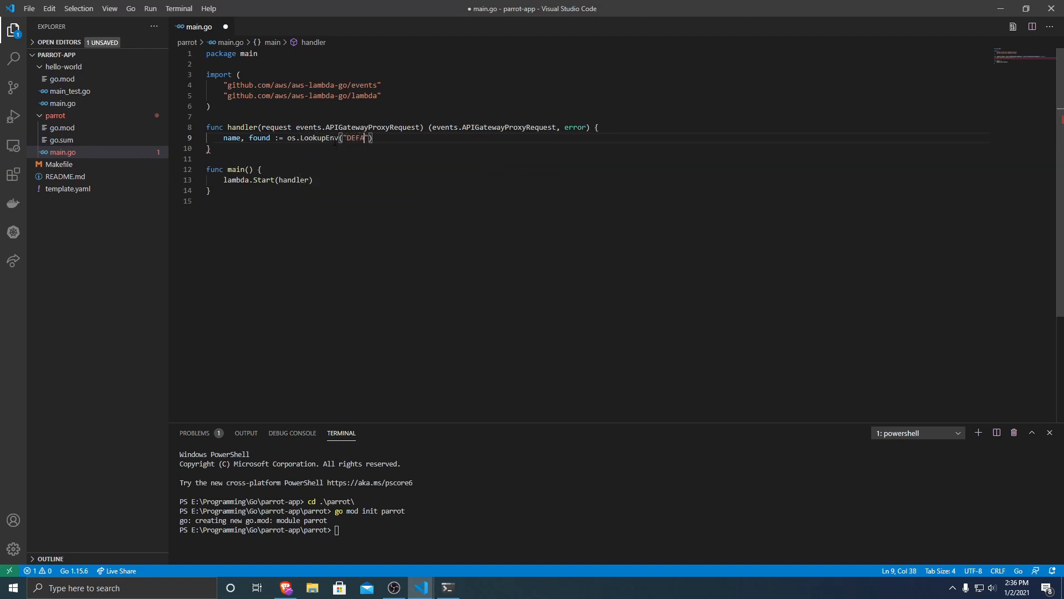
pyautogui.write('ULT_NA')
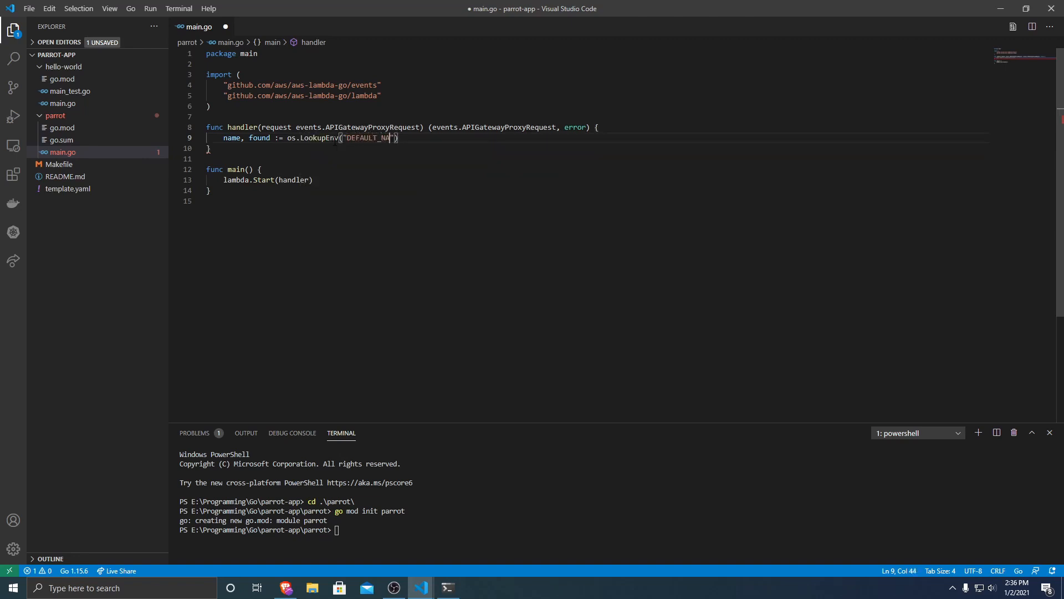
pyautogui.press('Enter')
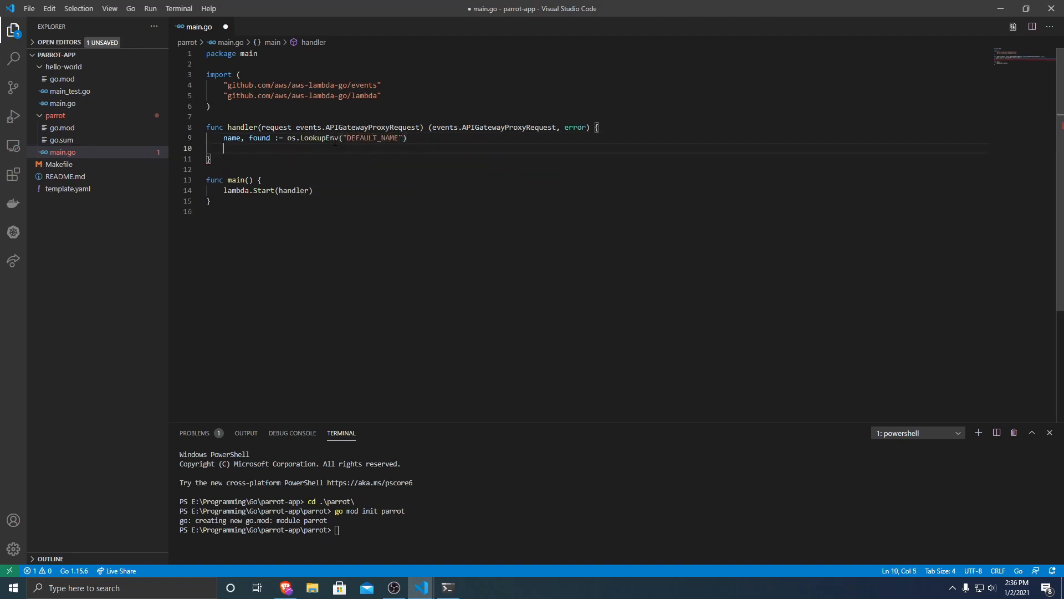
# Step: Add if !found { name = "World" } as the fallback when DEFAULT_NAME is unset
pyautogui.write('if !found')
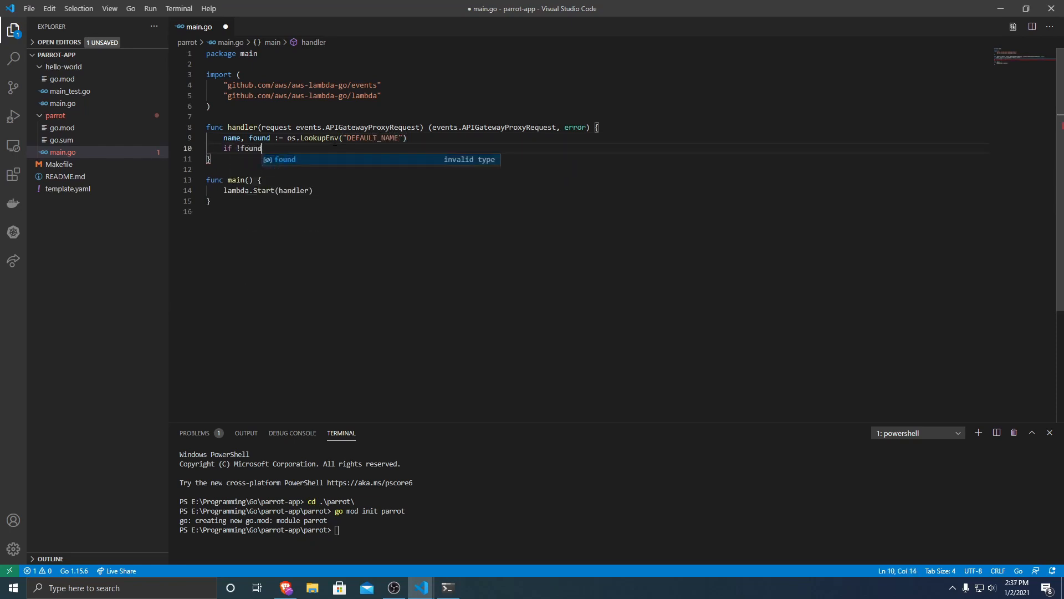
pyautogui.write('{')
pyautogui.write('name = "W')
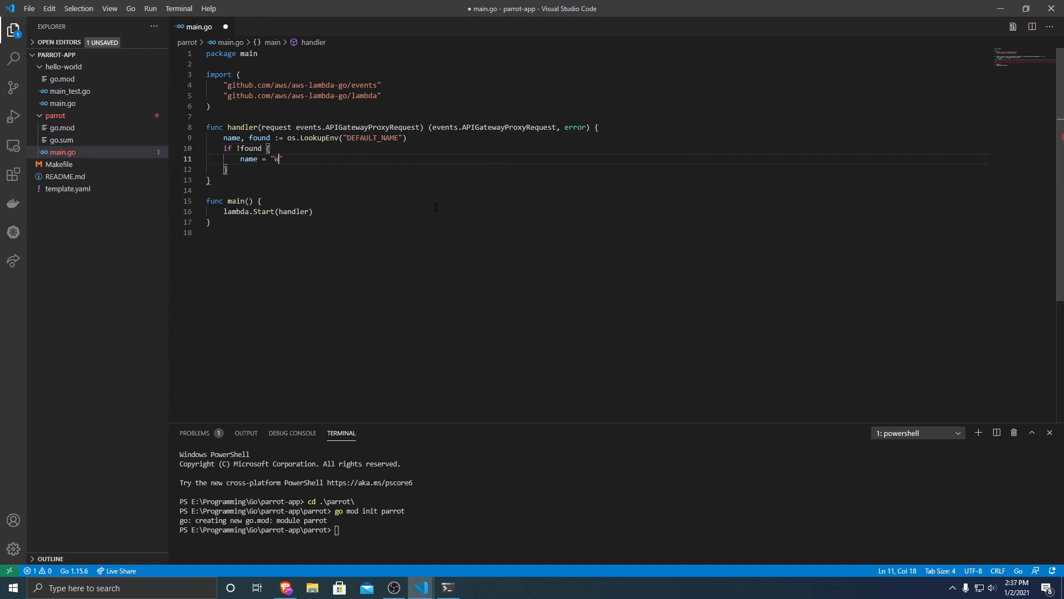
pyautogui.write('orld"')
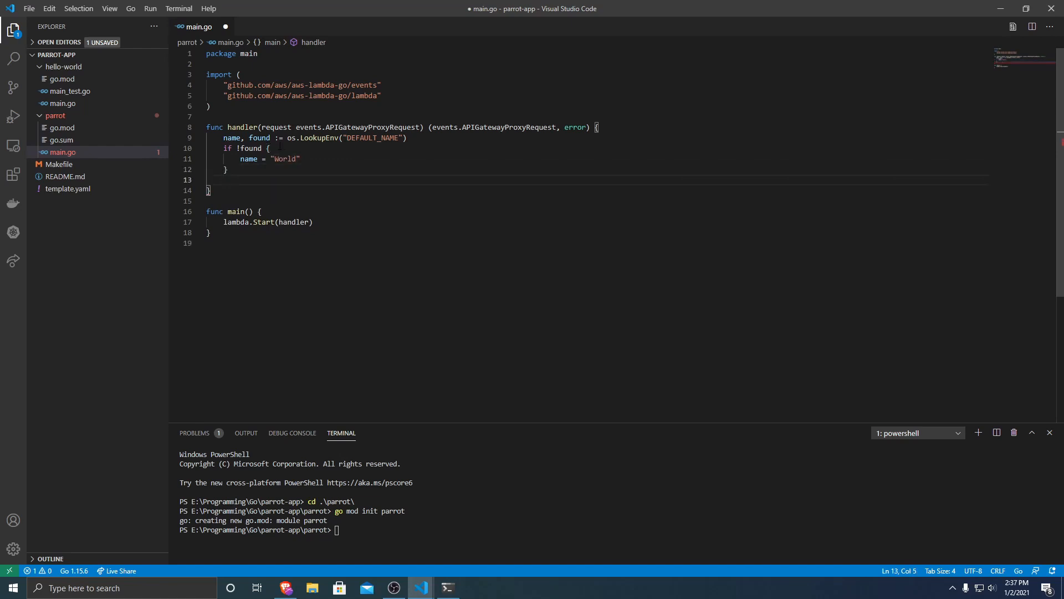
pyautogui.doubleClick(373, 137)
pyautogui.write('if')
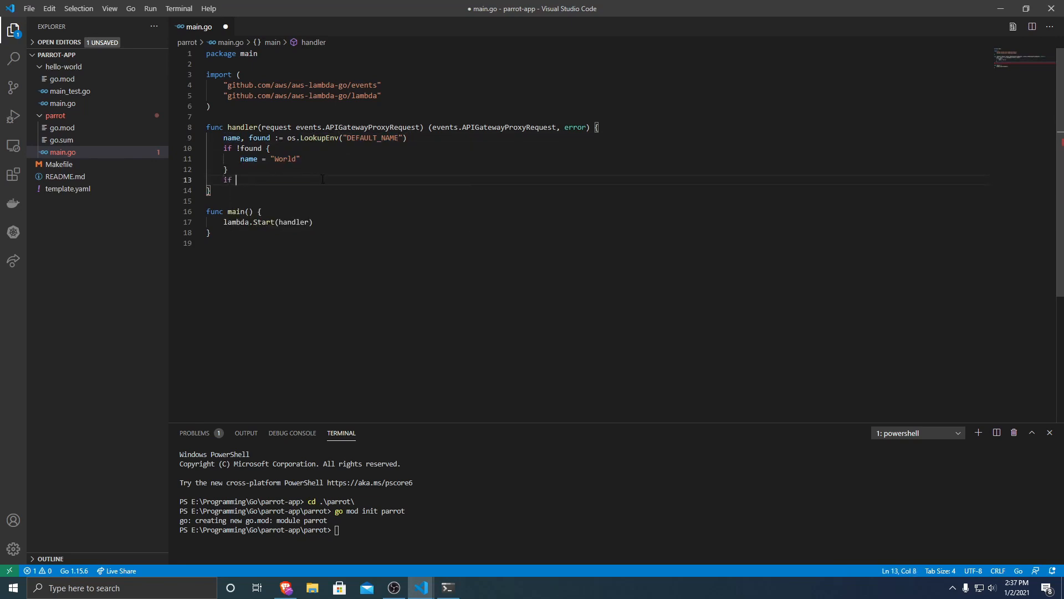
pyautogui.moveTo(275, 127)
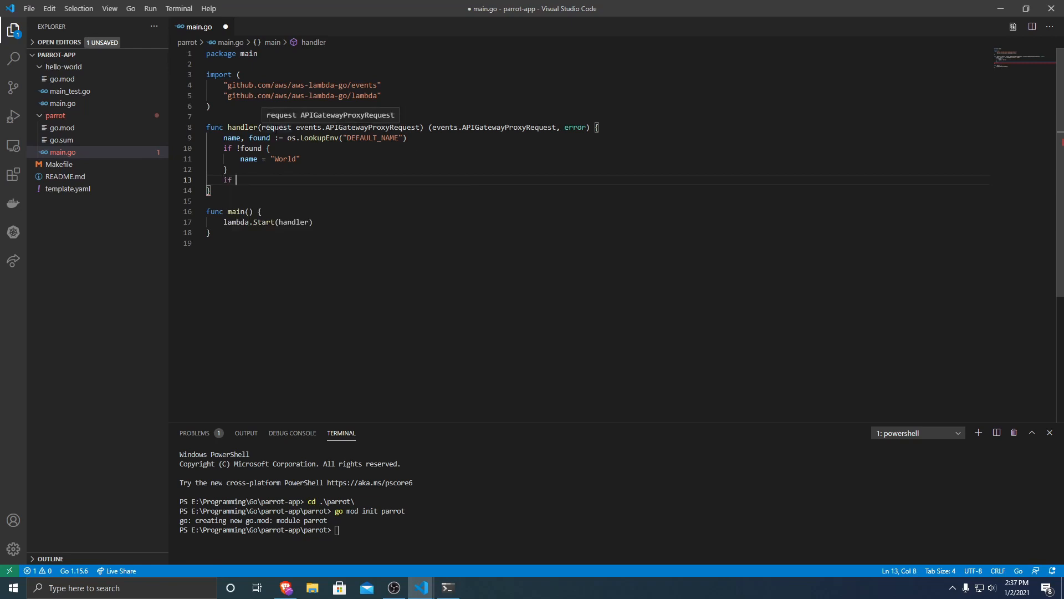
# Step: Add if tmpName, ok := request.QueryStringParameters["name"]; ok { name = tmpName }
pyautogui.write('tmpName')
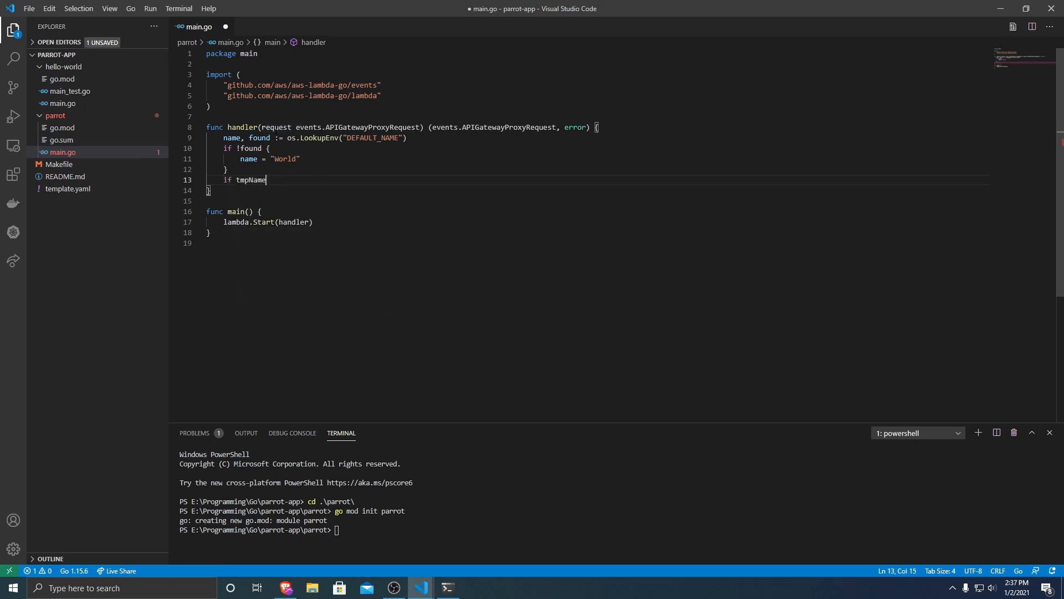
pyautogui.write(', ok :=')
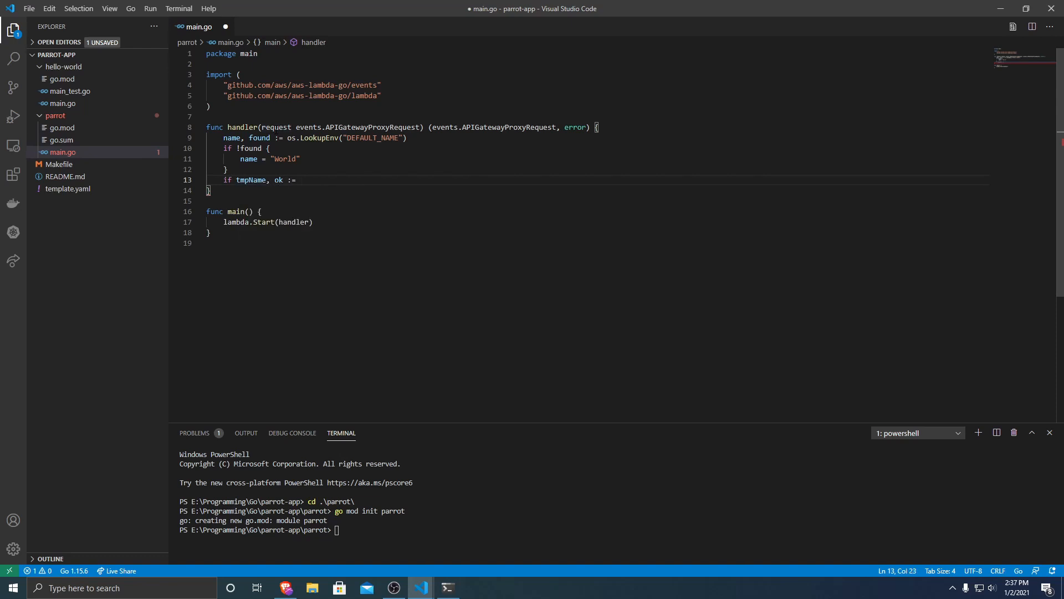
pyautogui.write('request.')
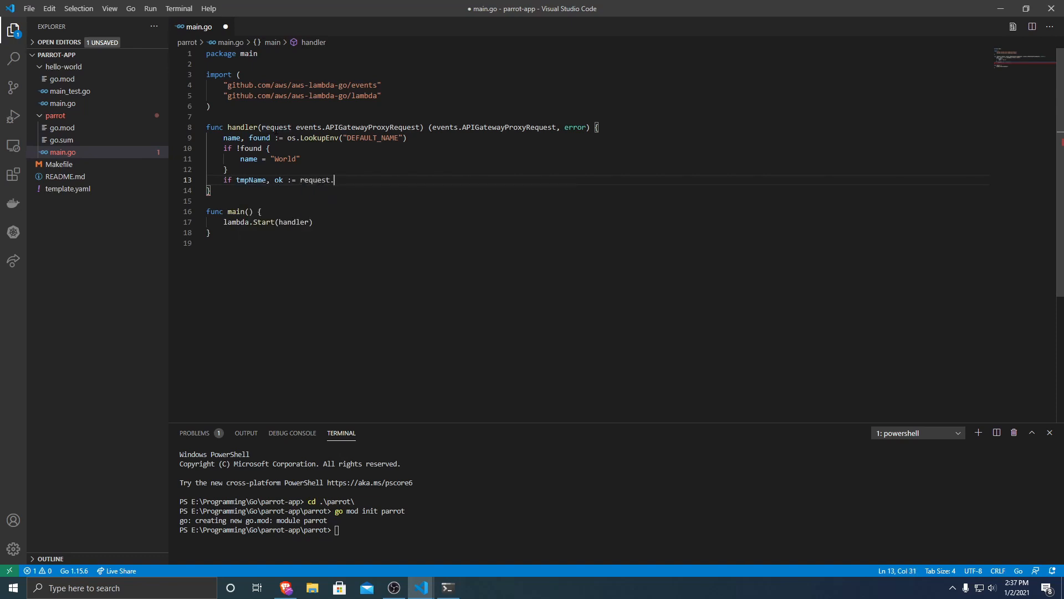
pyautogui.write('QueryString')
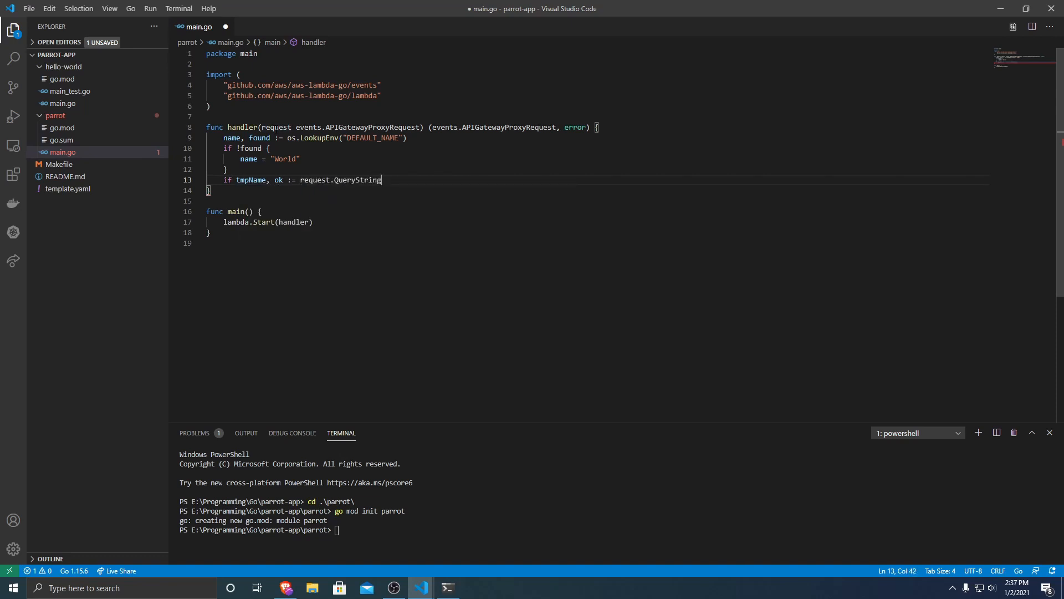
pyautogui.write('Parameters["name')
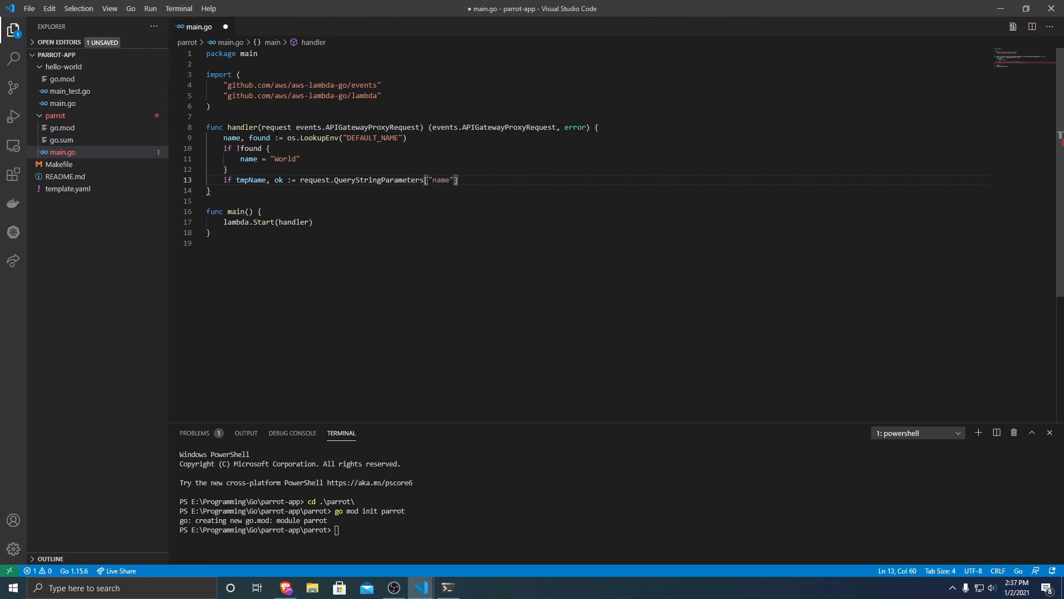
pyautogui.write('; ok {')
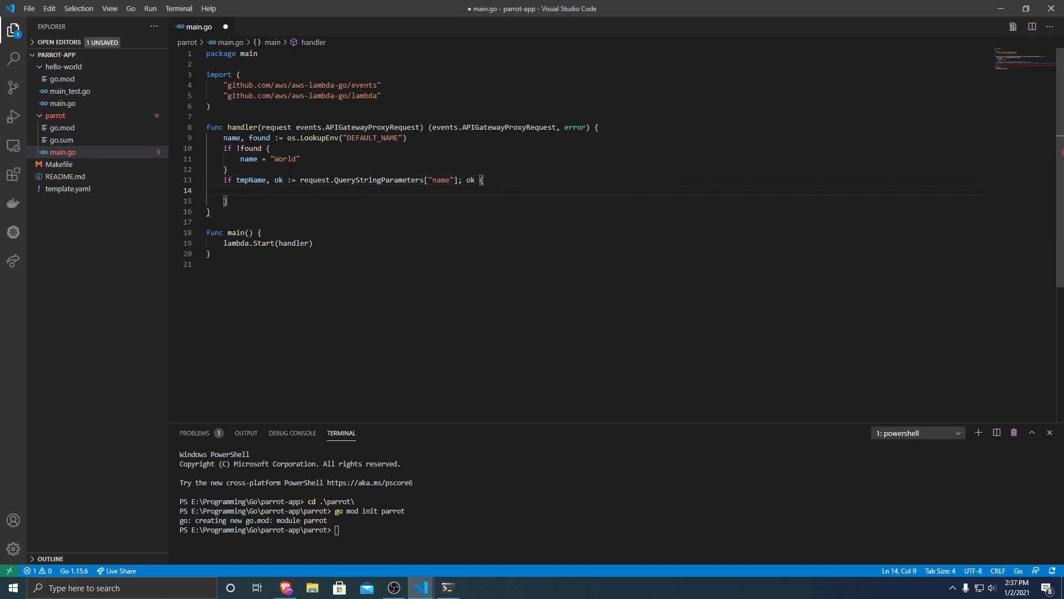
pyautogui.write('name = tmpName')
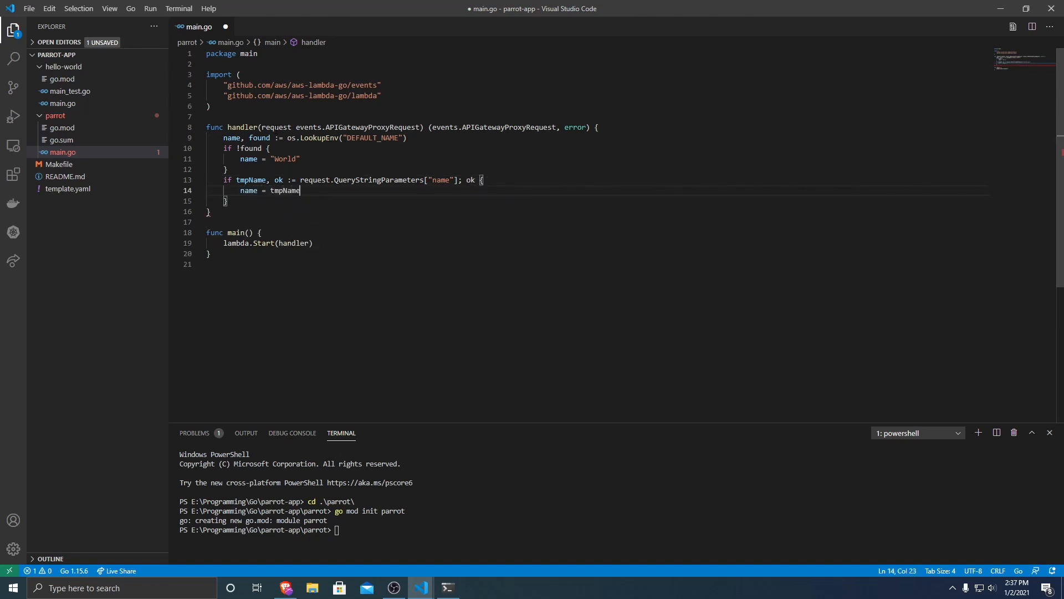
pyautogui.press('Enter')
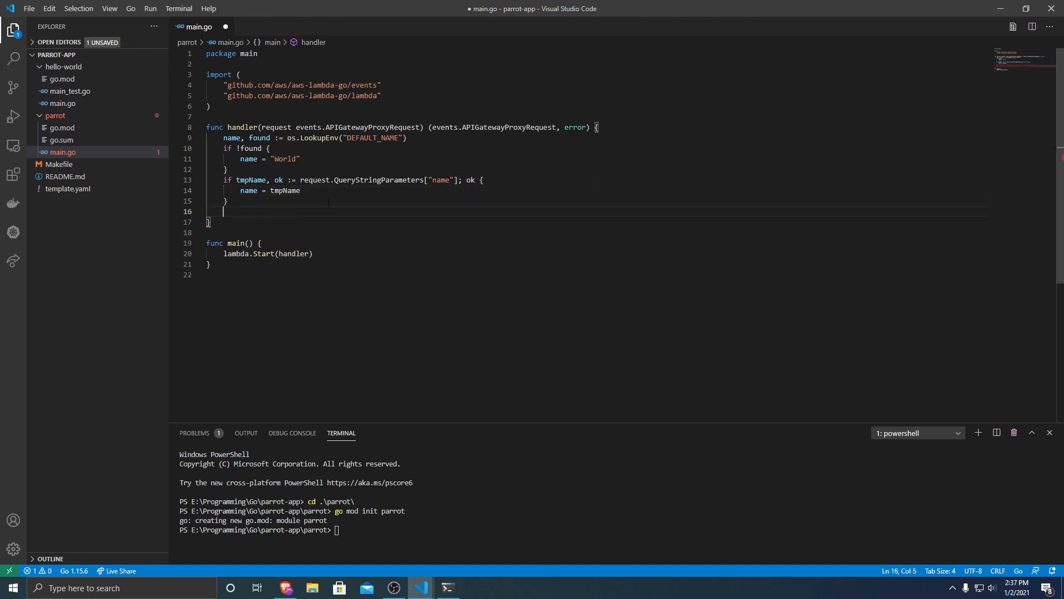
pyautogui.click(226, 149)
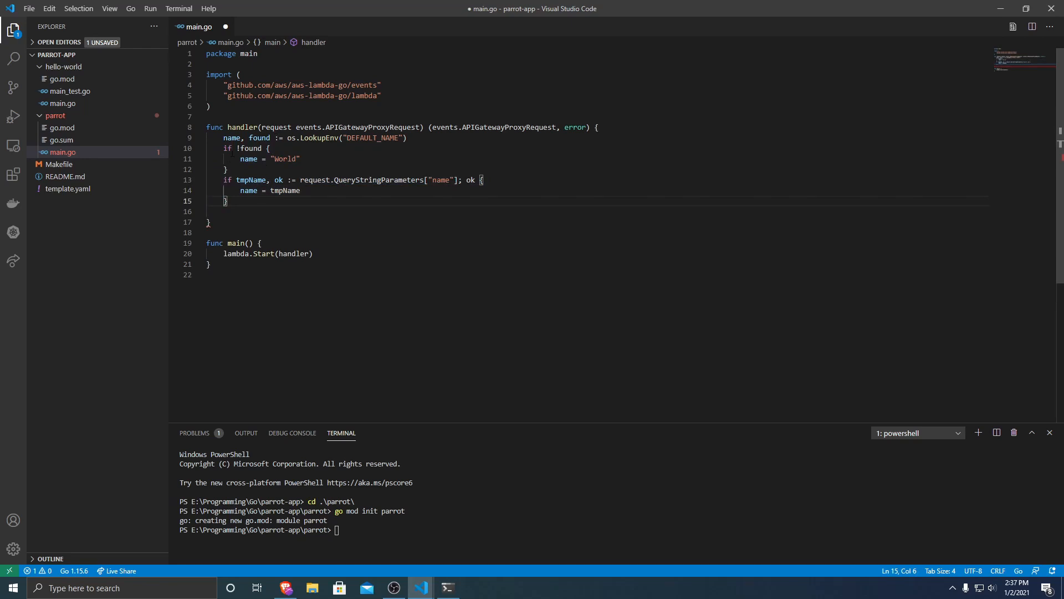
# Step: Begin the handler's return statement with events.APIGatewayProxyRequest below the if blocks
pyautogui.moveTo(225, 148); pyautogui.dragTo(226, 200)
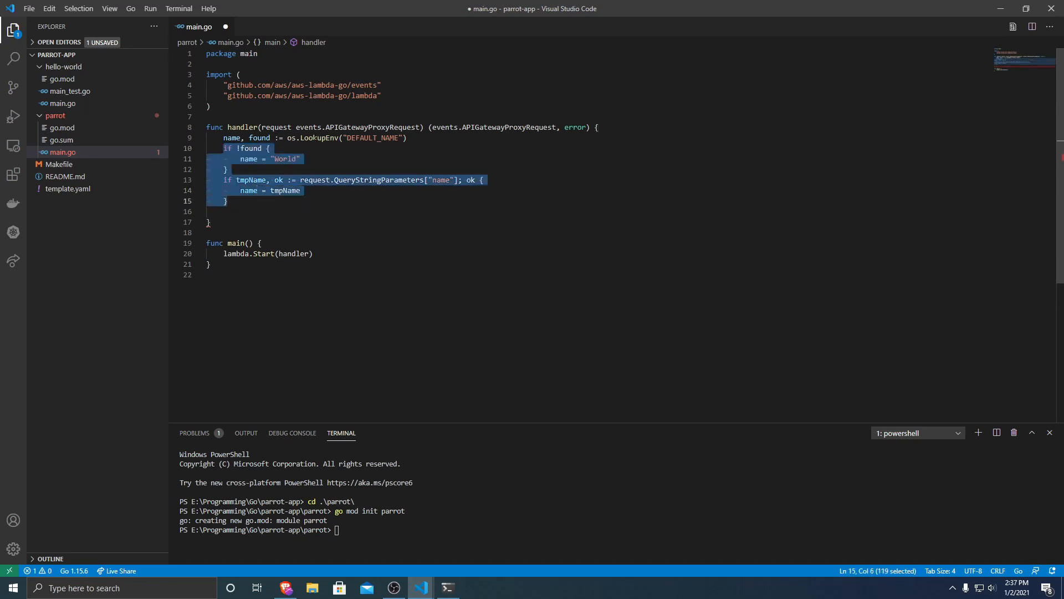
pyautogui.doubleClick(372, 137)
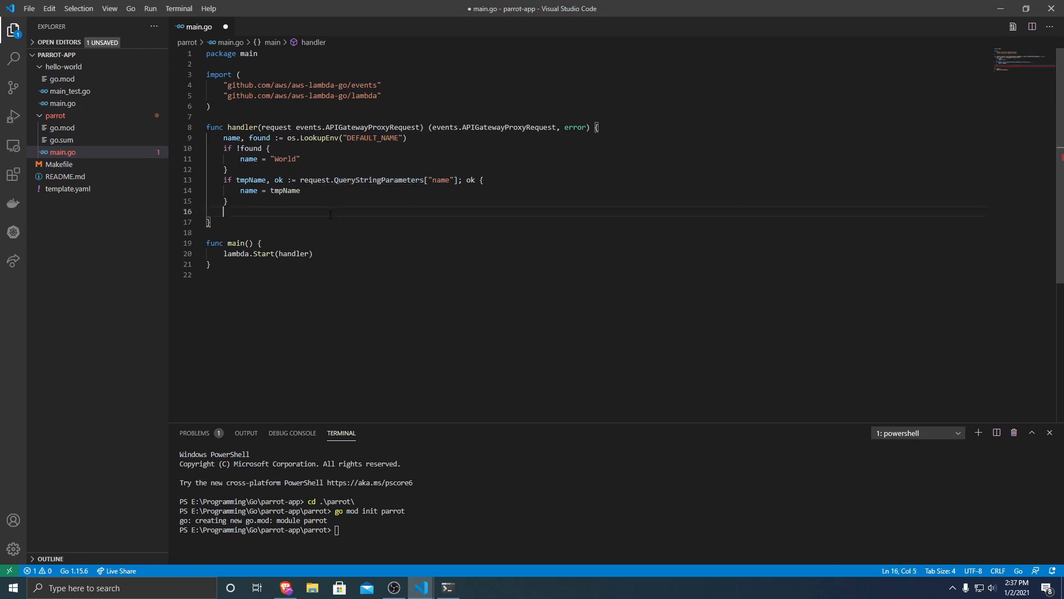
pyautogui.write('return e')
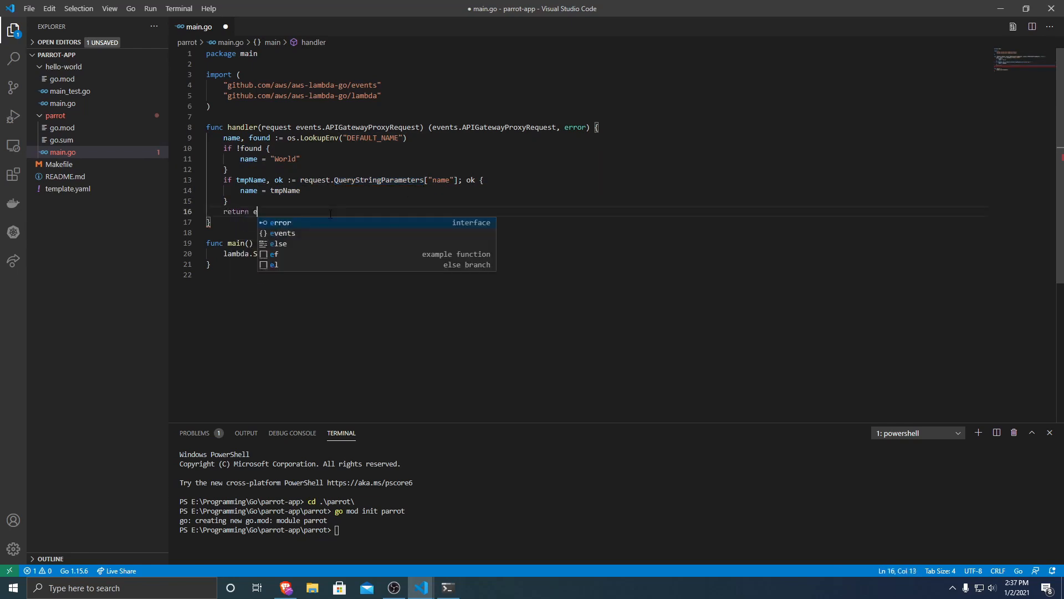
pyautogui.write('vents.AP')
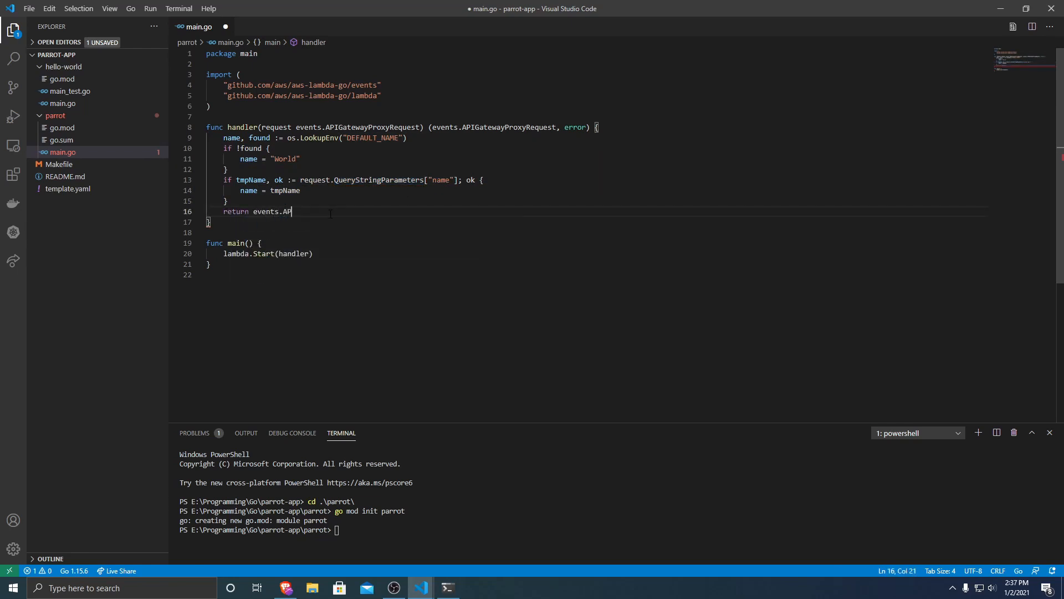
pyautogui.write('IGatewayProxyRequest{')
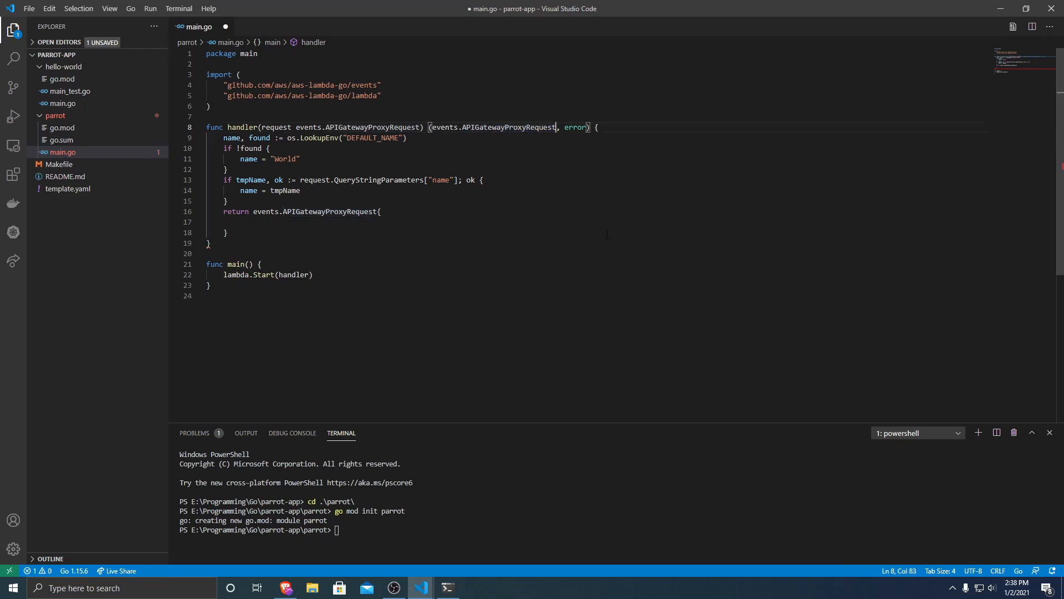
# Step: Save main.go so the os import is added, then select the Request type name to correct it
pyautogui.press('BackSpace')
pyautogui.write('spons')
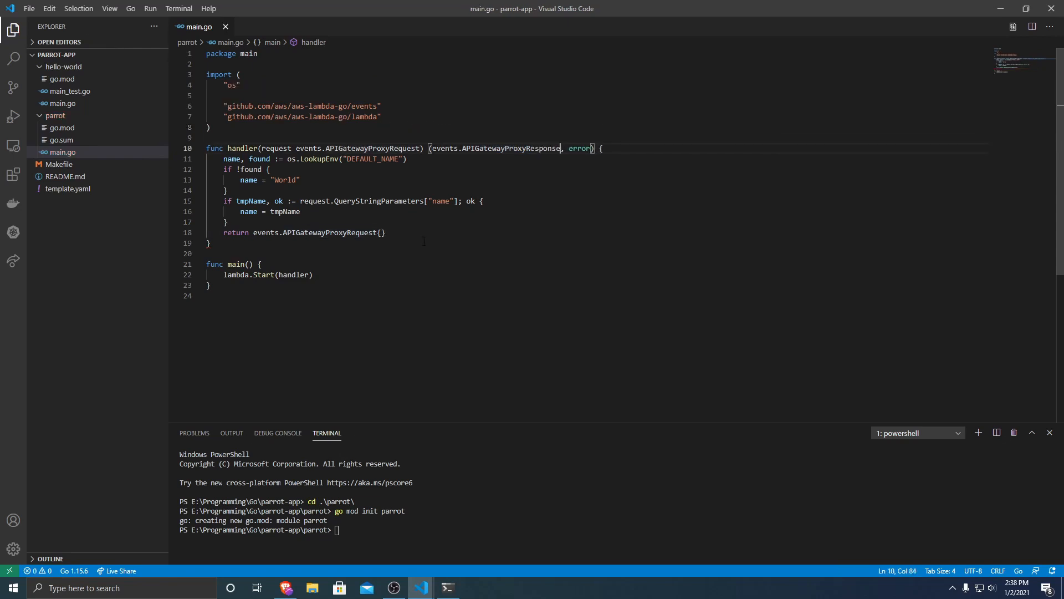
pyautogui.doubleClick(510, 149)
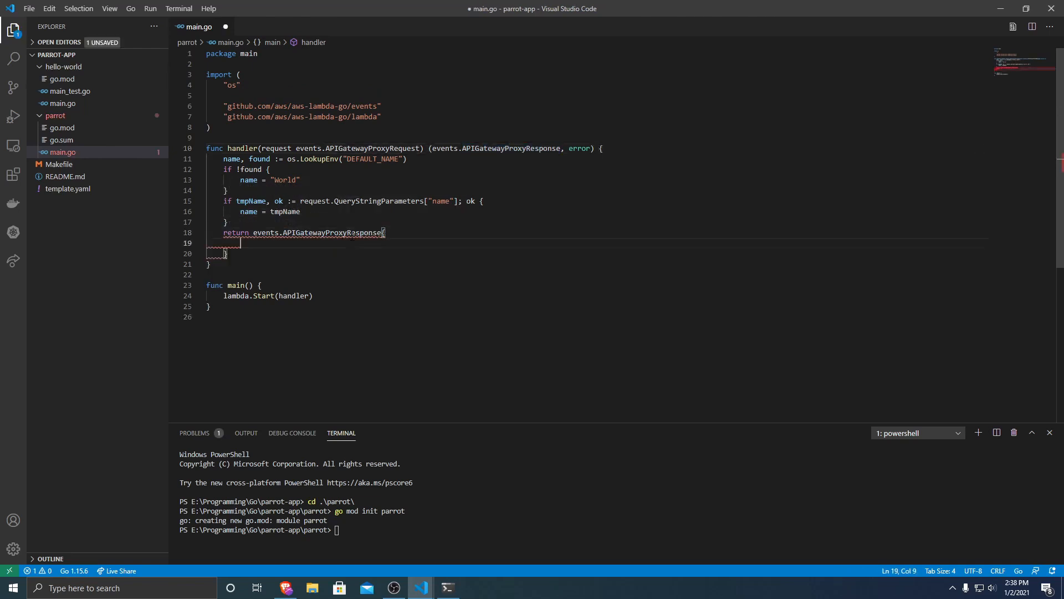
# Step: Set the response Body to fmt.Sprintf("Hello, %s!", name)
pyautogui.write('Body')
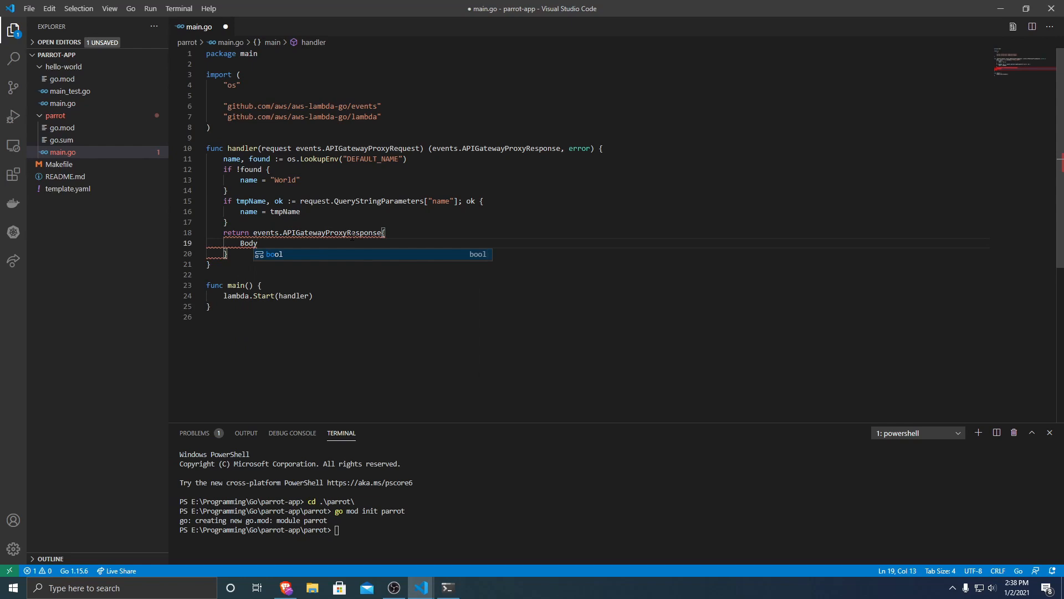
pyautogui.write(':')
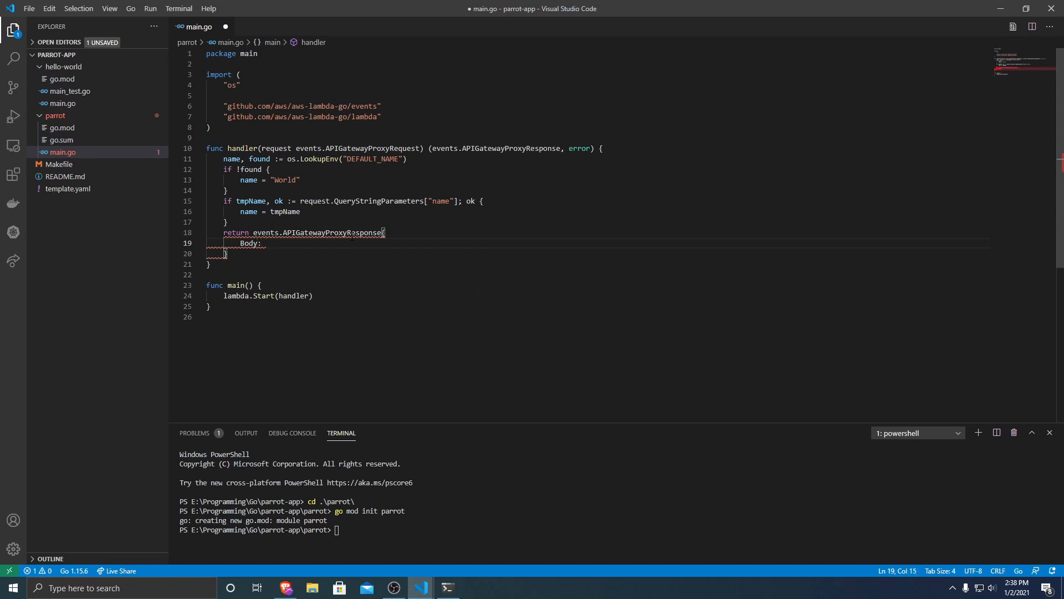
pyautogui.write('fmt.')
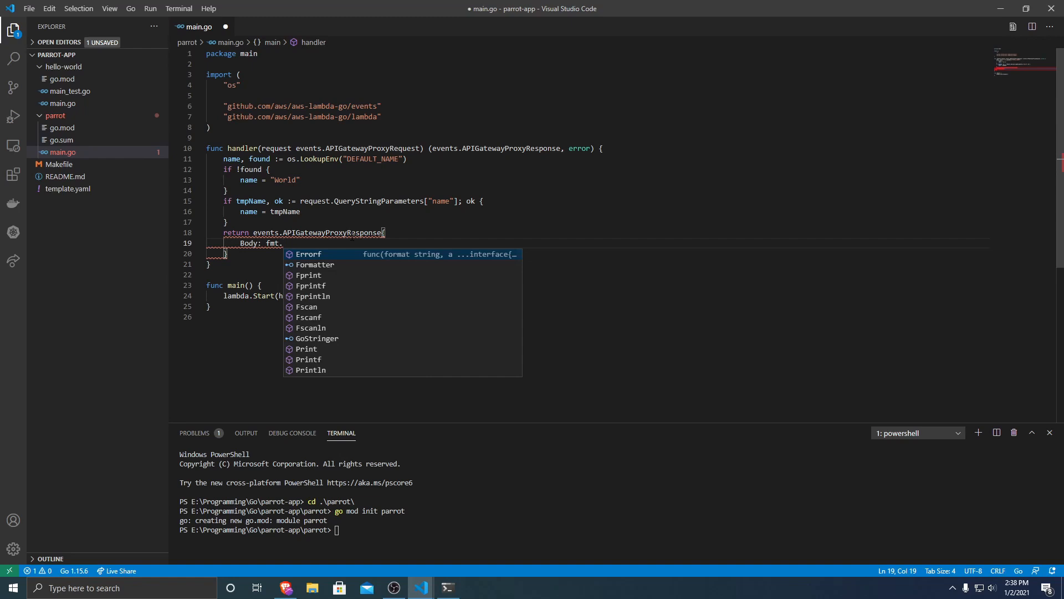
pyautogui.write('Sprintf("Hello')
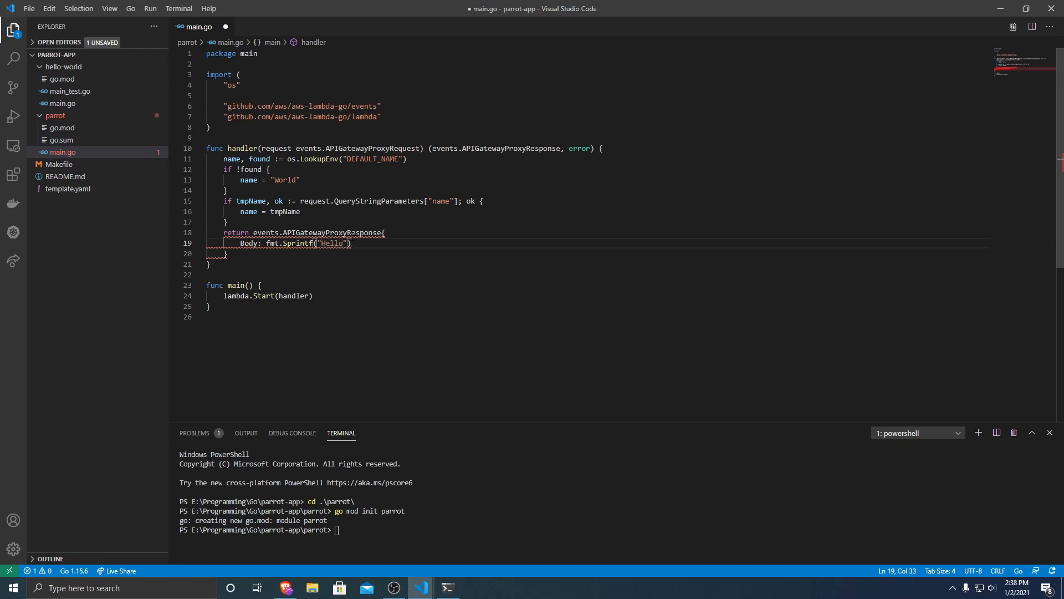
pyautogui.write(',')
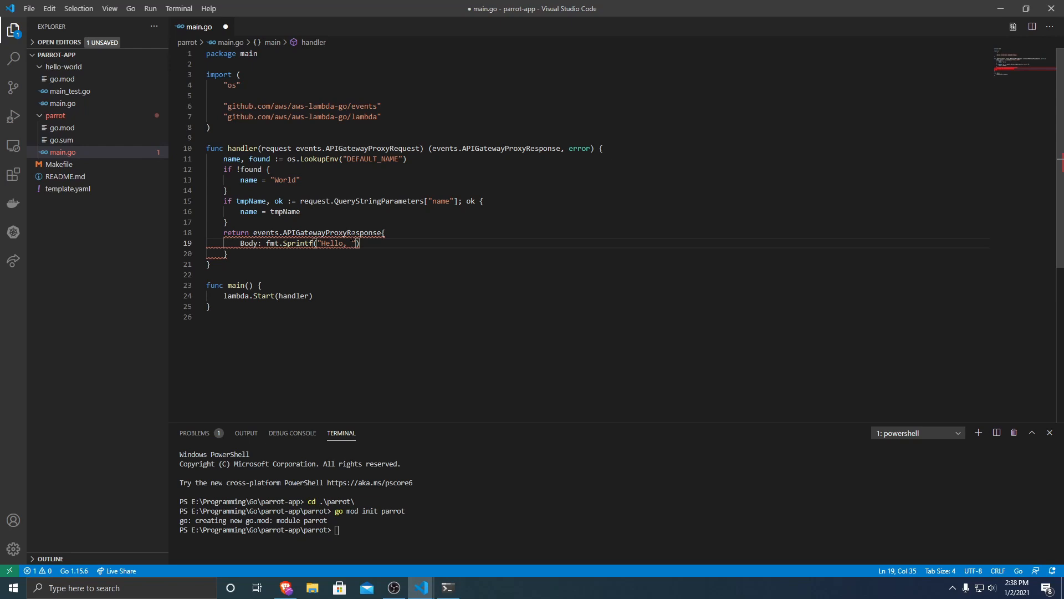
pyautogui.write('%s!')
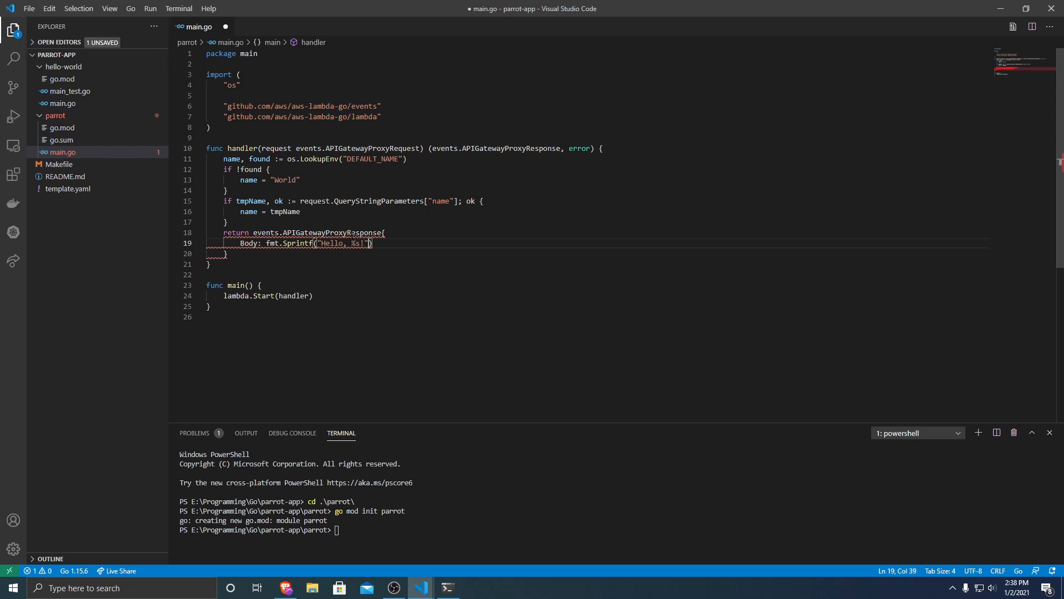
pyautogui.write(', name')
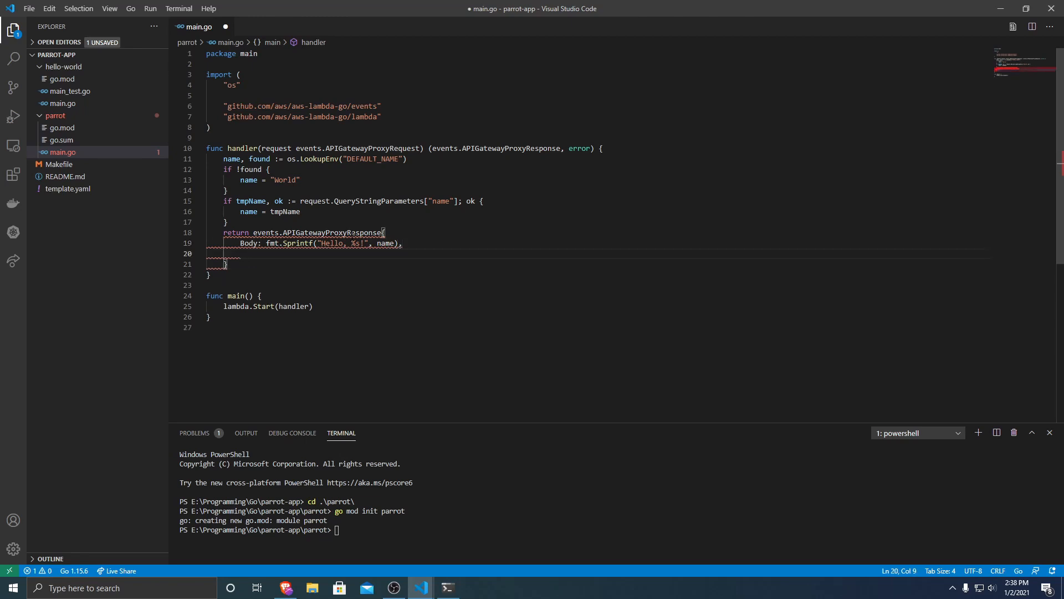
# Step: Add StatusCode 200 and a nil error to the return, and save to import fmt
pyautogui.write('StatusCode: 200')
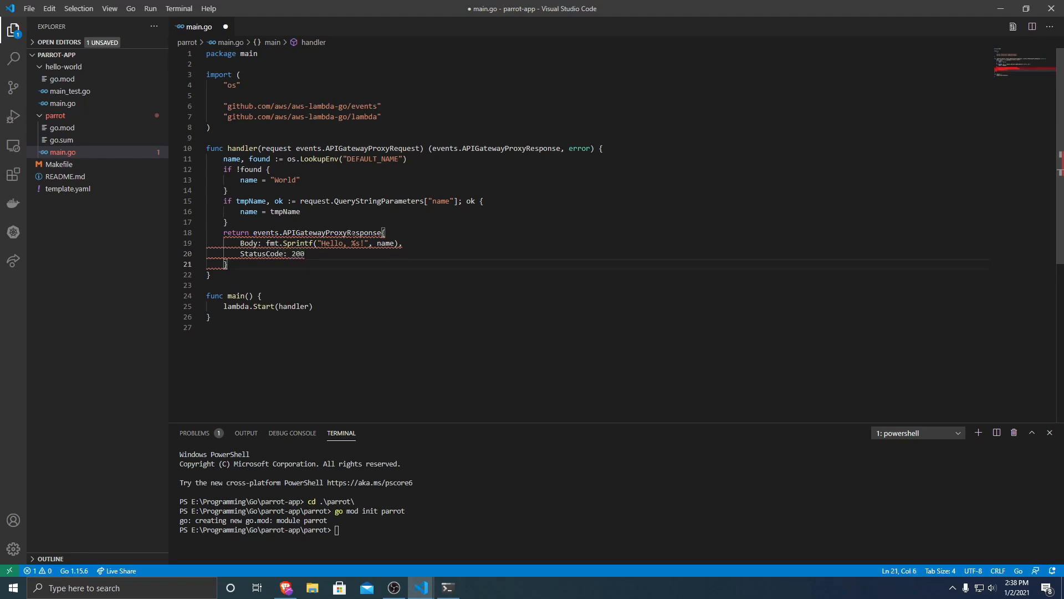
pyautogui.doubleClick(512, 148)
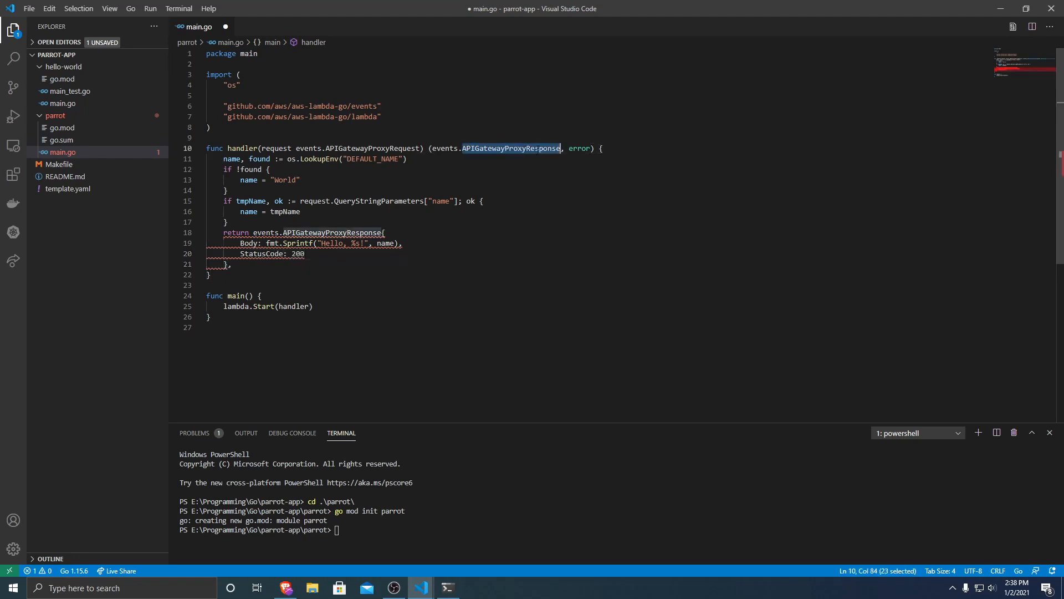
pyautogui.click(235, 264)
pyautogui.write(' nil')
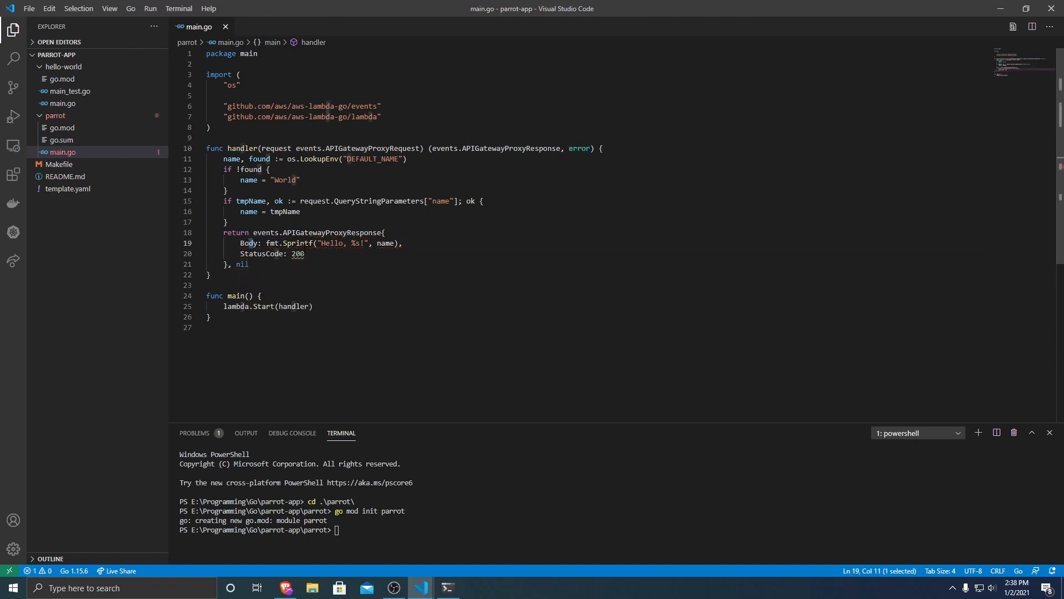
pyautogui.click(305, 253)
pyautogui.write(',')
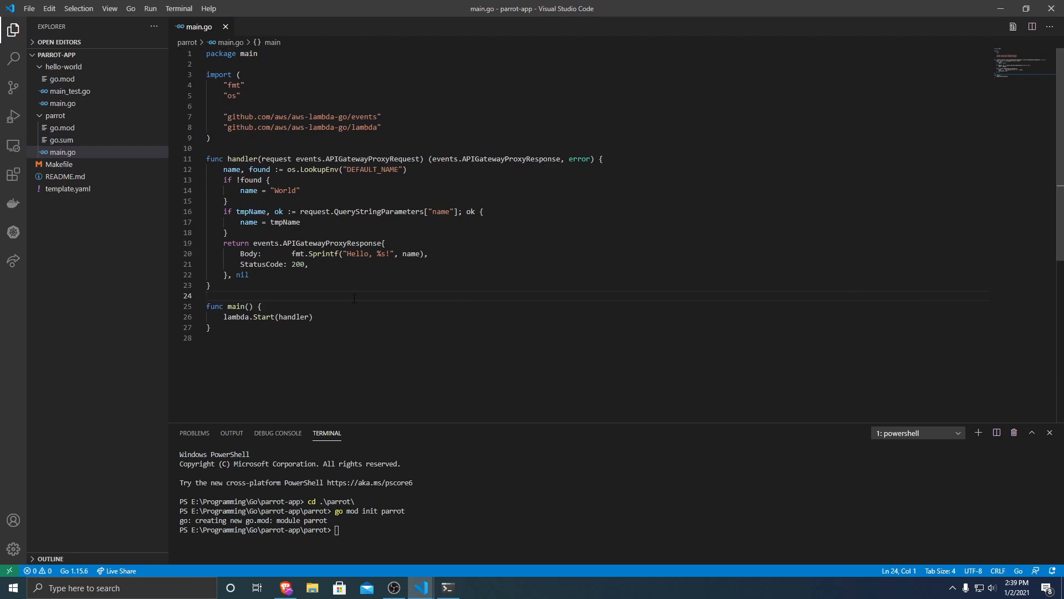
pyautogui.moveTo(120, 188)
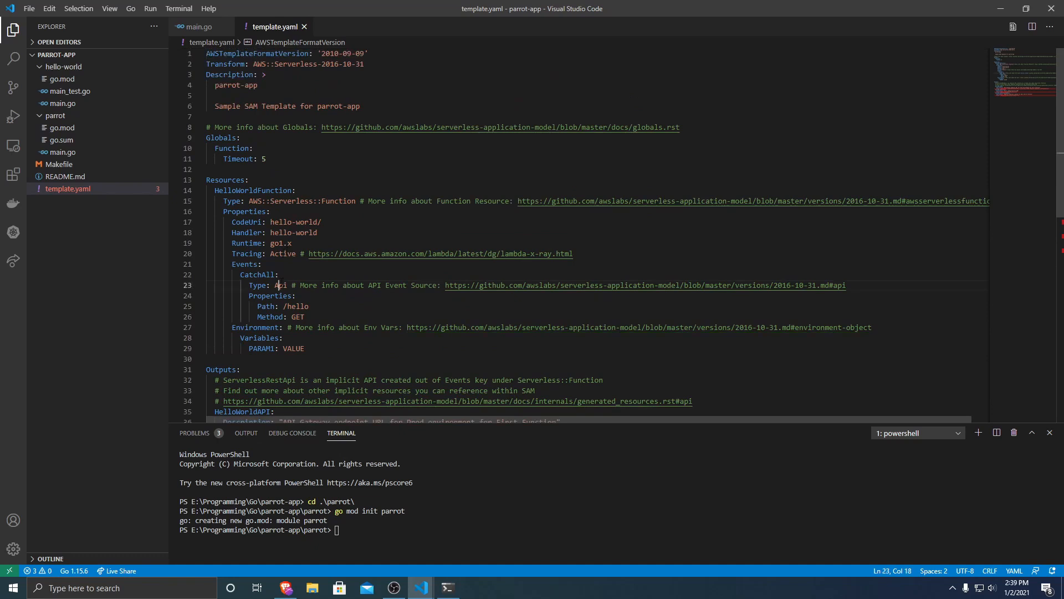
pyautogui.doubleClick(281, 285)
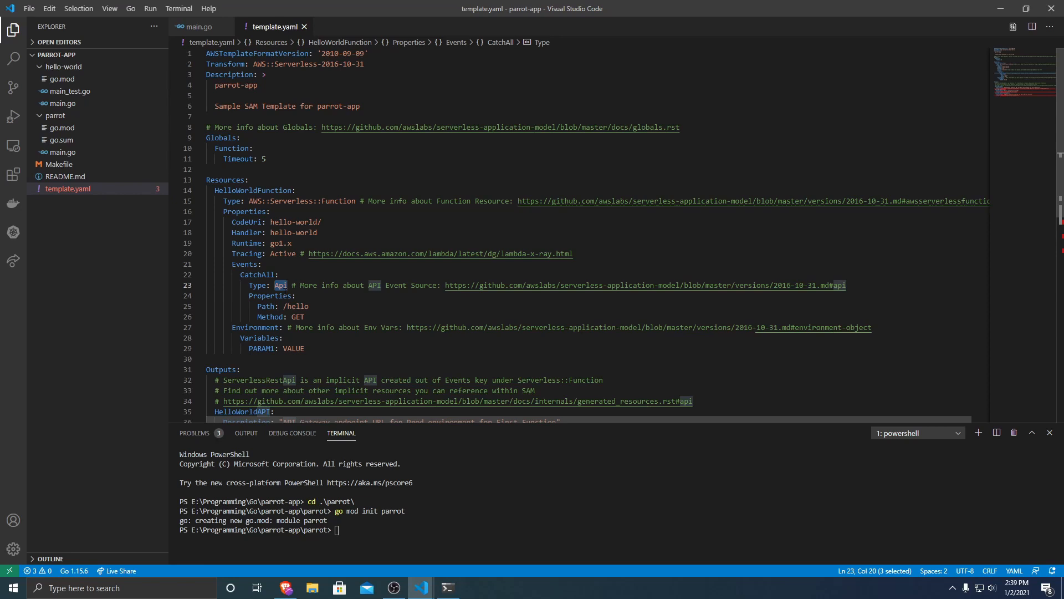
pyautogui.write('Http')
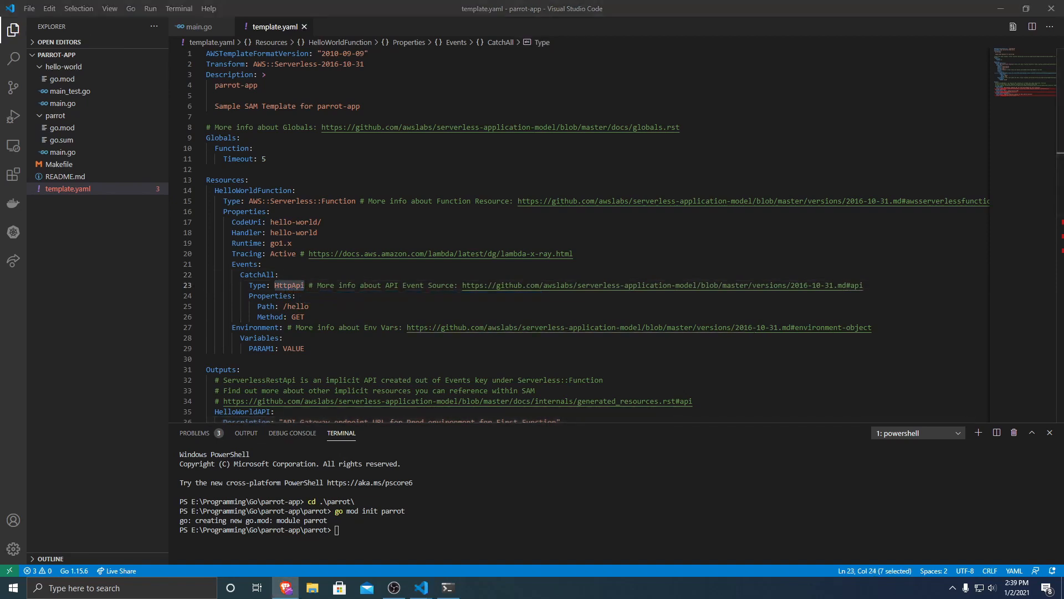
pyautogui.moveTo(510, 212)
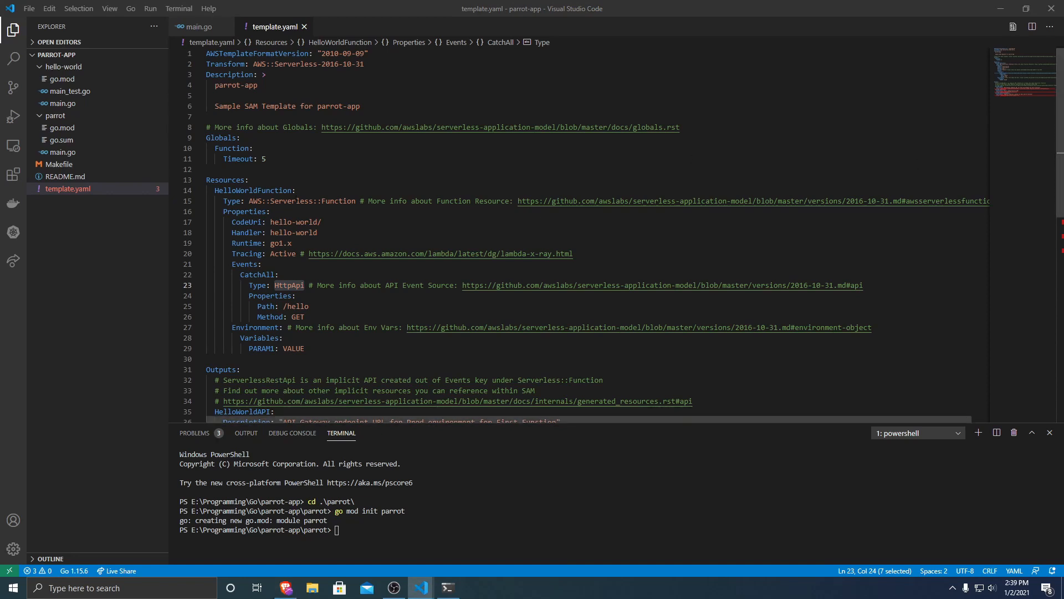
# Step: Paste a copy of the HelloWorldFunction block and rename it ParrotFunction
pyautogui.scroll(-3)
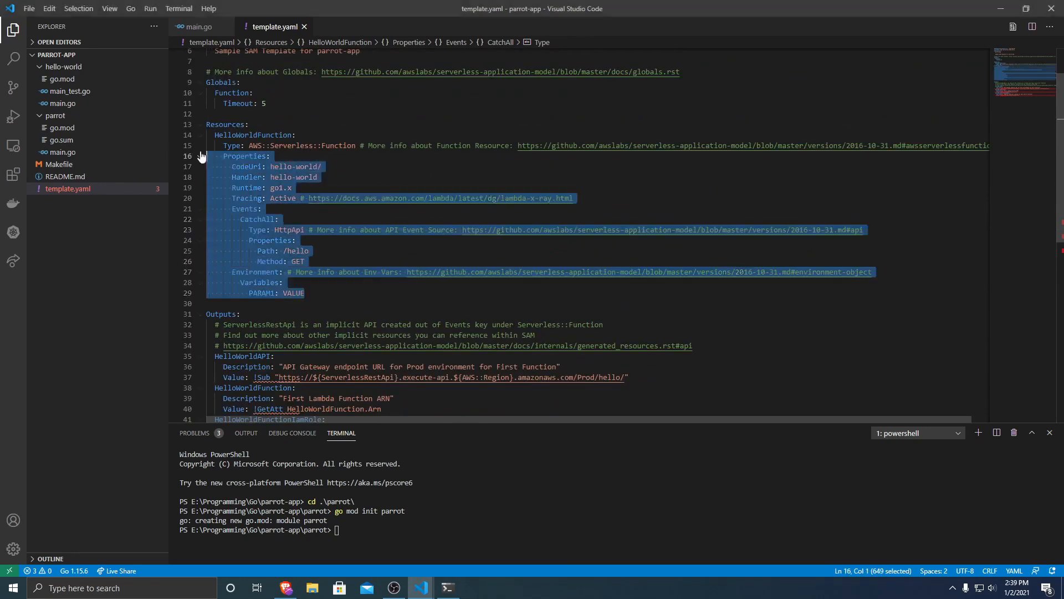
pyautogui.click(306, 293)
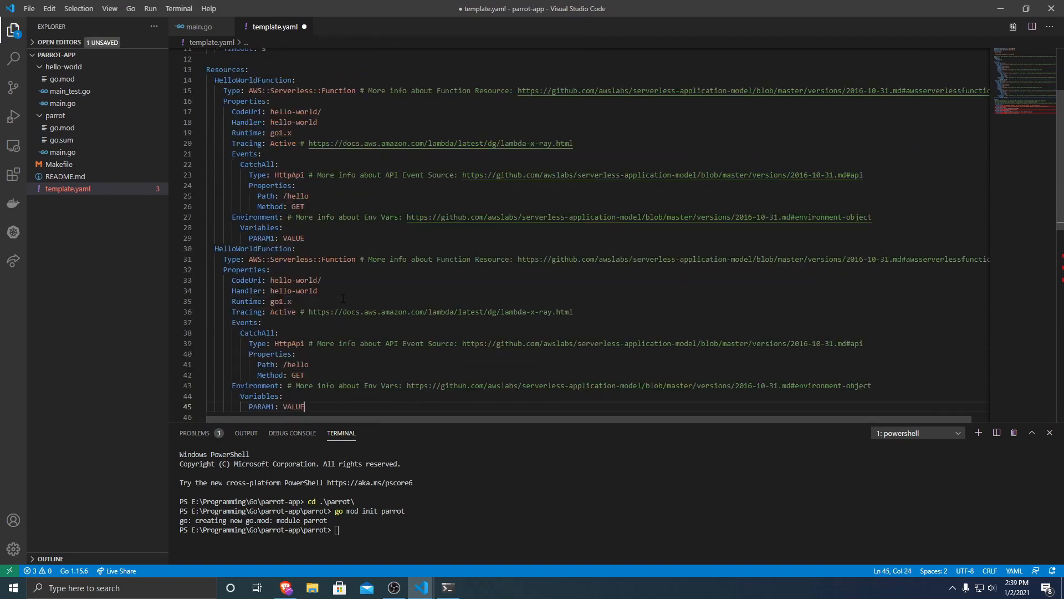
pyautogui.doubleClick(253, 248)
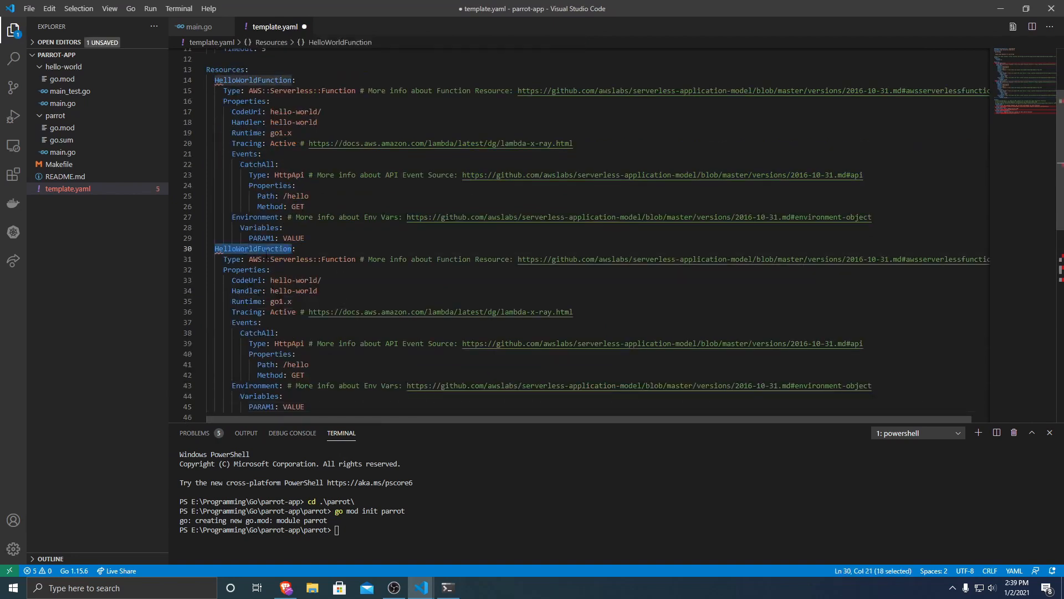
pyautogui.write('Parrot')
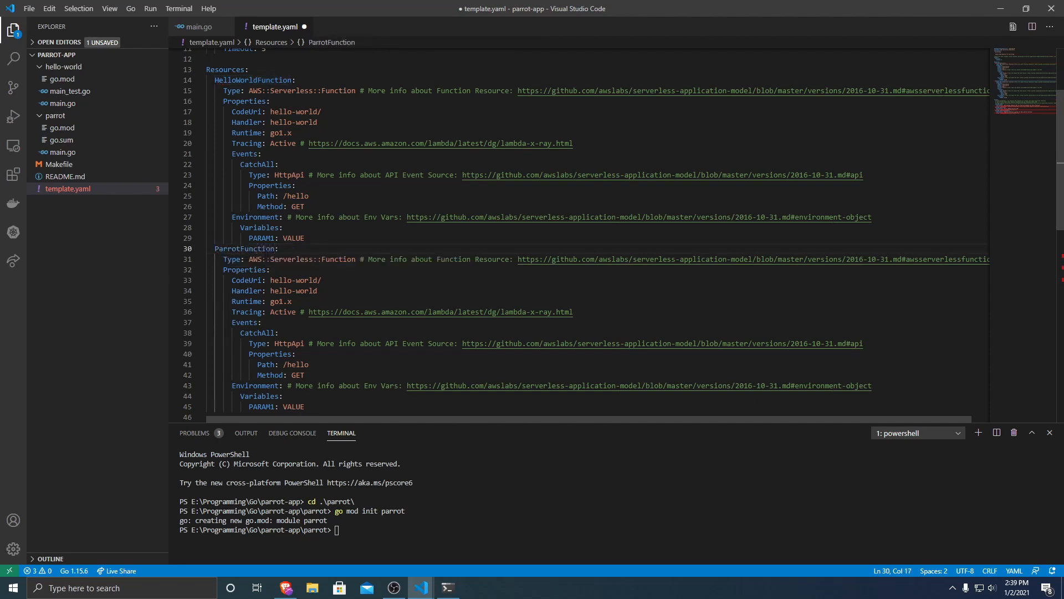
# Step: Set the function's CodeUri and Handler to parrot and its HttpApi path to /parrot
pyautogui.doubleClick(247, 279)
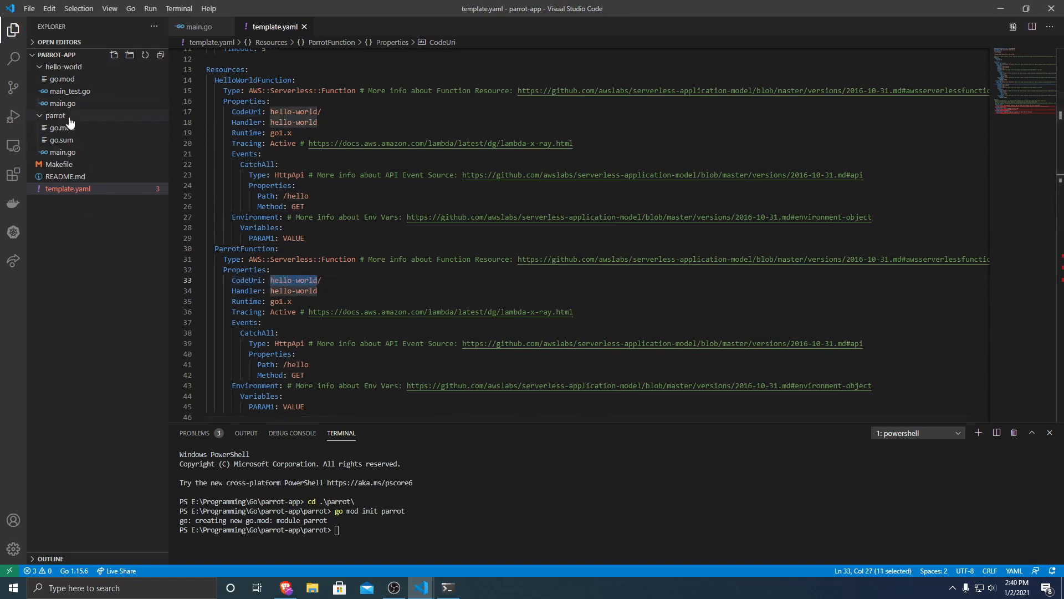
pyautogui.write('parrot')
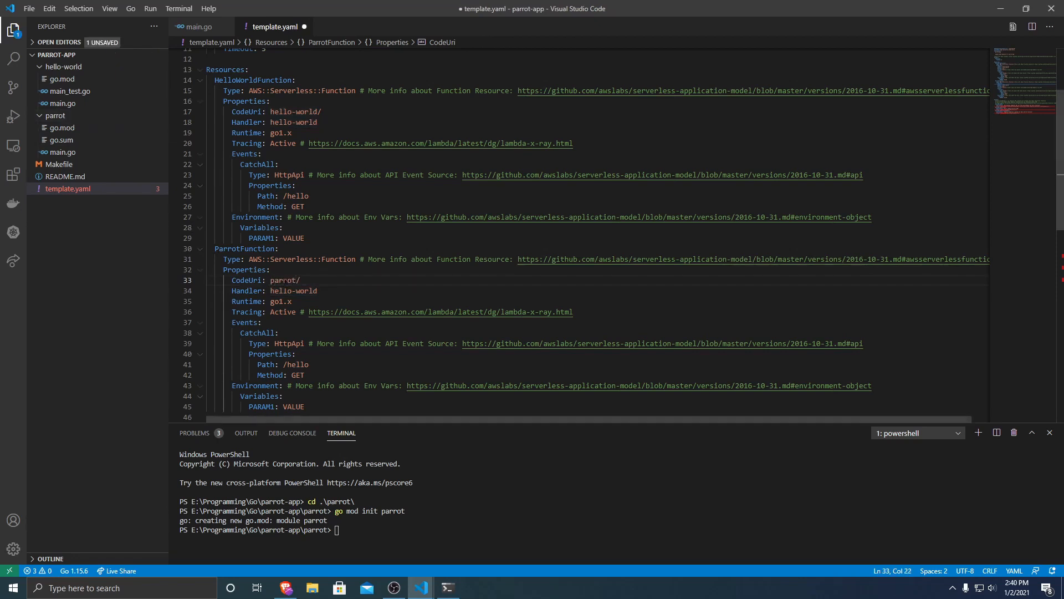
pyautogui.write('par')
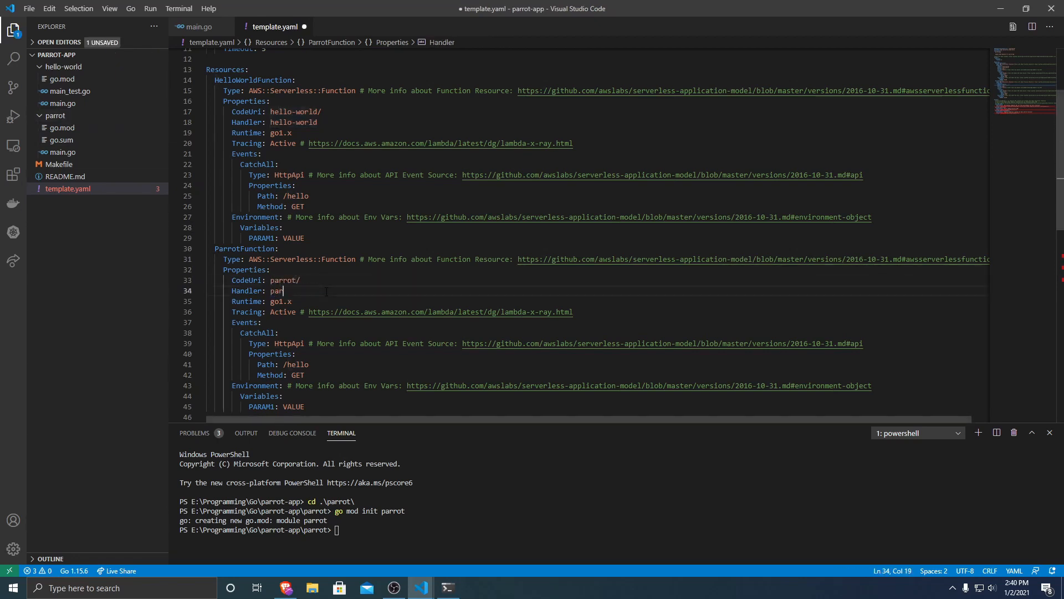
pyautogui.write('rot')
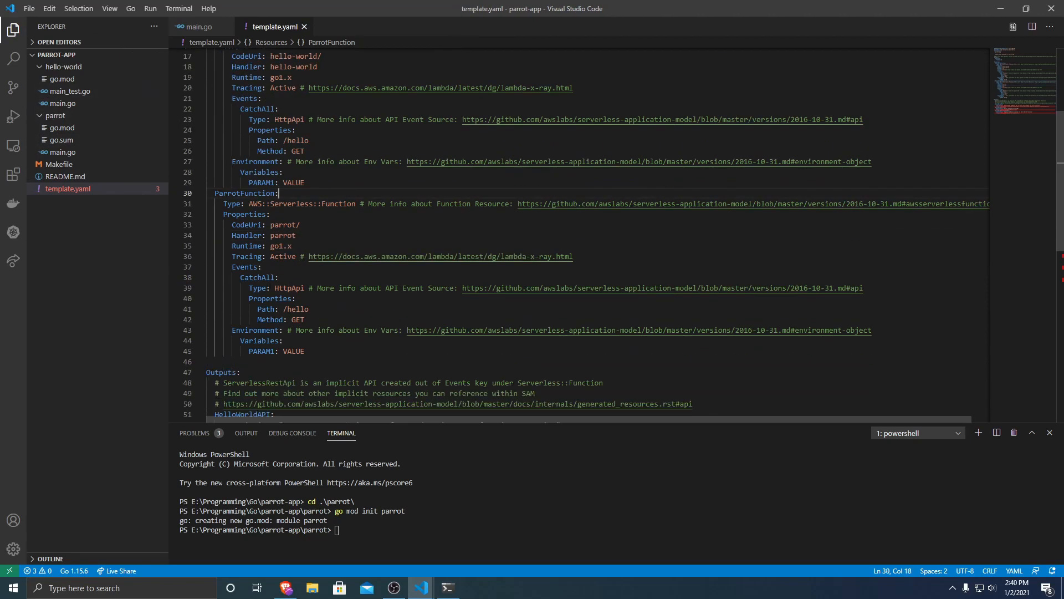
pyautogui.doubleClick(289, 289)
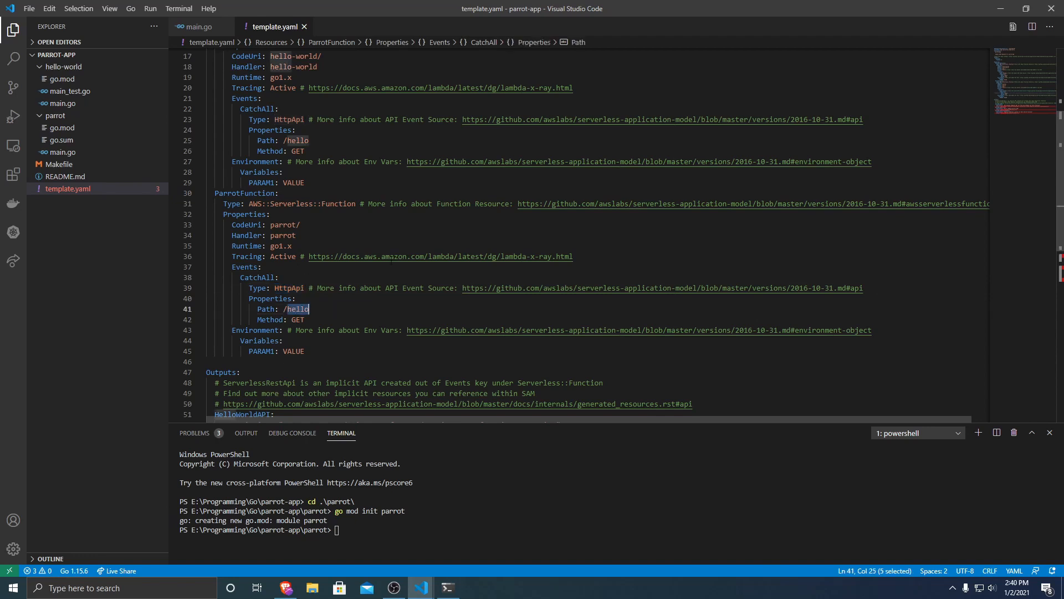
pyautogui.write('parrot')
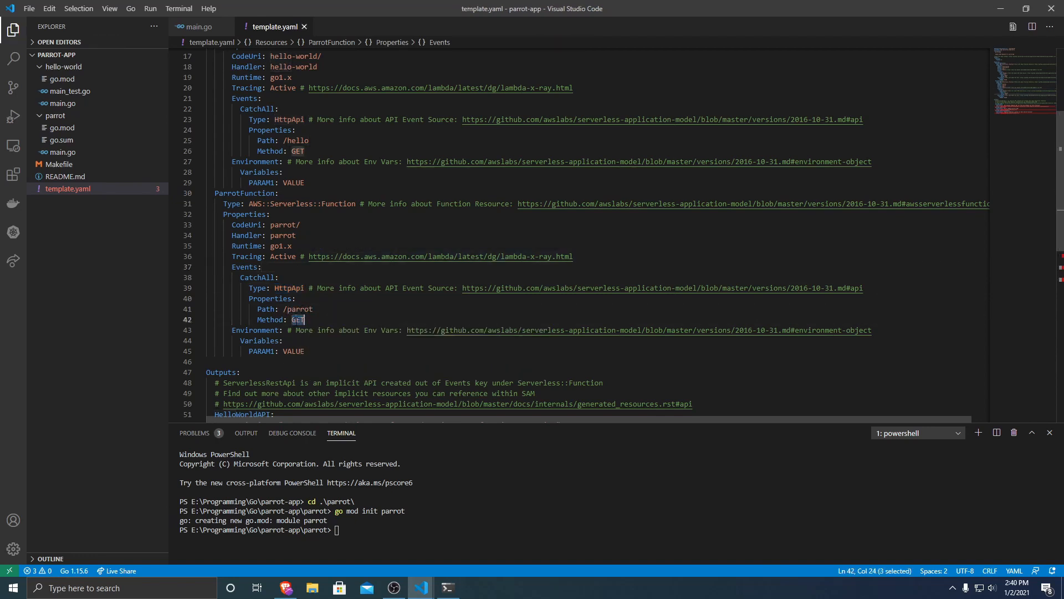
# Step: Rename the placeholder environment variable to DEFAULT_NAME with value Default Name
pyautogui.moveTo(305, 320); pyautogui.dragTo(305, 352)
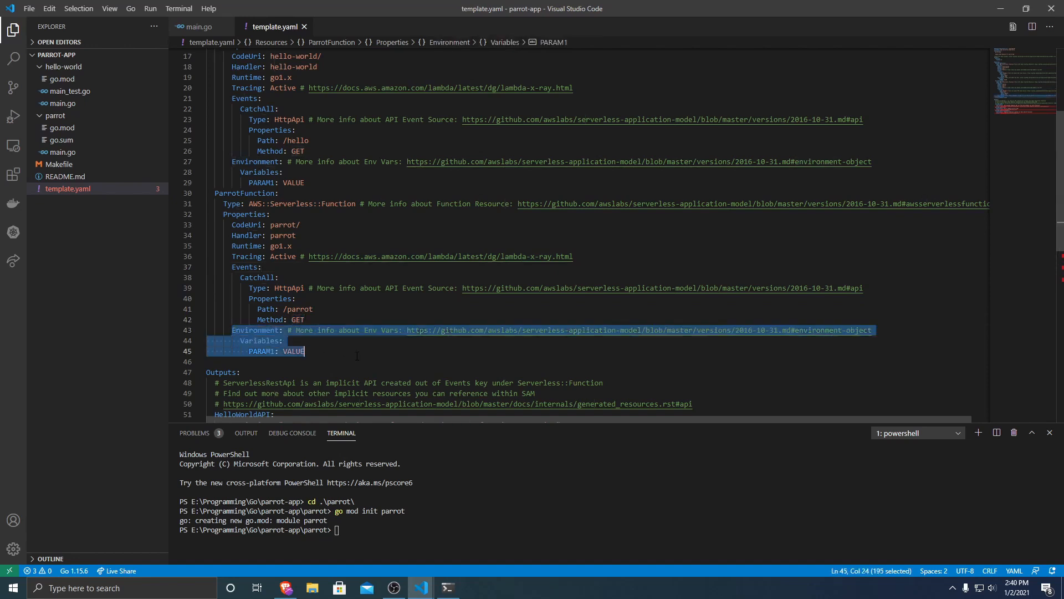
pyautogui.write('D')
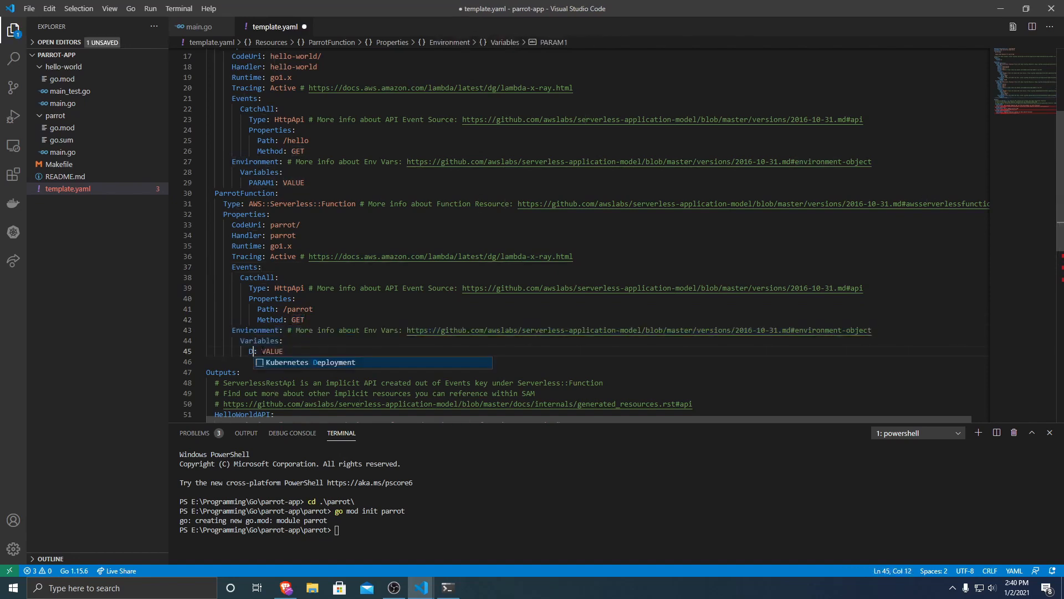
pyautogui.write('DEFAULT')
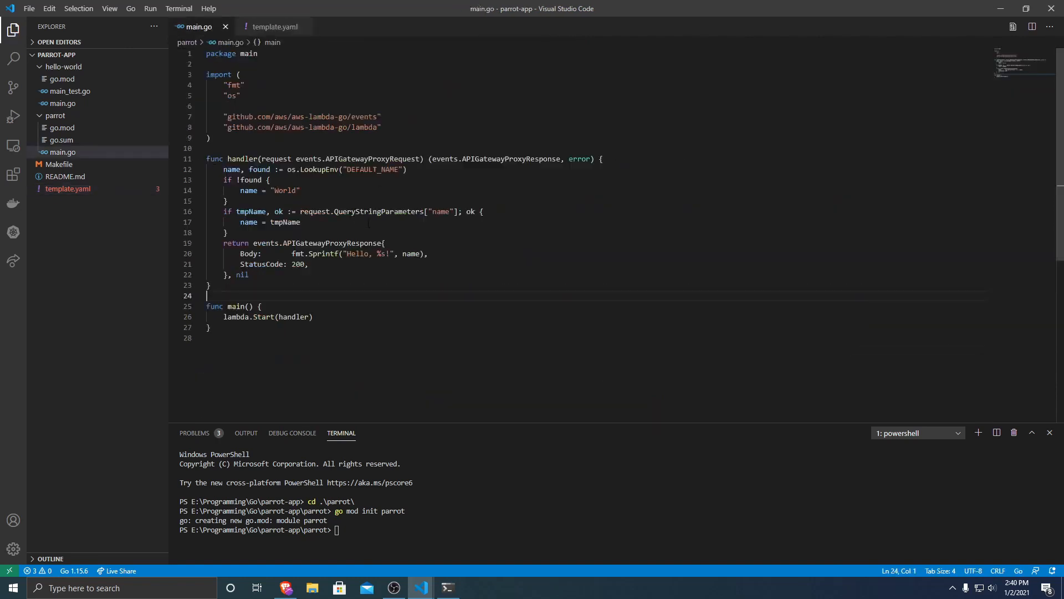
pyautogui.click(284, 27)
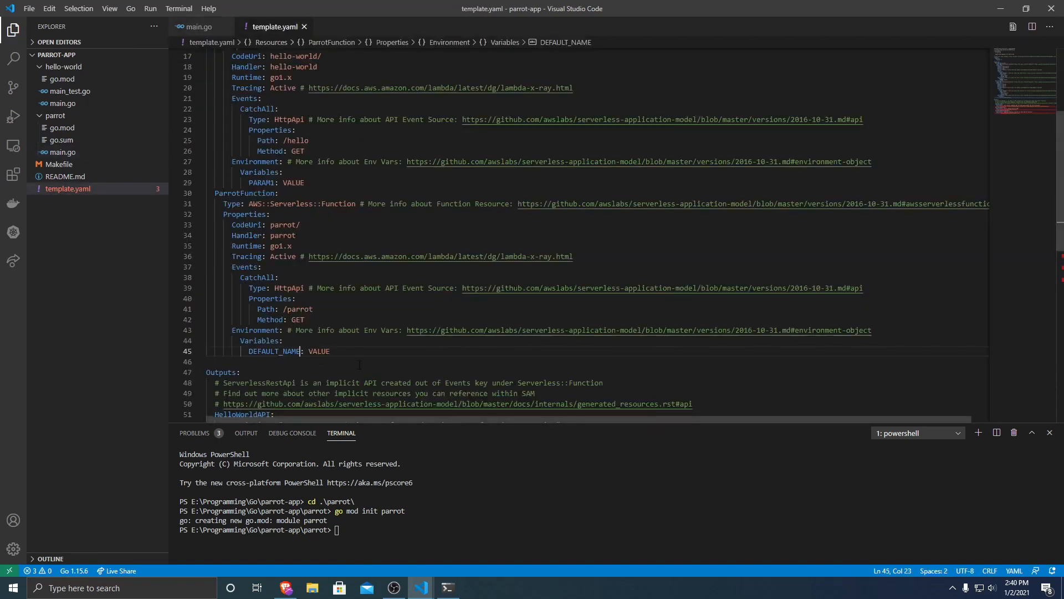
pyautogui.write('D')
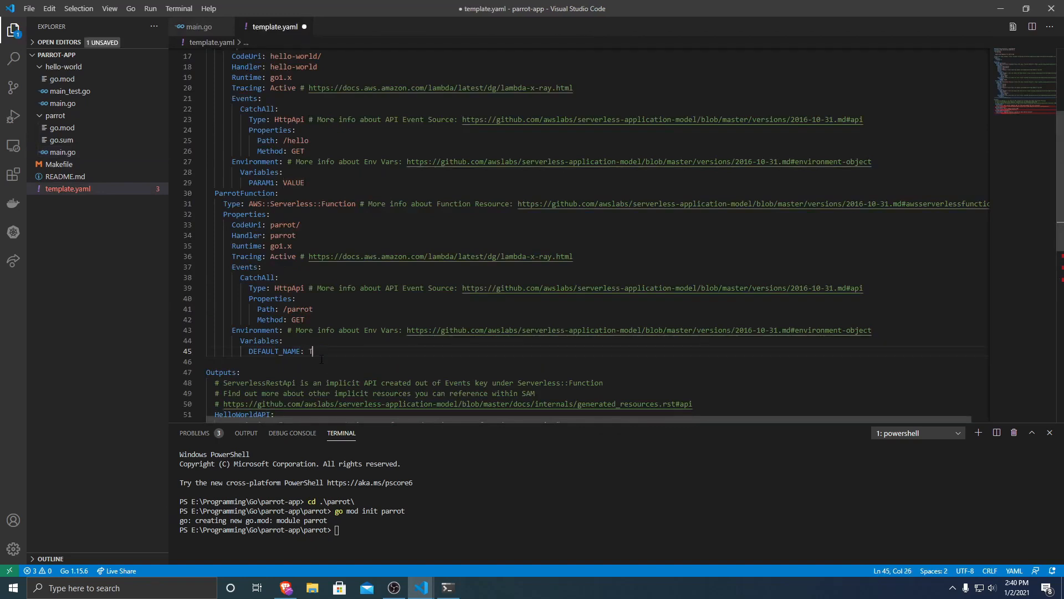
pyautogui.write('Default Name')
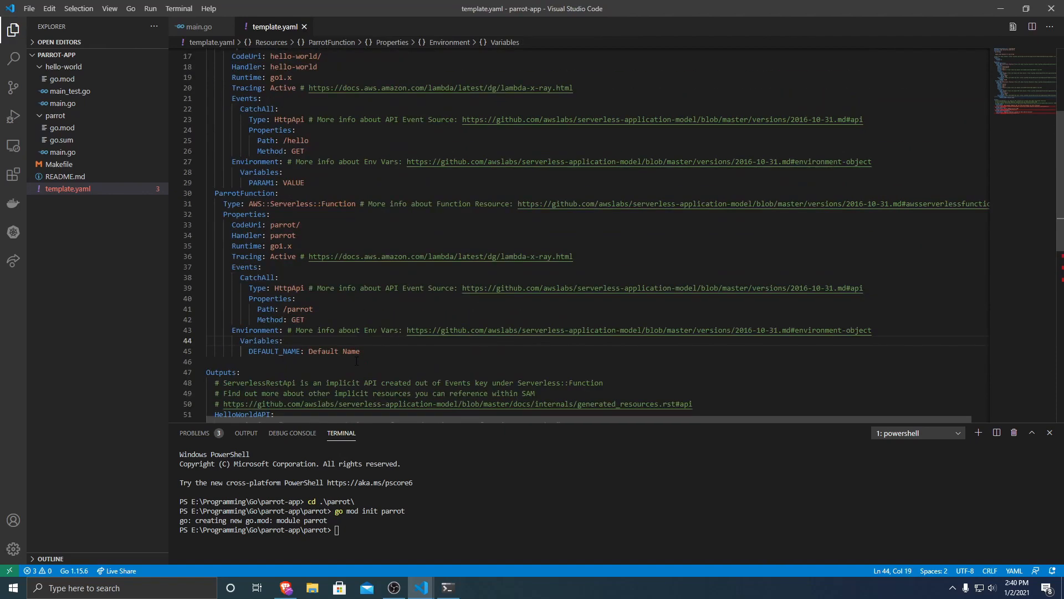
# Step: Delete the Outputs section so template.yaml ends after ParrotFunction
pyautogui.scroll(-3)
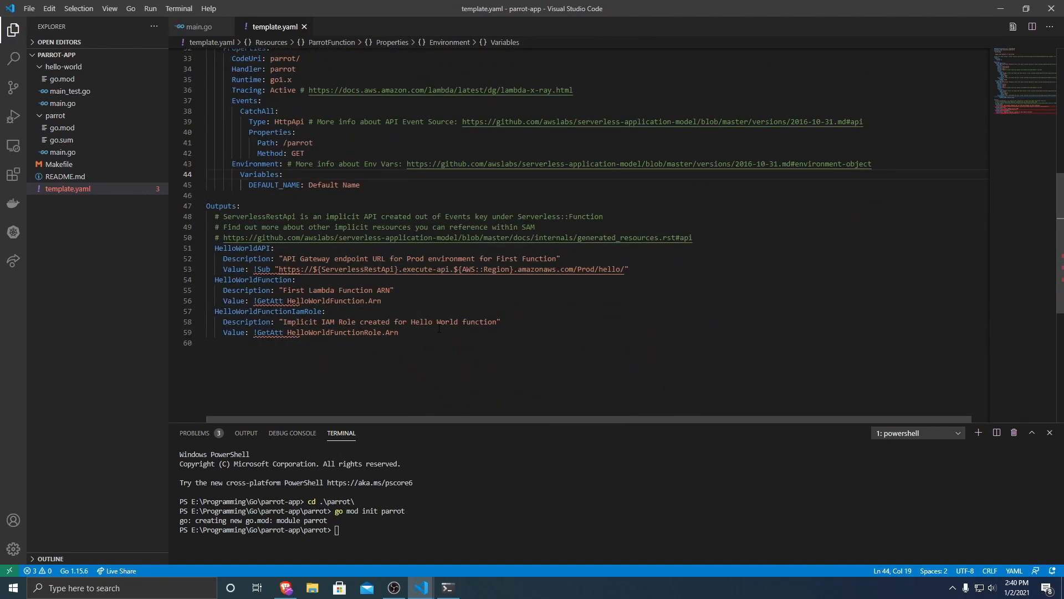
pyautogui.scroll(3)
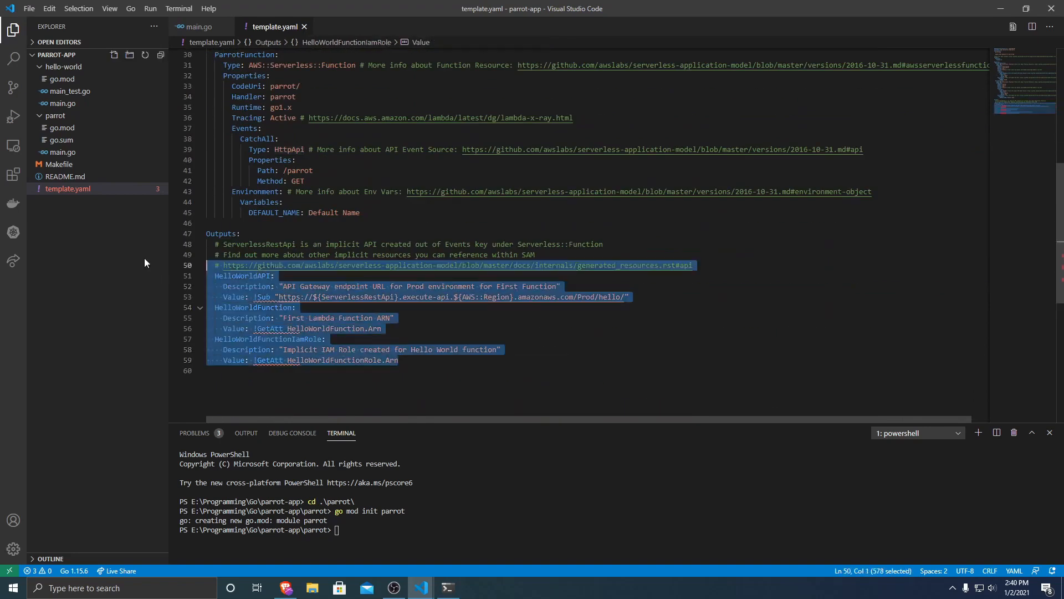
pyautogui.press('Delete')
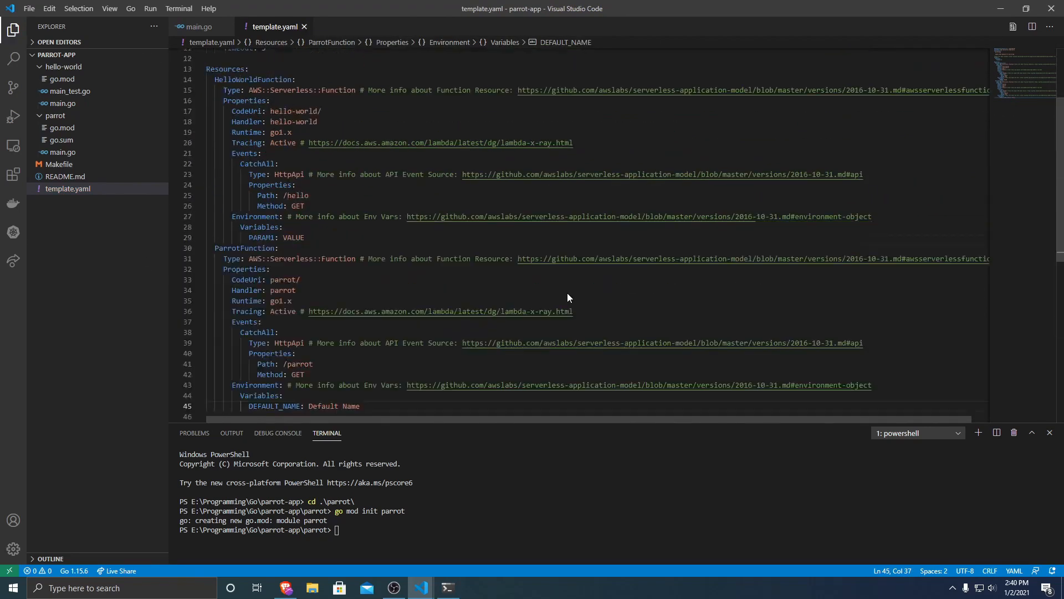
pyautogui.scroll(-3)
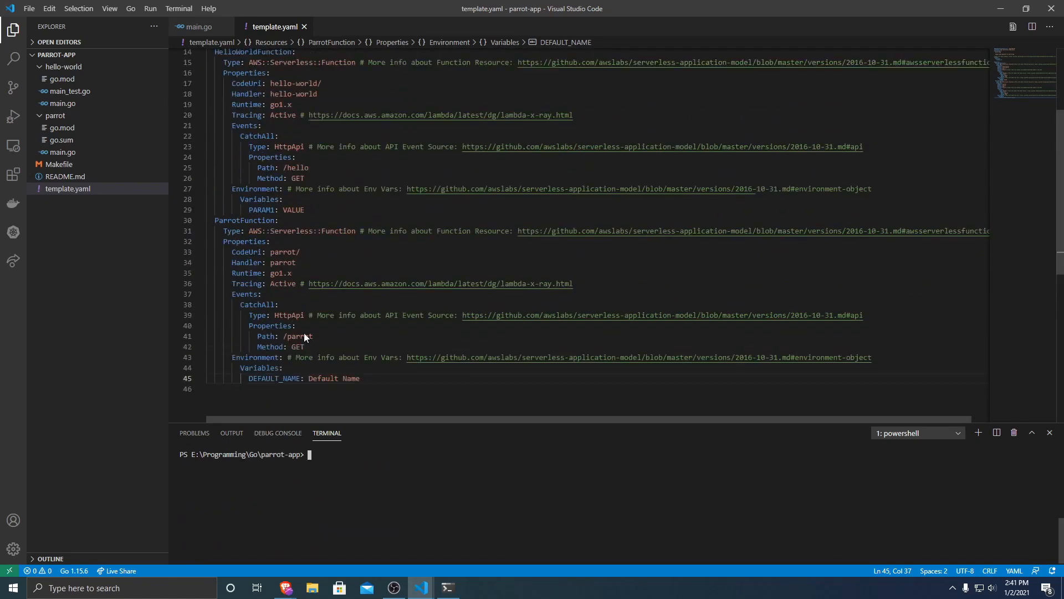
# Step: Run sam build in the terminal to build the app into .aws-sam
pyautogui.press('Ctrl+a')
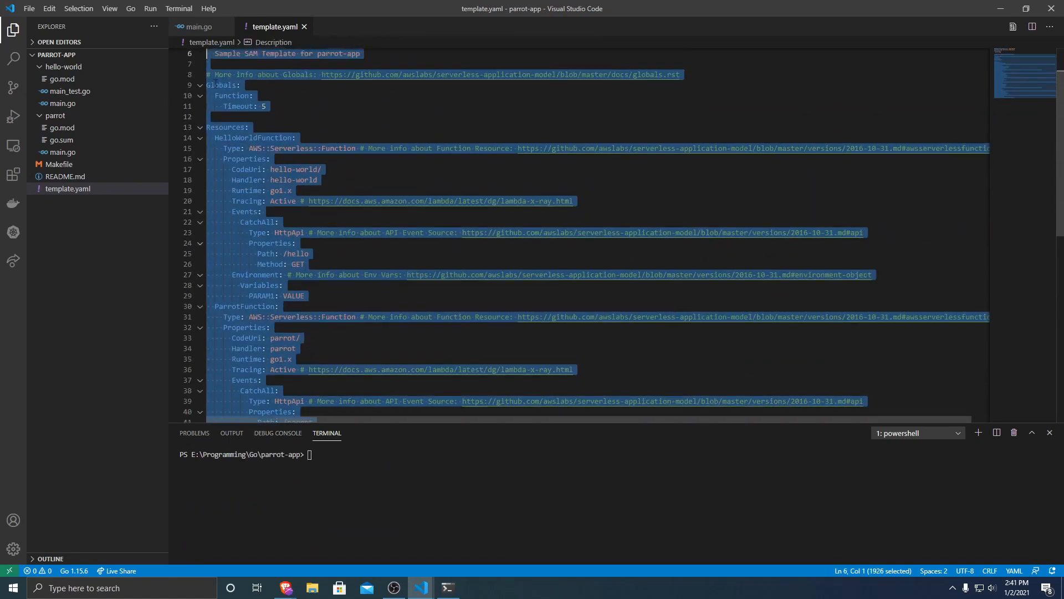
pyautogui.write('sam build')
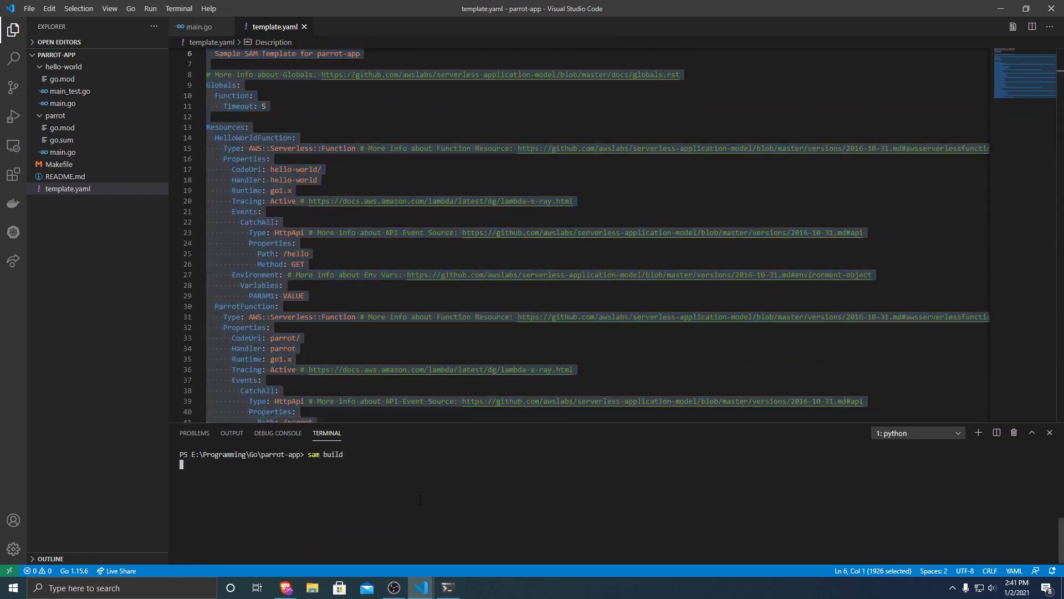
pyautogui.press('Enter')
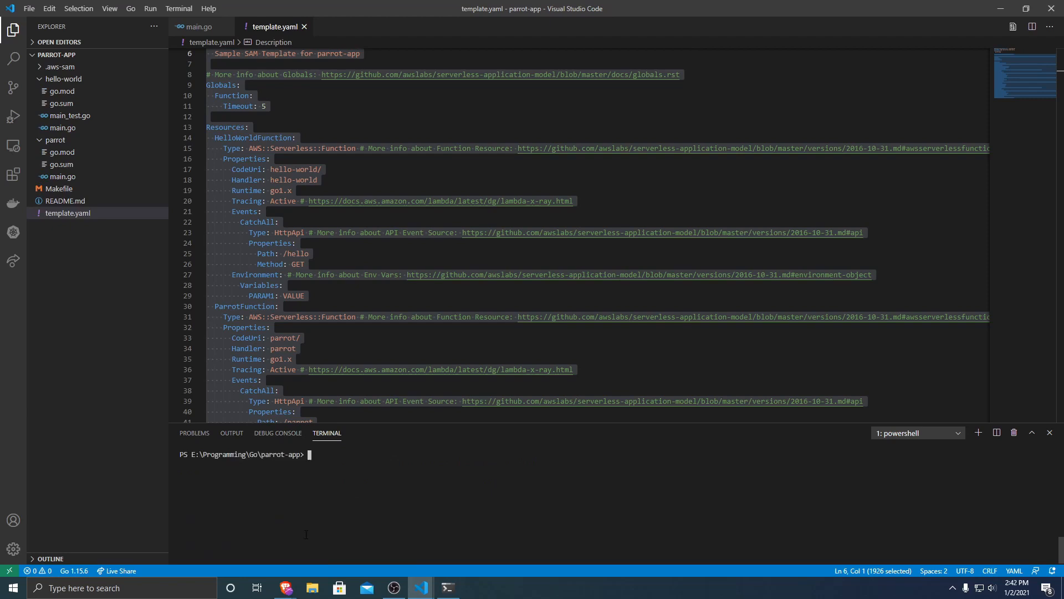
# Step: Run sam local start-api to serve /parrot and /hello locally
pyautogui.write('sam')
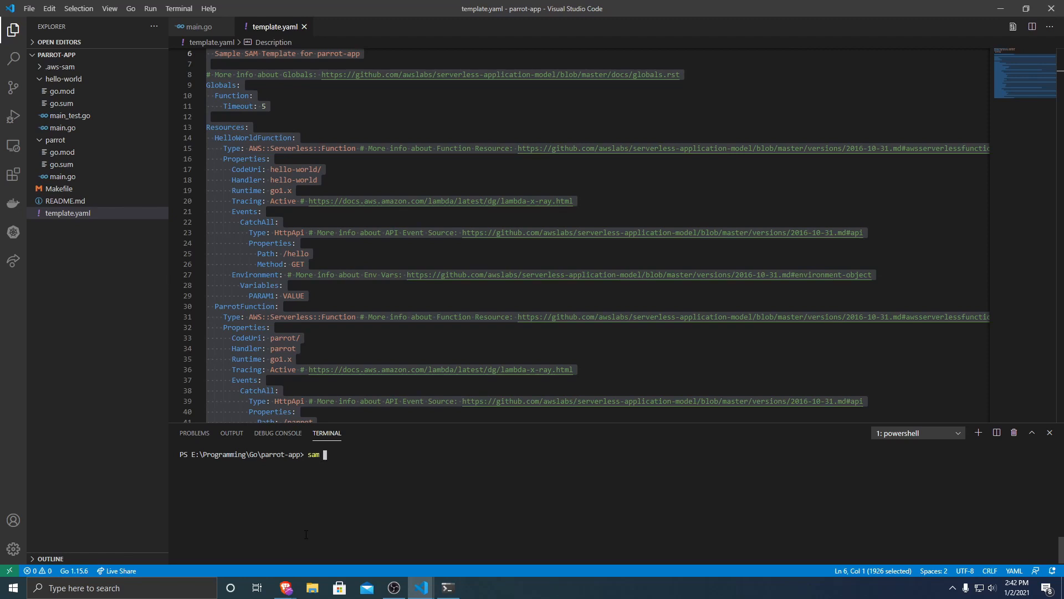
pyautogui.write('local start-api')
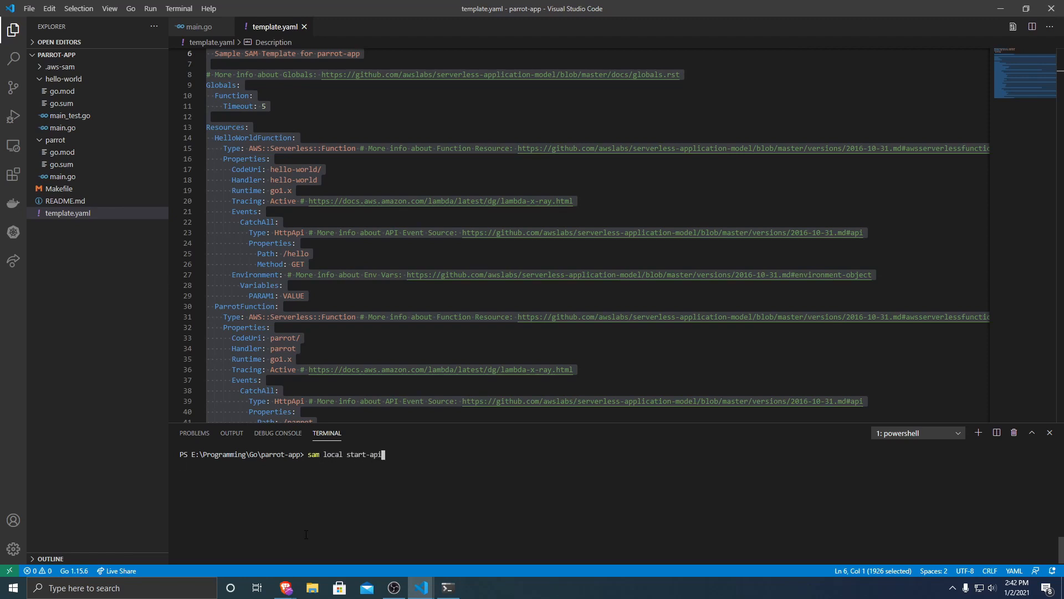
pyautogui.press('Enter')
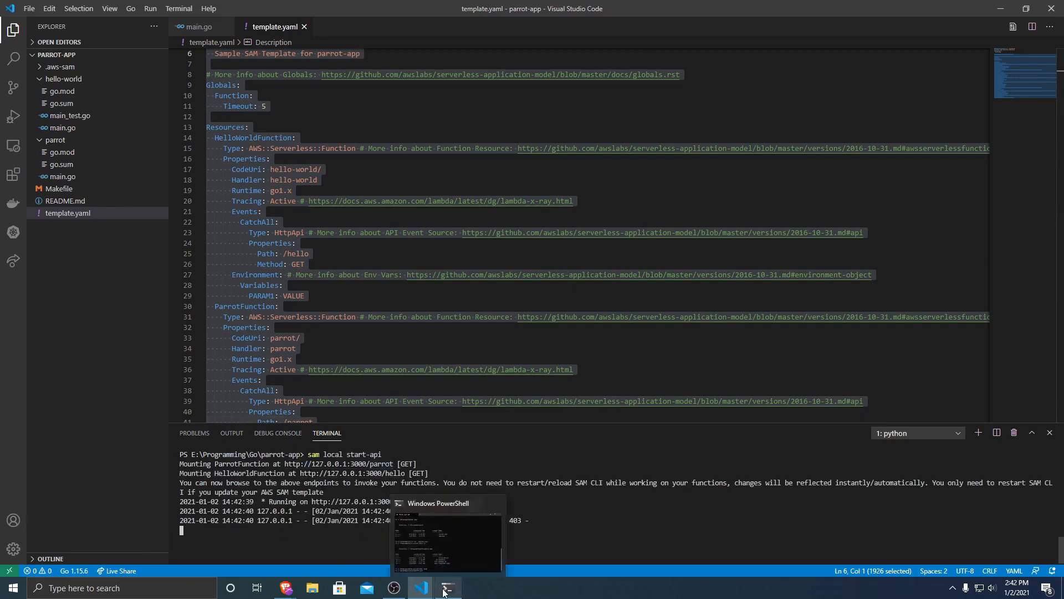
pyautogui.moveTo(432, 591)
pyautogui.write('local')
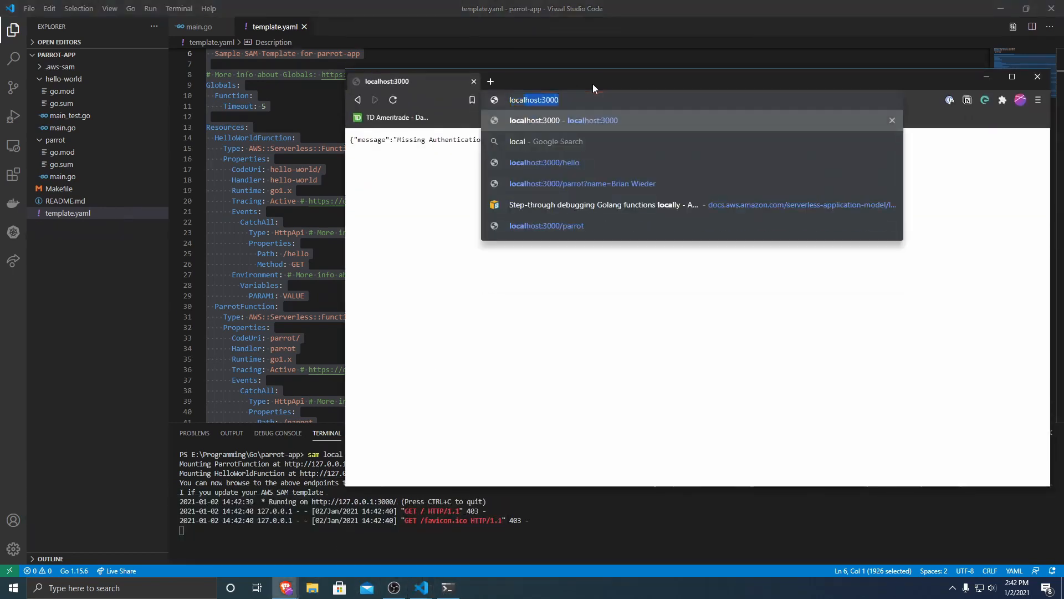
# Step: Load localhost:3000/parrot with ?name=Brian Builds to get "Hello, Brian Builds!"
pyautogui.write('99')
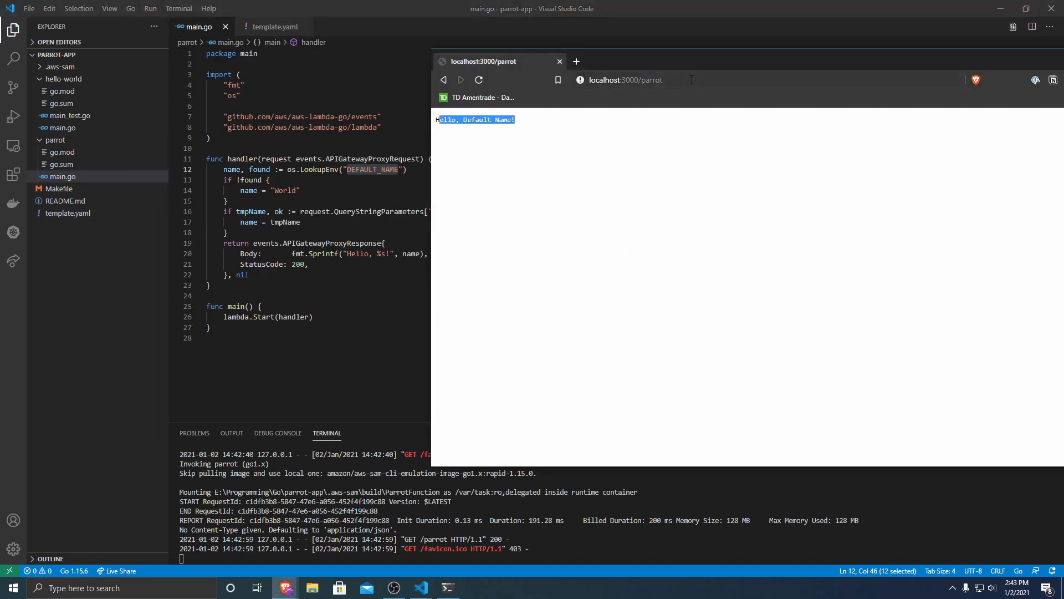
pyautogui.write('?')
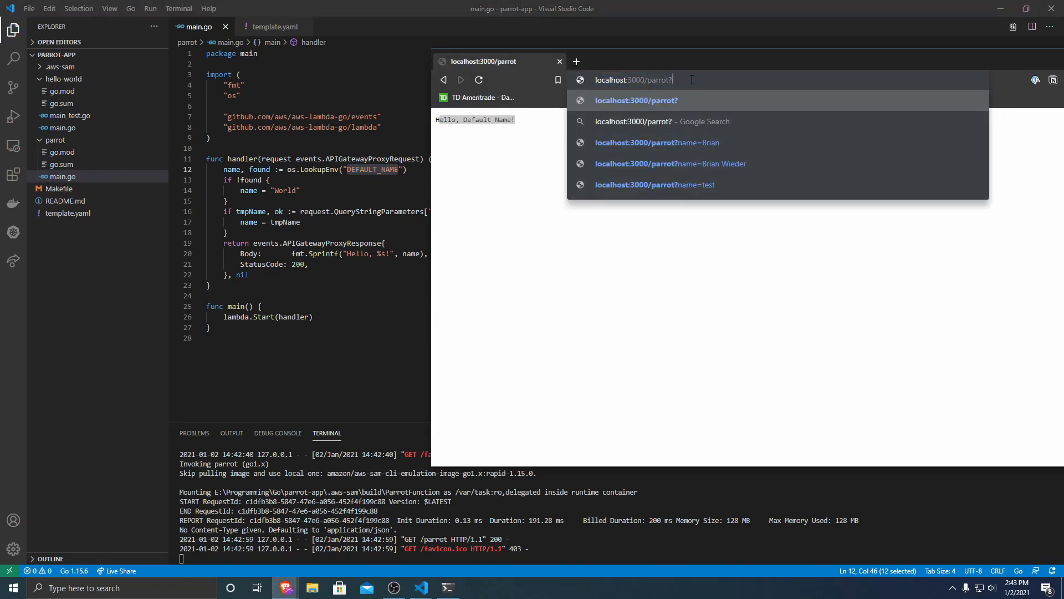
pyautogui.write('q')
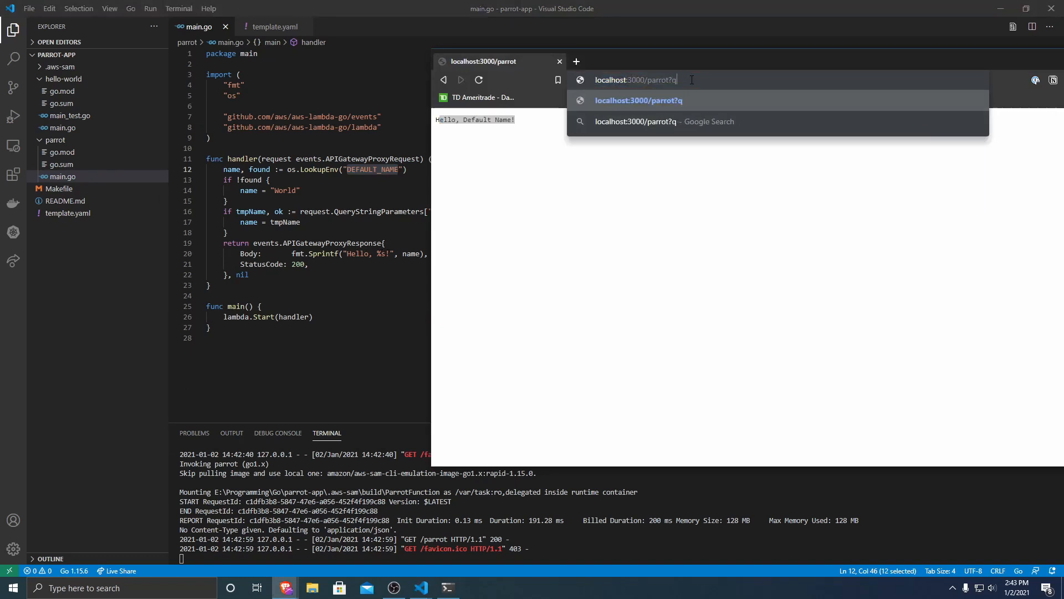
pyautogui.write('ame')
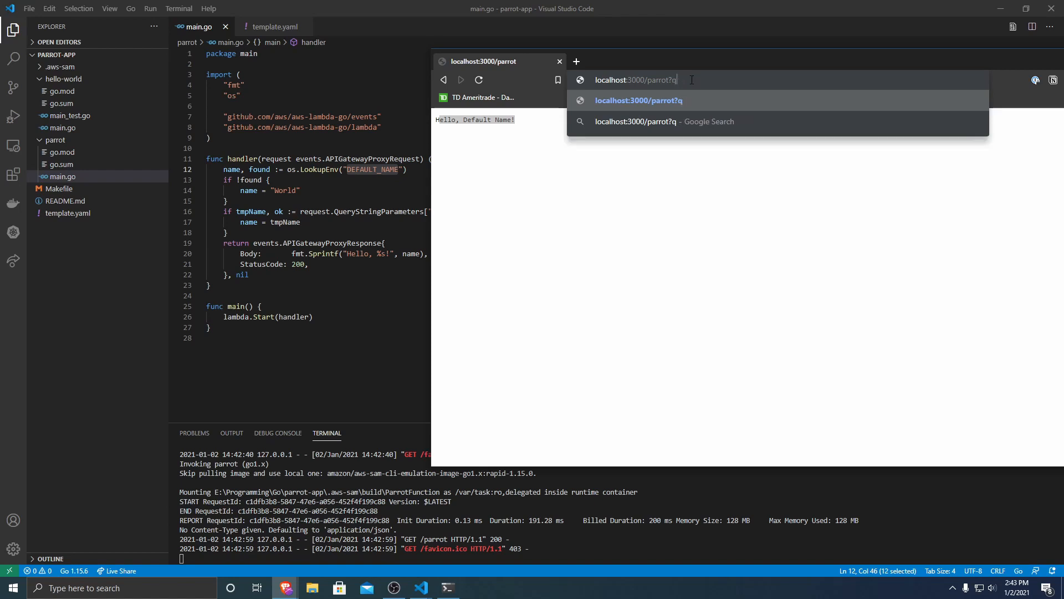
pyautogui.write('name=Brian%20')
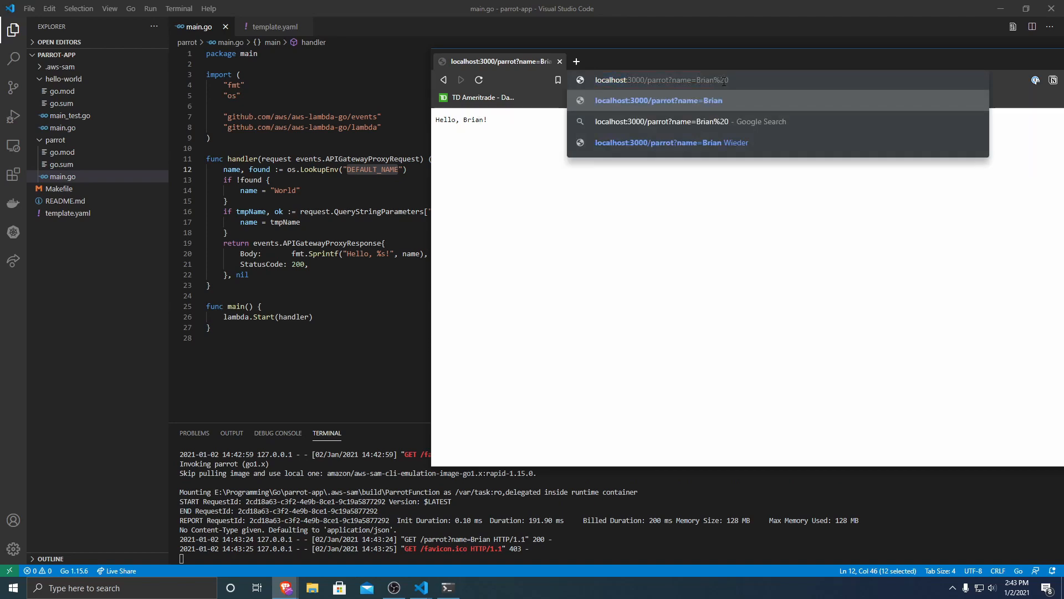
pyautogui.write('Buil')
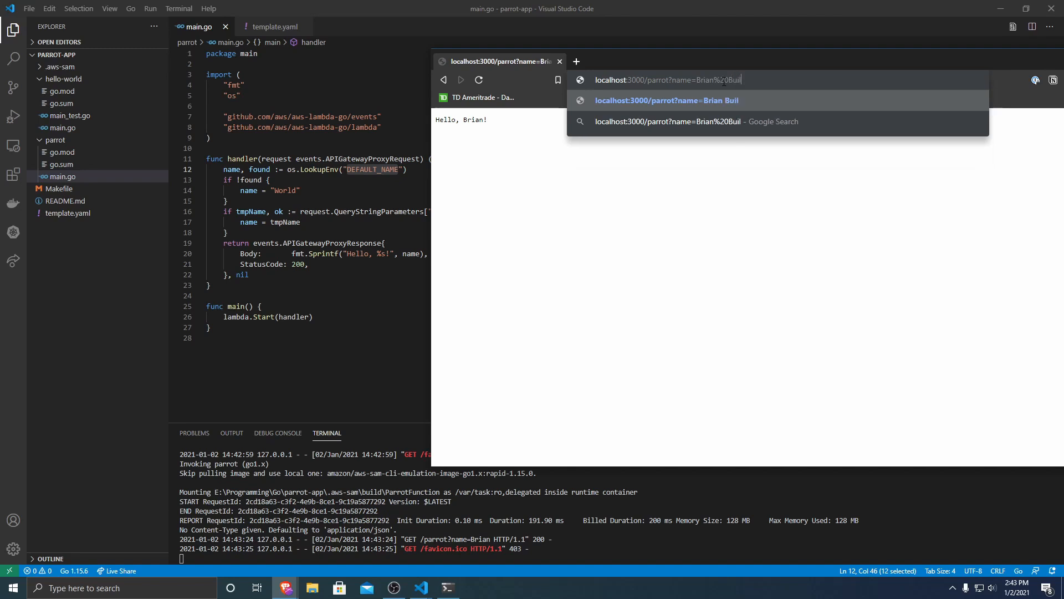
pyautogui.press('Enter')
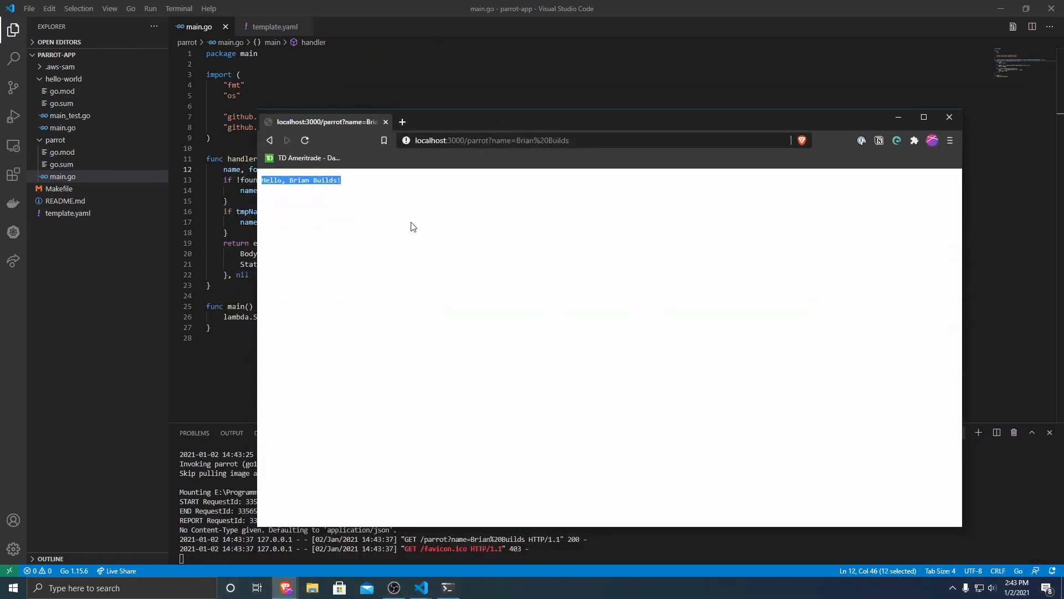
pyautogui.moveTo(278, 191)
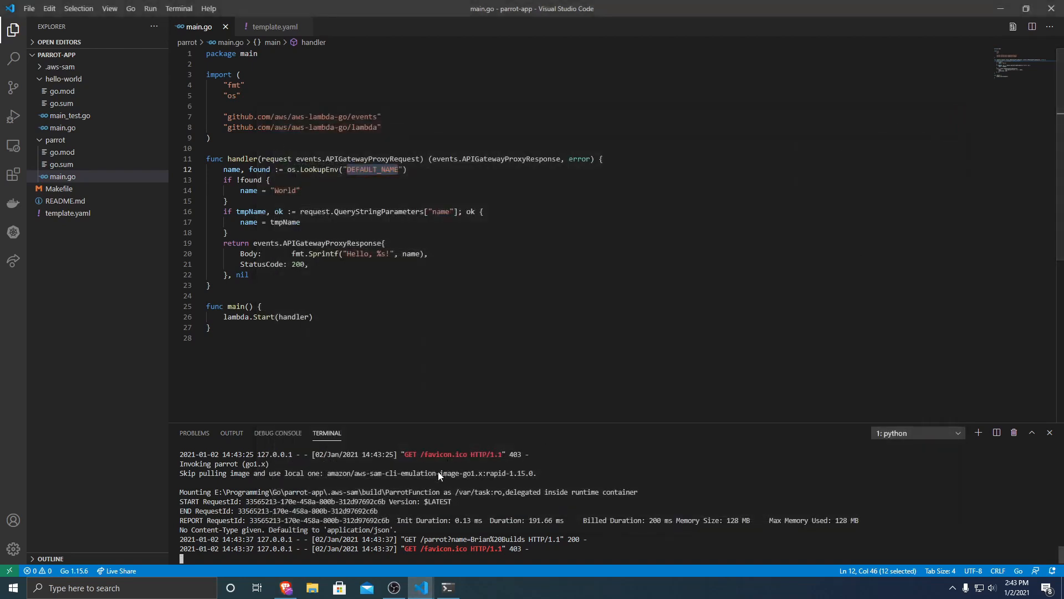
# Step: Stop the local API with Ctrl+C and start sam deploy --guided
pyautogui.press('Ctrl+c')
pyautogui.write('sam deploy')
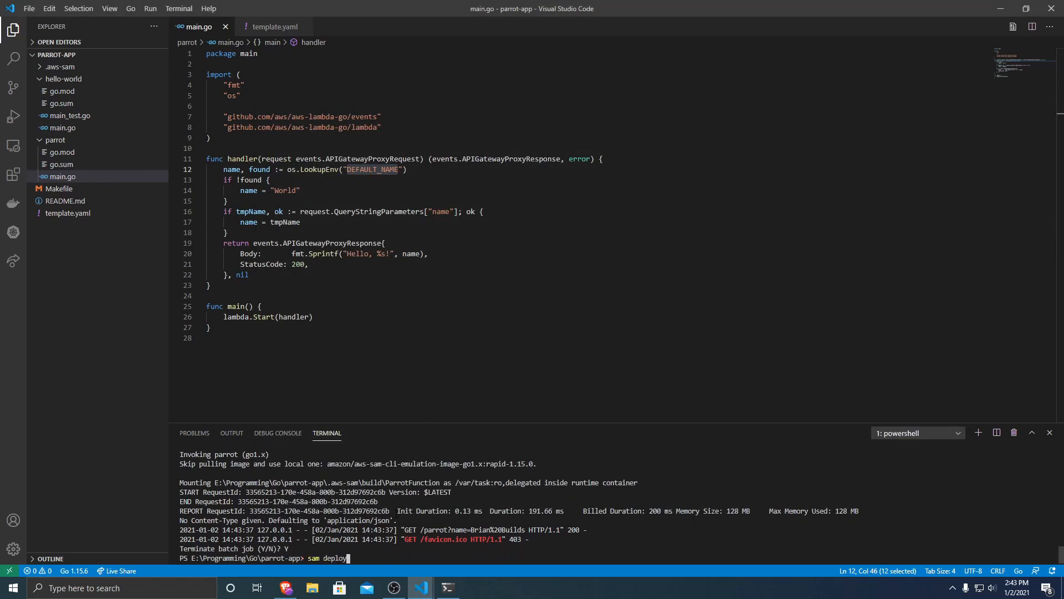
pyautogui.write('--guided')
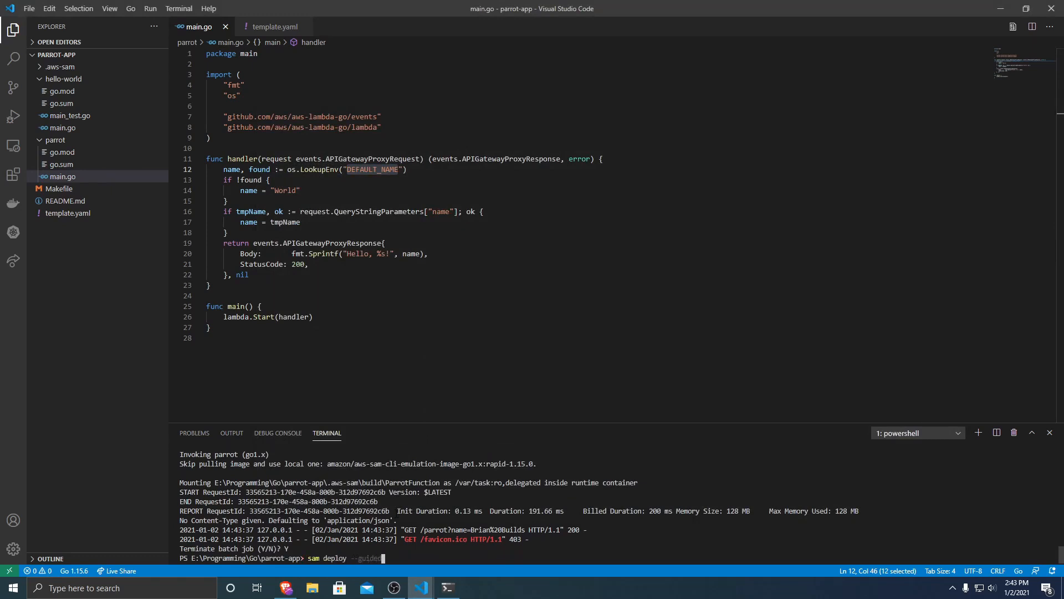
pyautogui.press('Enter')
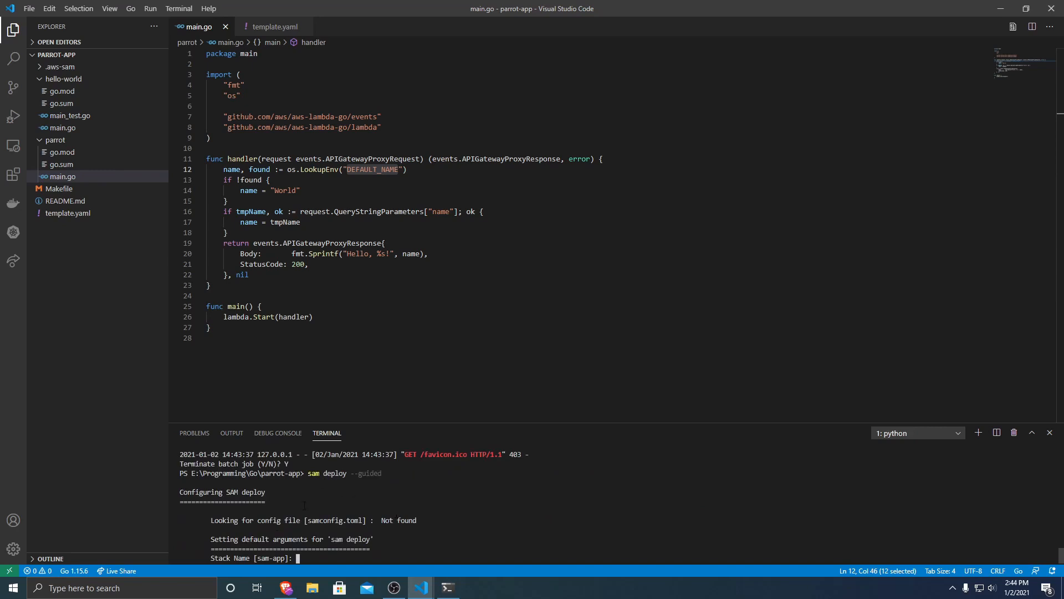
pyautogui.moveTo(347, 456)
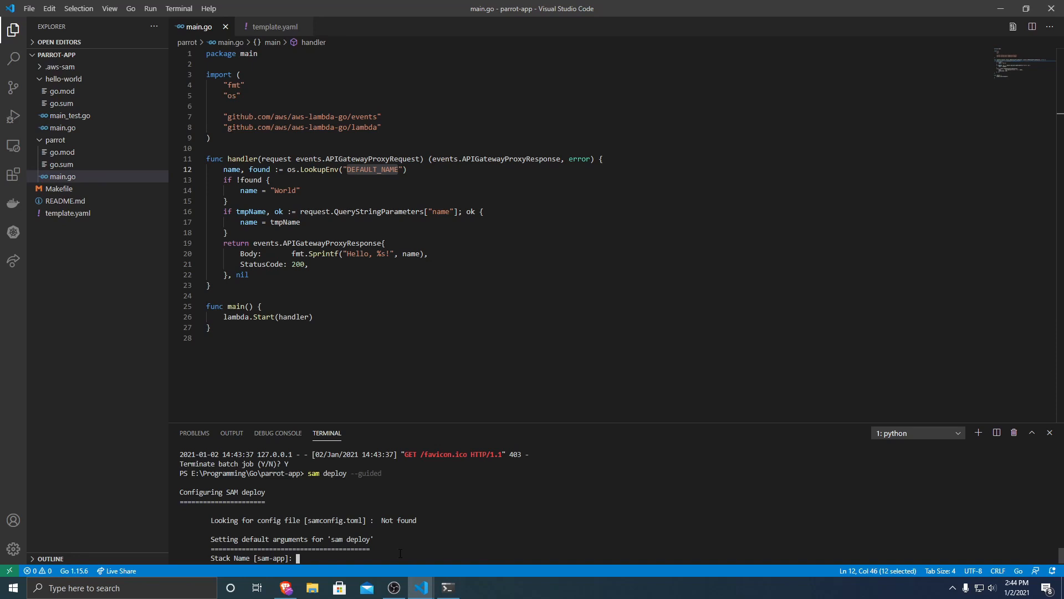
# Step: Enter parrot-app as the stack name for the guided deploy
pyautogui.write('parrot-')
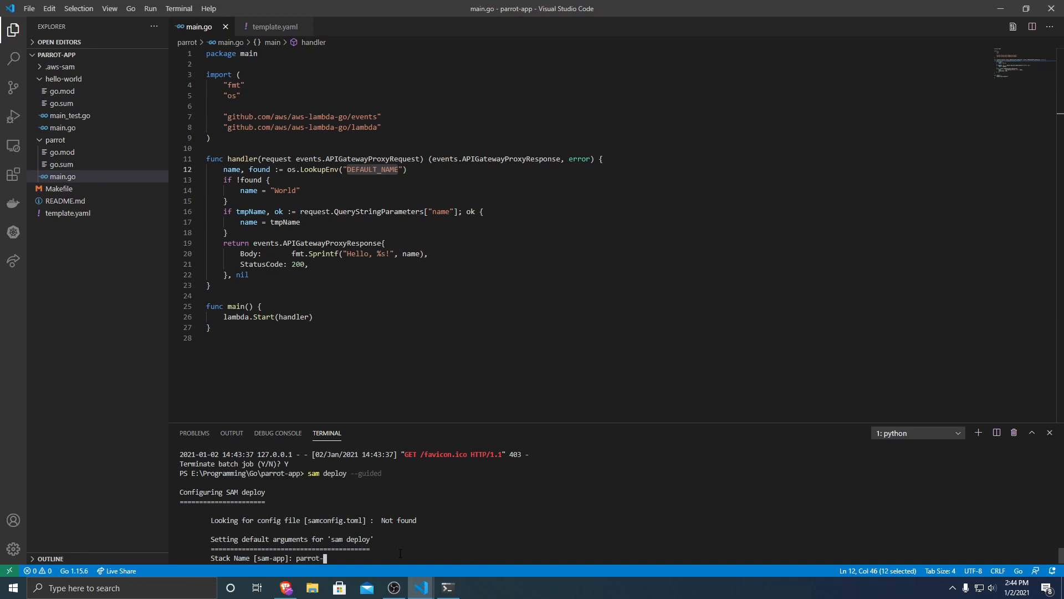
pyautogui.write('app')
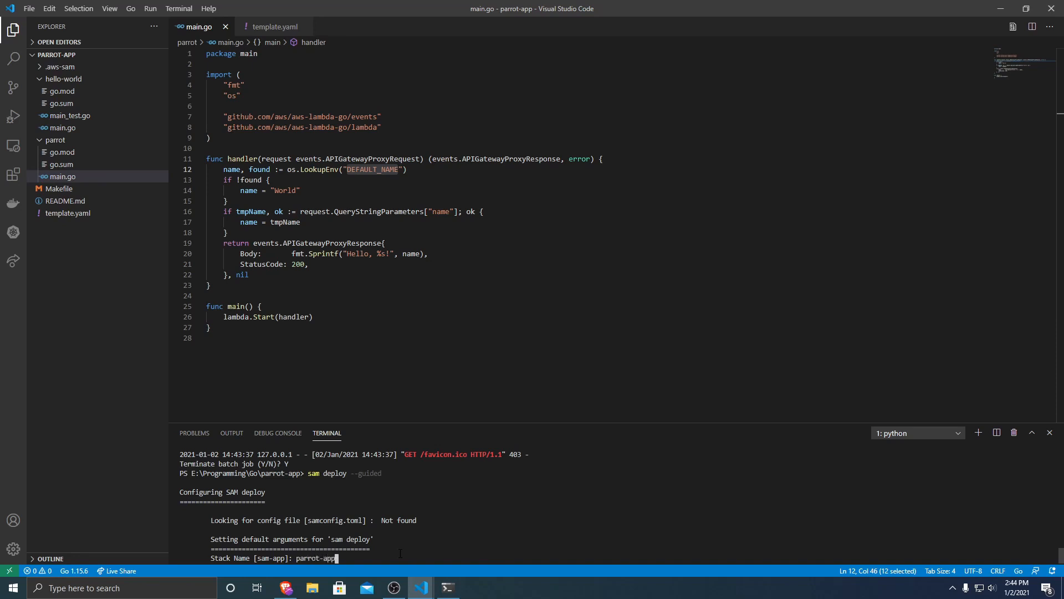
pyautogui.press('Enter')
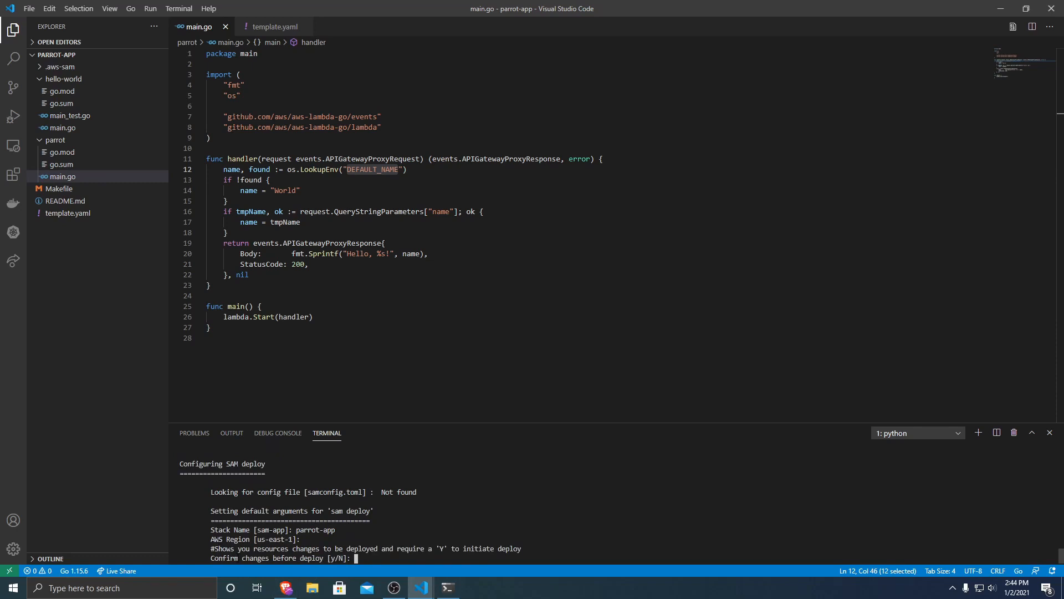
# Step: Answer Y to the IAM role, authorization and config prompts, keeping the default config file name
pyautogui.write('y')
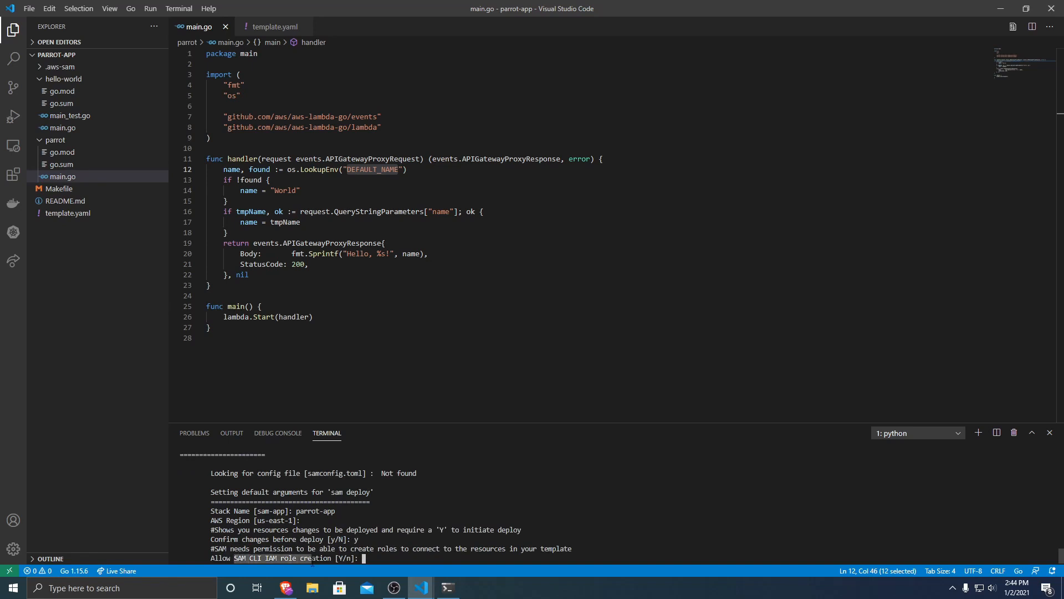
pyautogui.write('Y')
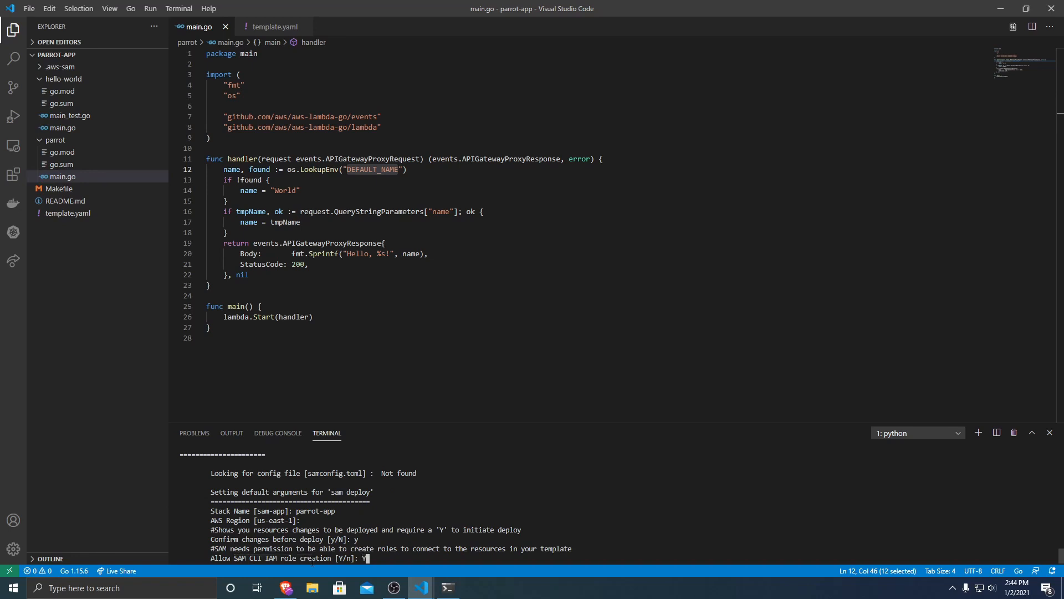
pyautogui.press('Enter')
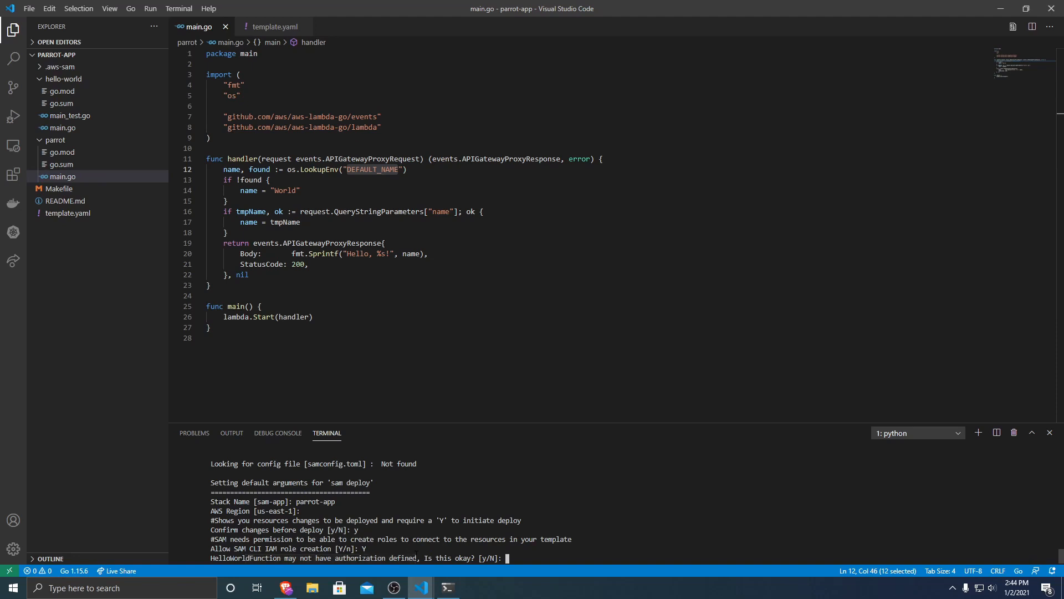
pyautogui.write('y')
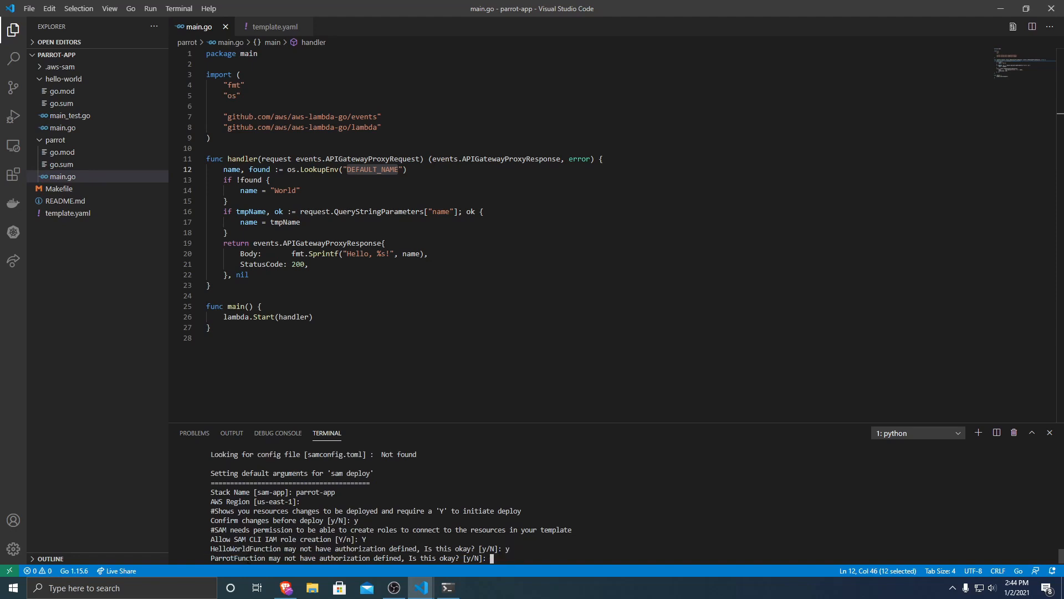
pyautogui.write('y')
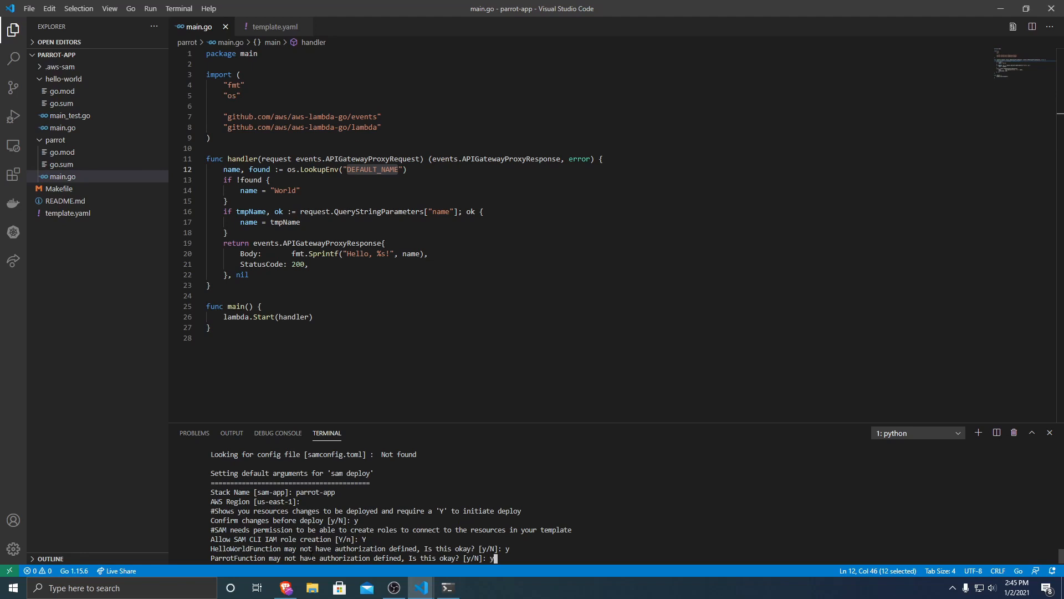
pyautogui.press('Enter')
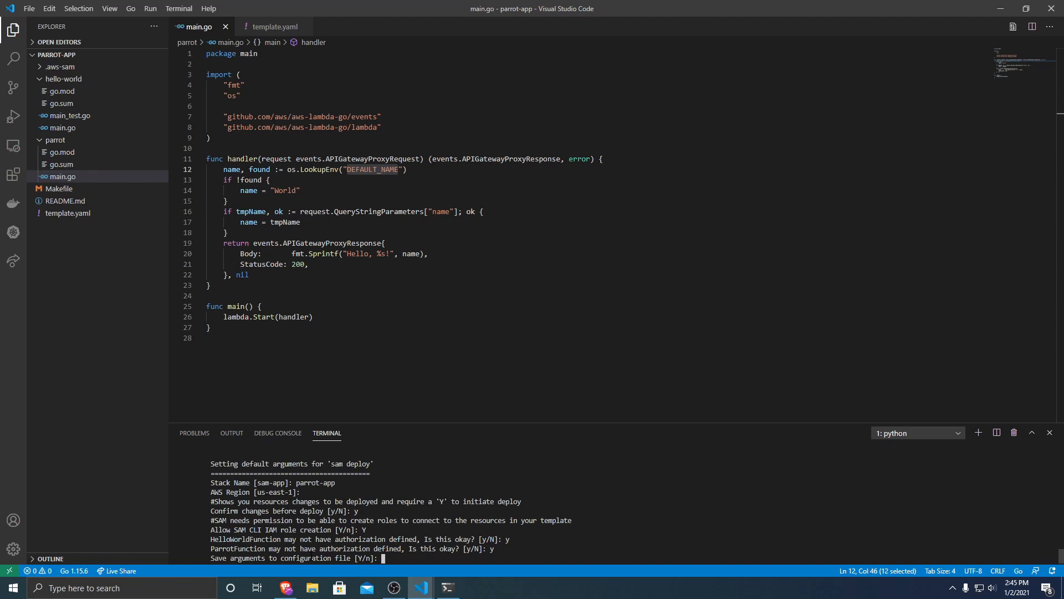
pyautogui.write('Y')
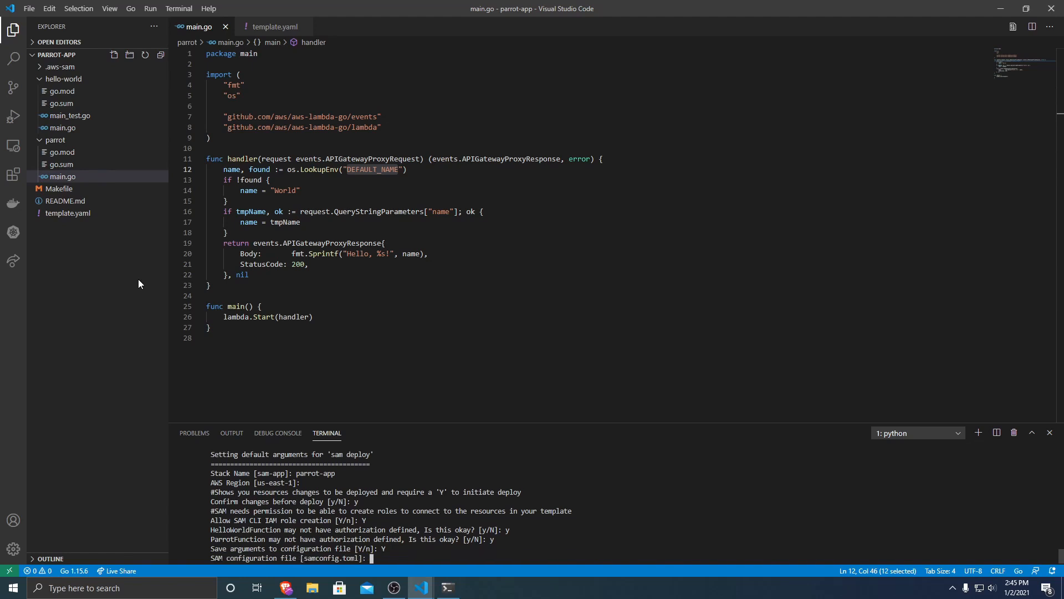
pyautogui.moveTo(319, 570)
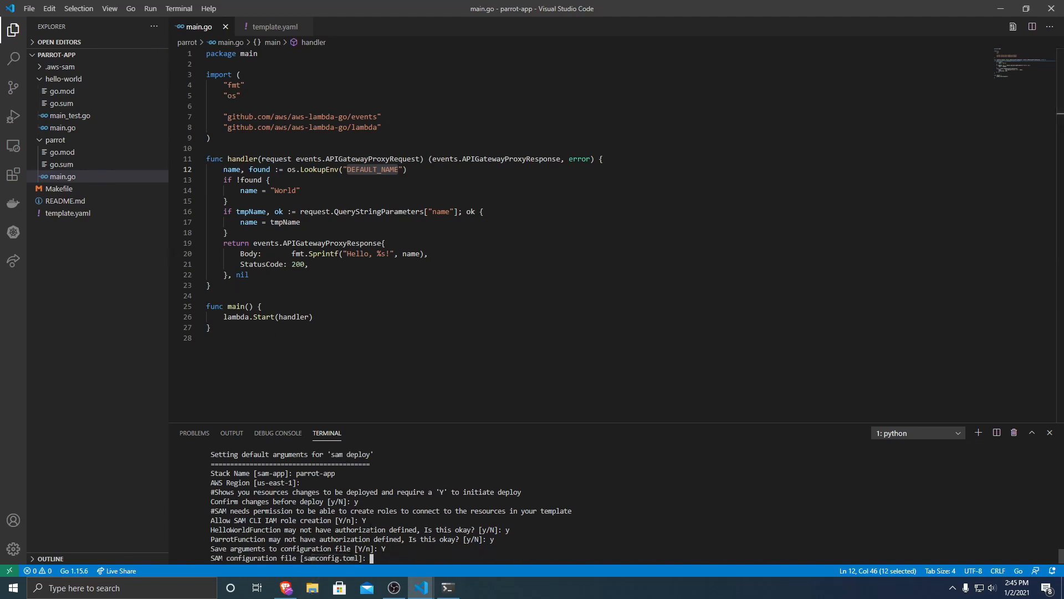
pyautogui.press('Enter')
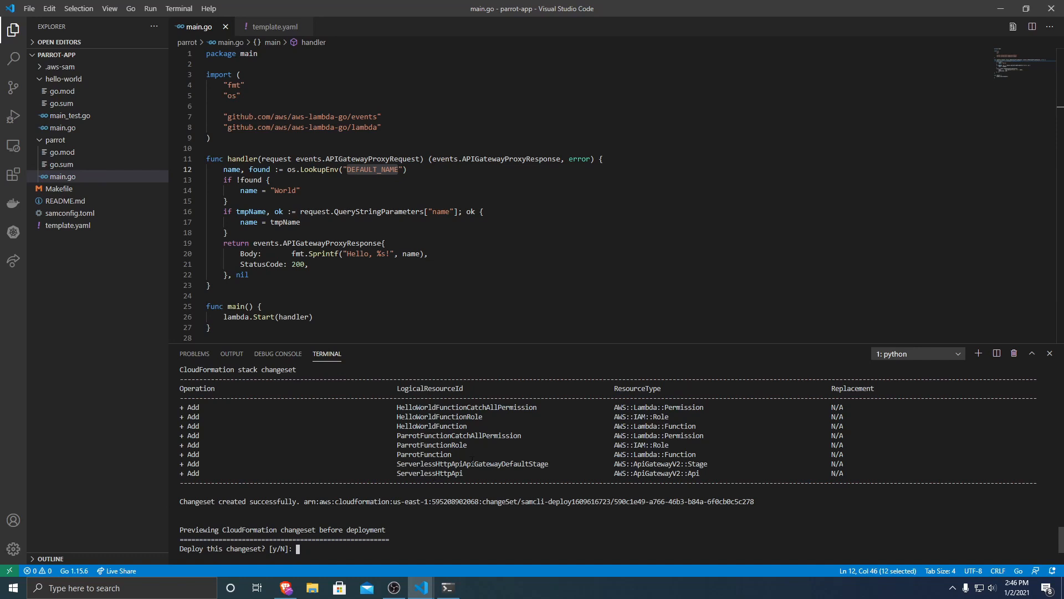
# Step: Answer y at 'Deploy this changeset?' to start creating the parrot-app stack
pyautogui.write('y')
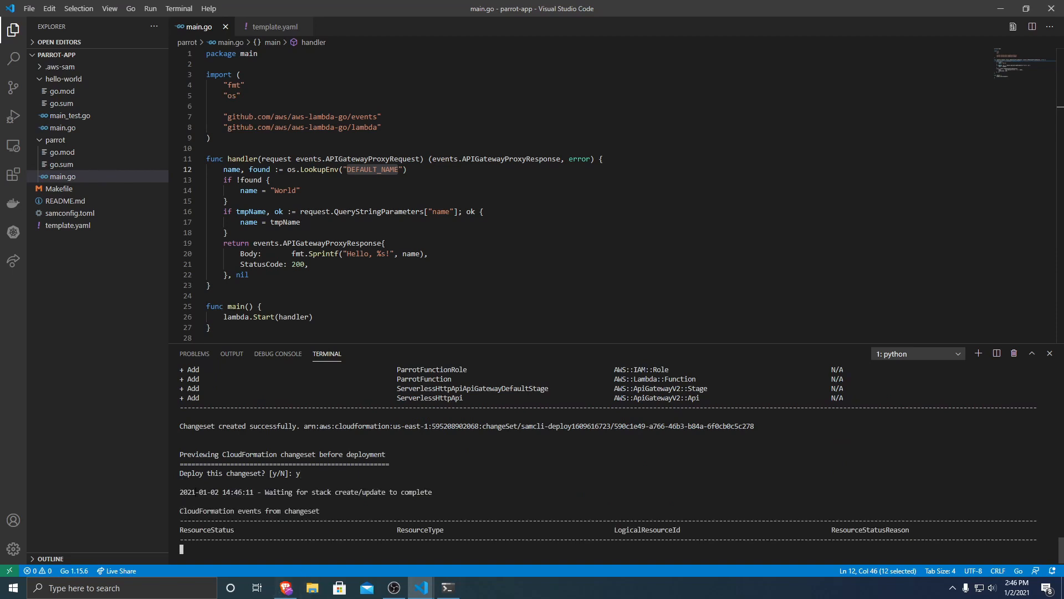
pyautogui.moveTo(343, 567)
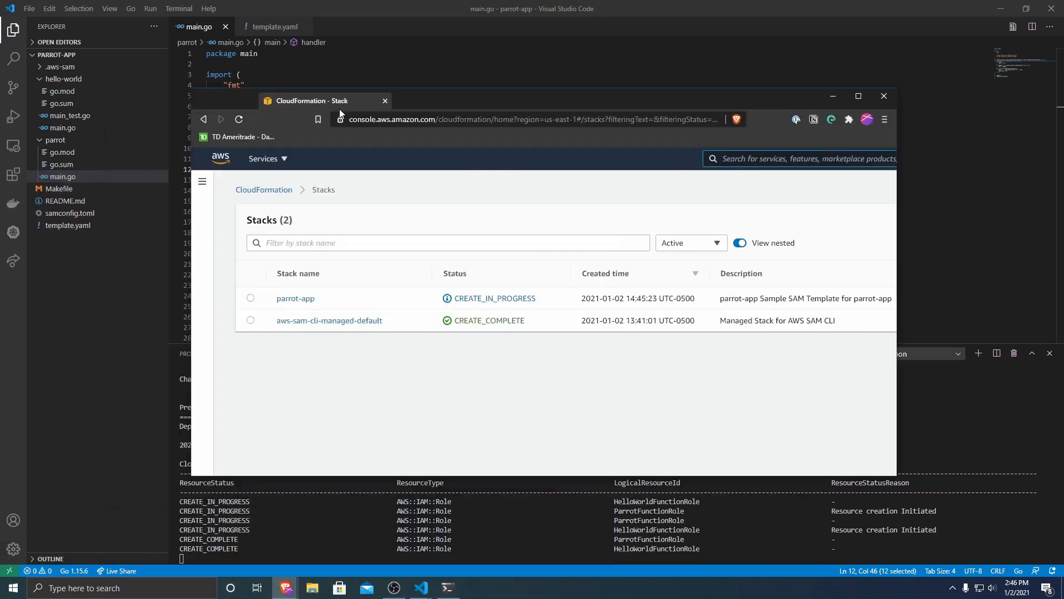
# Step: View the parrot-app stack's eight resources on its Resources tab in CloudFormation
pyautogui.click(859, 95)
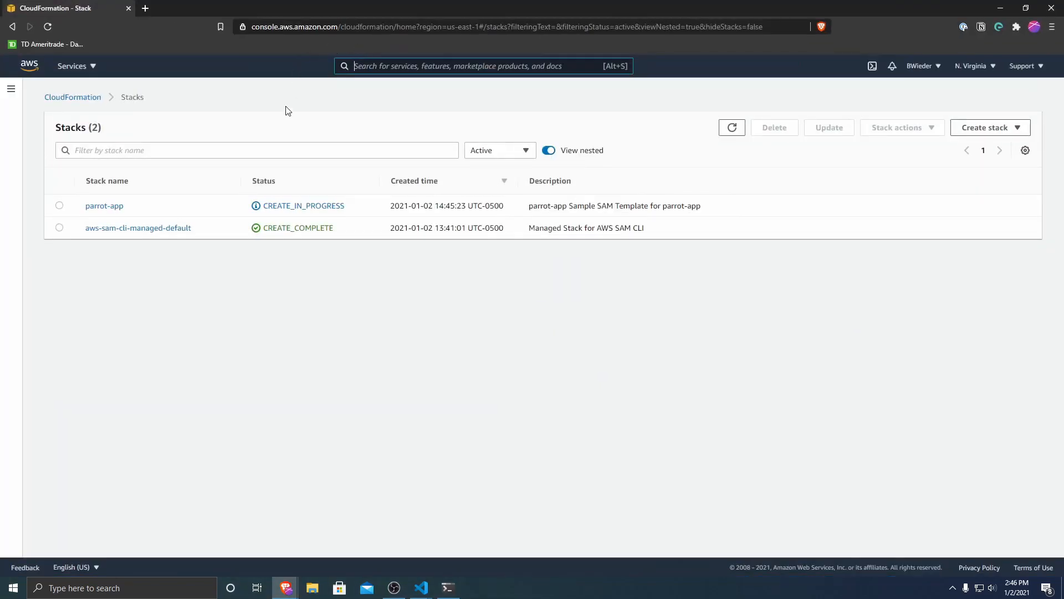
pyautogui.moveTo(313, 217)
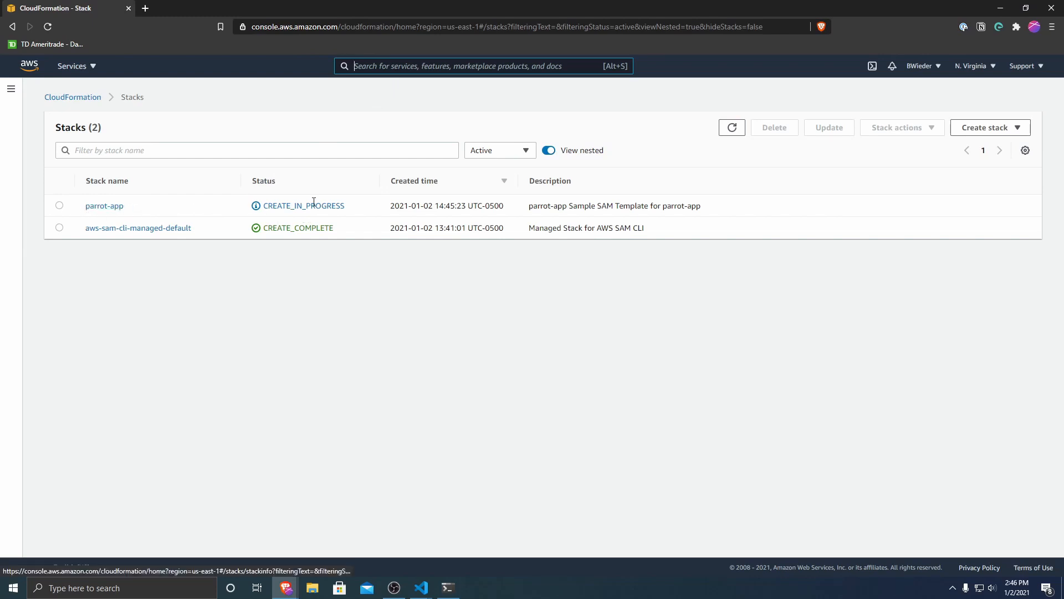
pyautogui.click(104, 206)
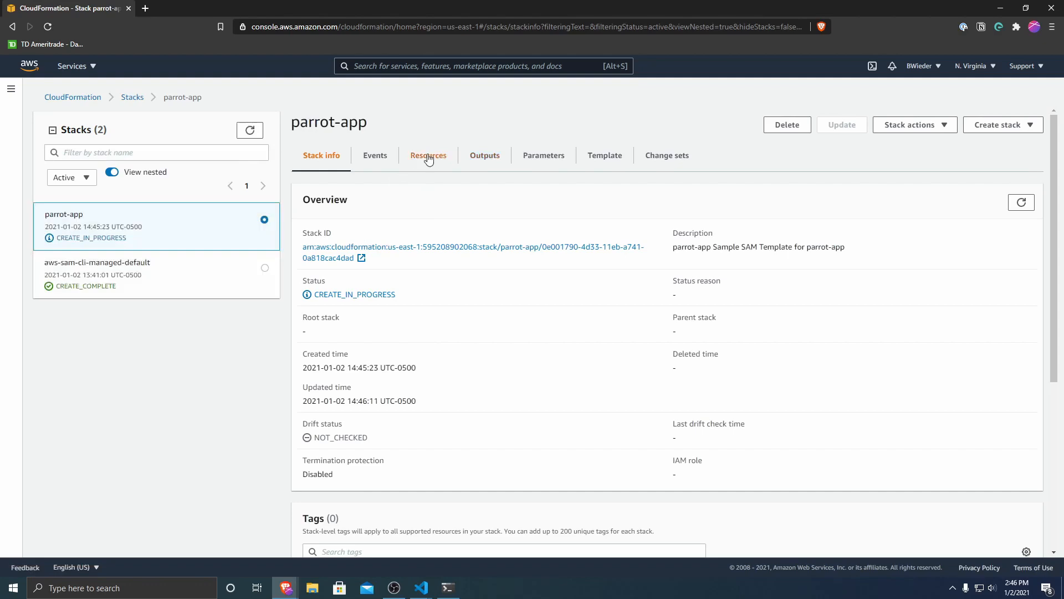
pyautogui.click(428, 155)
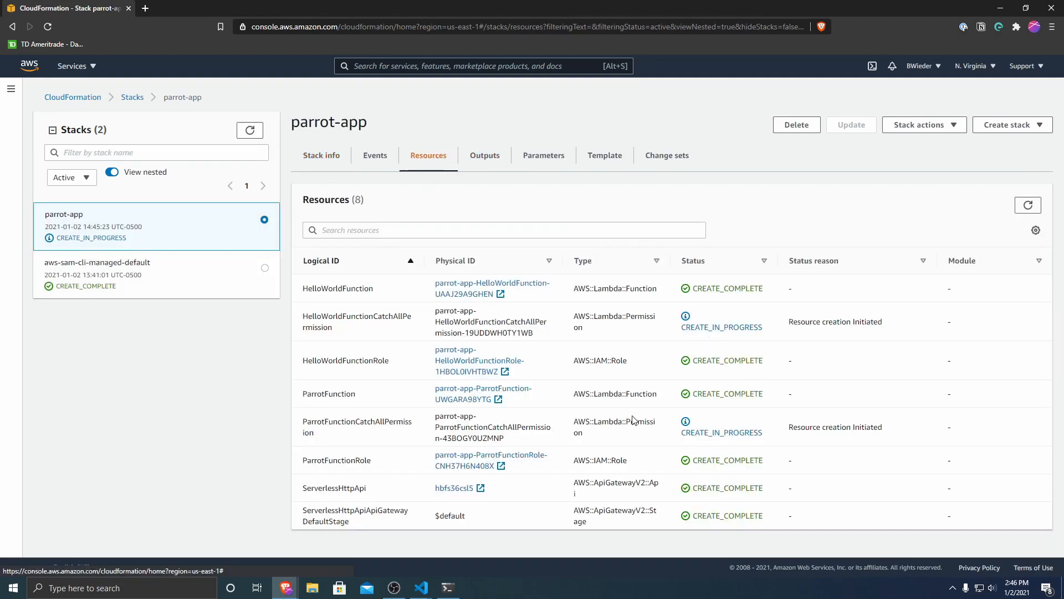
pyautogui.click(448, 588)
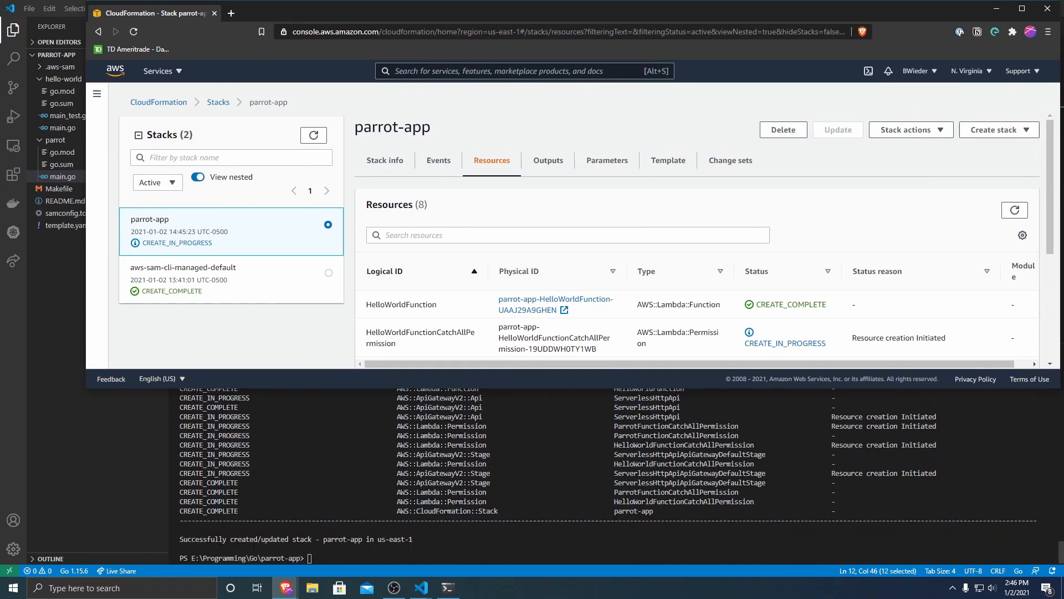
pyautogui.moveTo(468, 111)
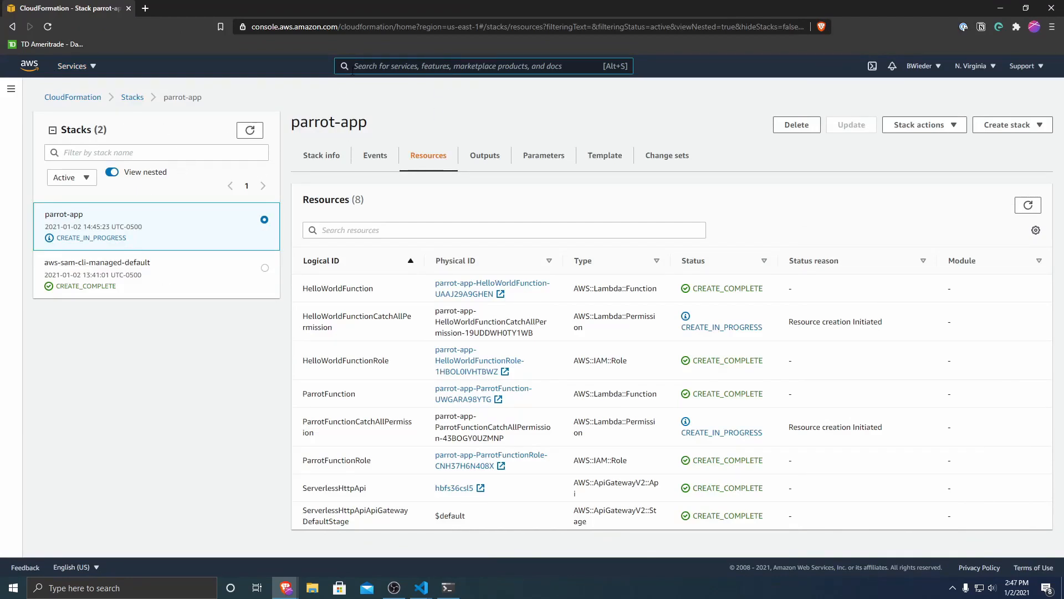
# Step: Find API Gateway via the 'api' search, open parrot-app, and load its invoke URL in a new tab
pyautogui.write('api')
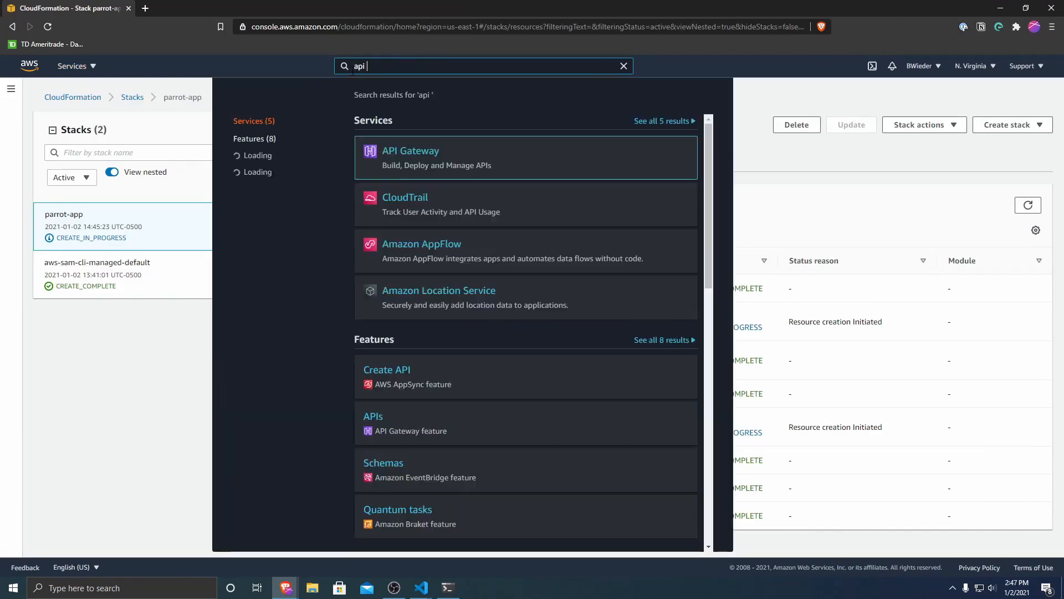
pyautogui.click(404, 156)
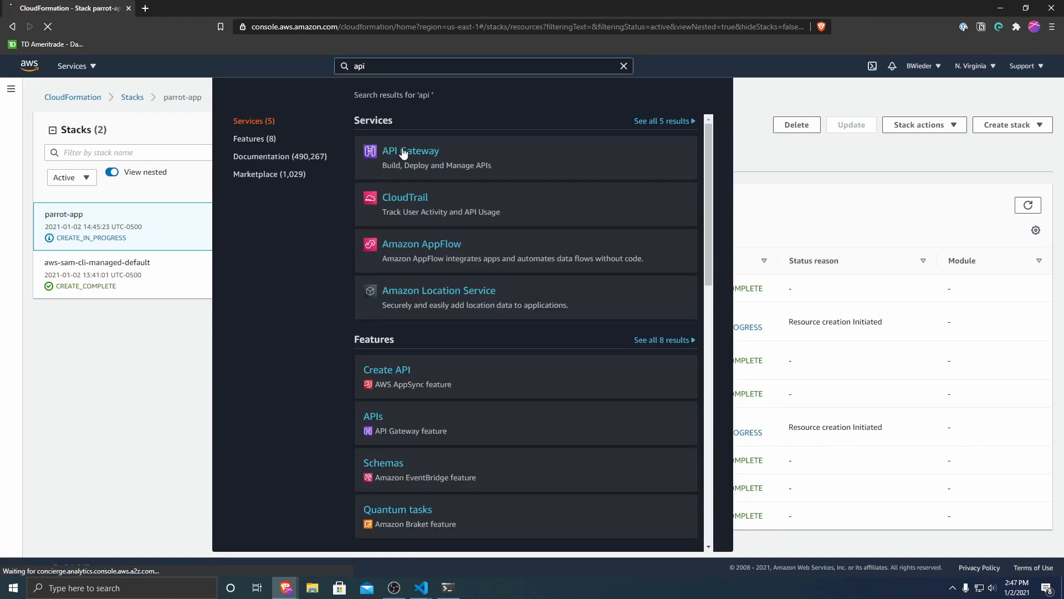
pyautogui.click(410, 151)
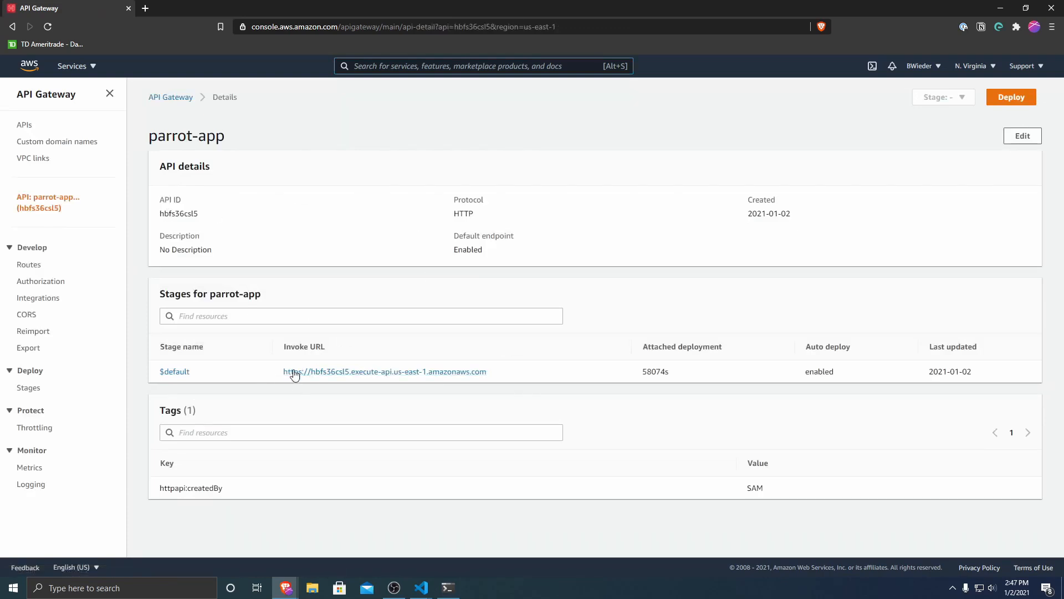
pyautogui.rightClick(295, 372)
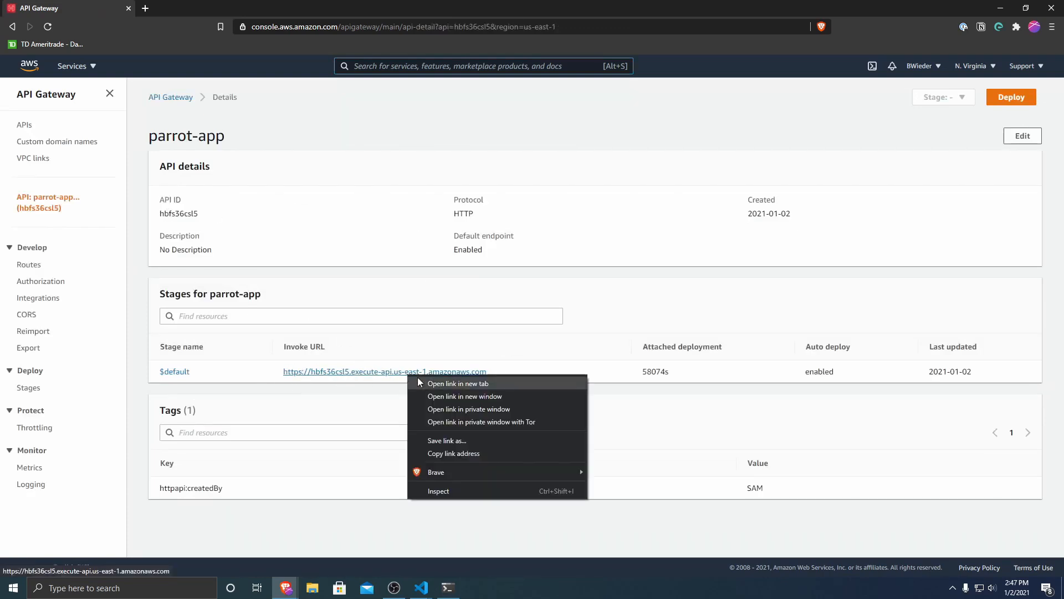
pyautogui.click(459, 382)
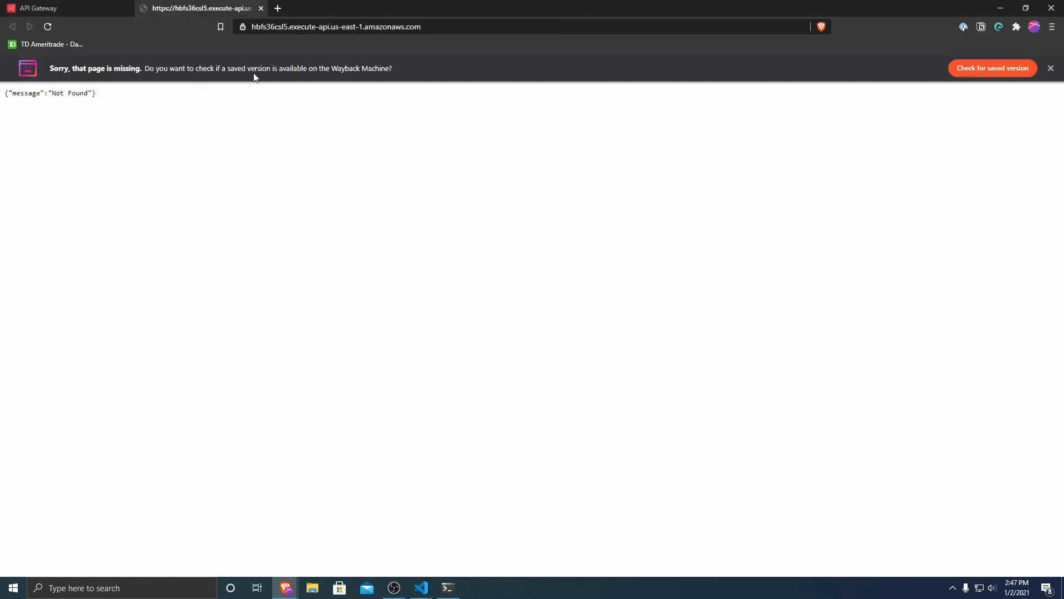
# Step: Switch back to the parrot-app API details tab in API Gateway
pyautogui.click(501, 26)
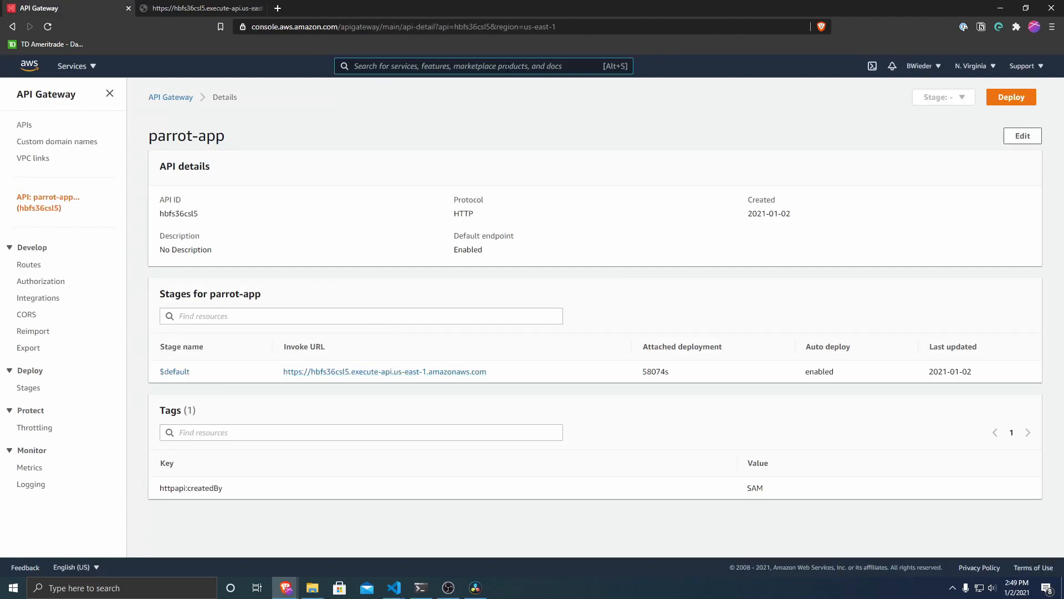
# Step: Search 'cloudformation', open the parrot-app stack, and confirm deleting it
pyautogui.write('cl')
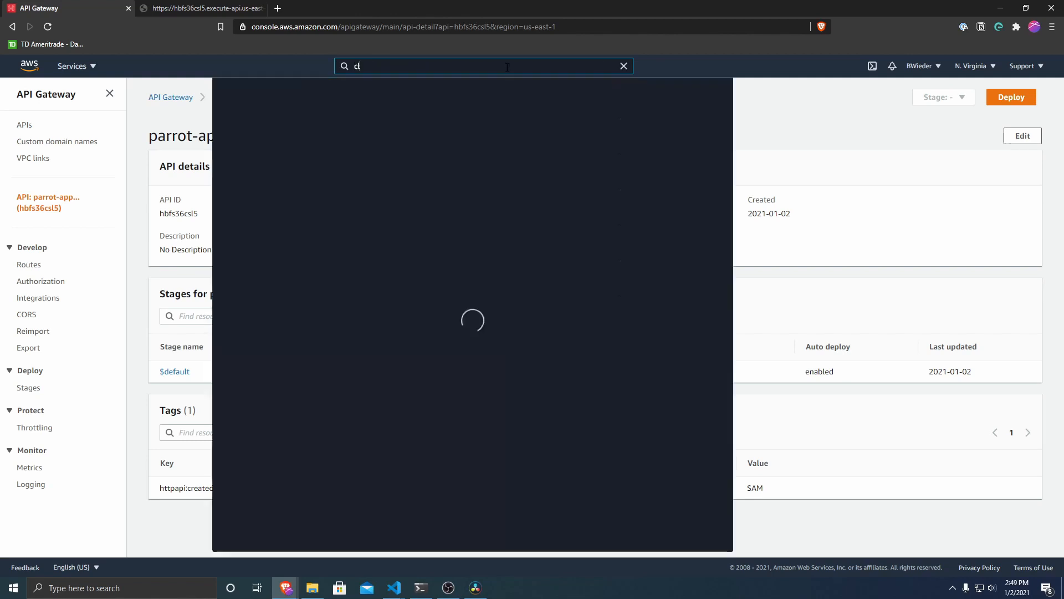
pyautogui.write('loudformation')
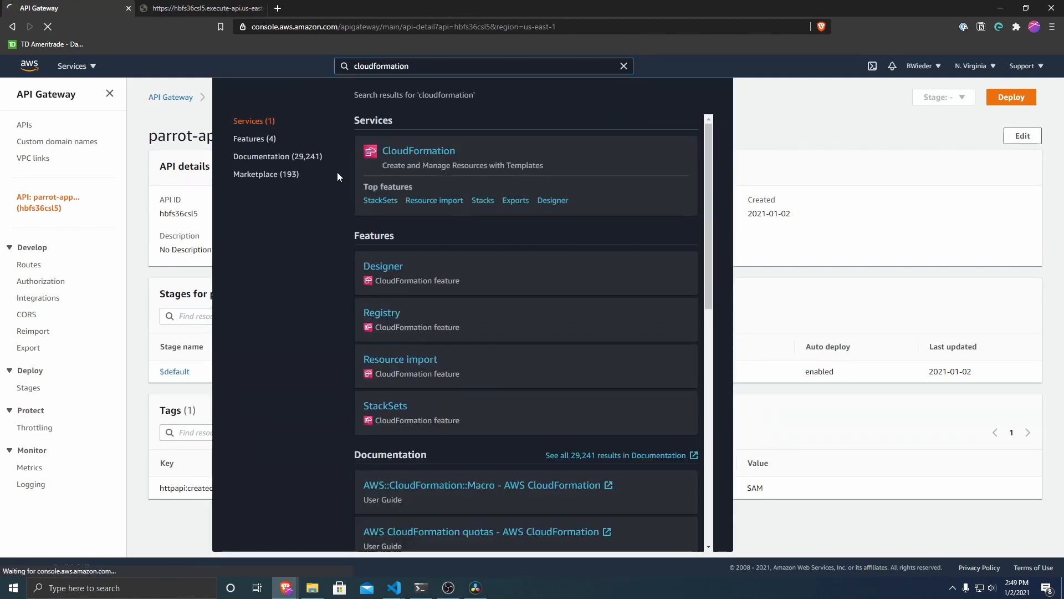
pyautogui.click(418, 150)
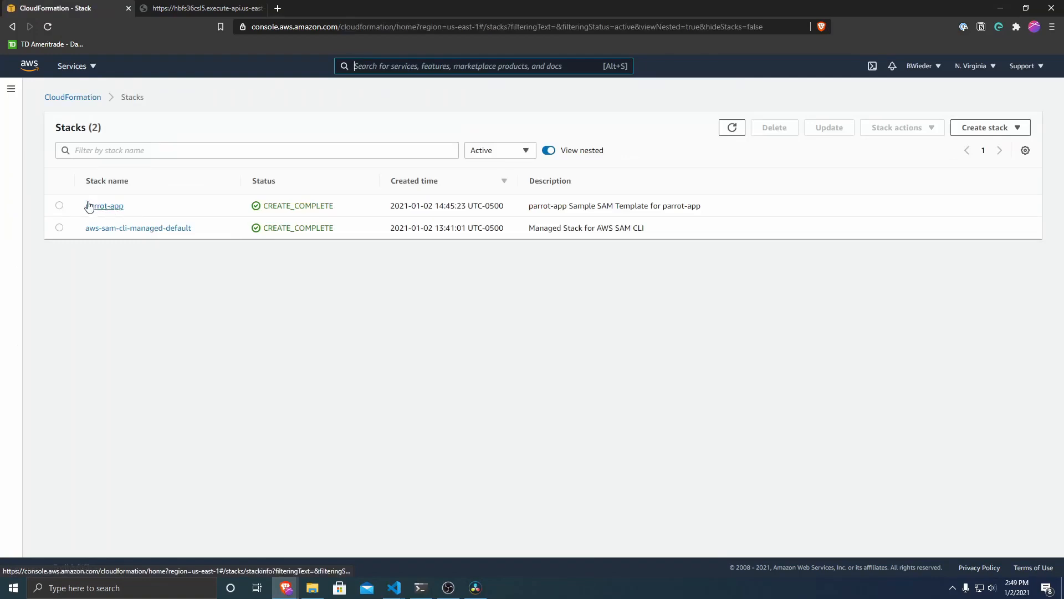
pyautogui.click(104, 207)
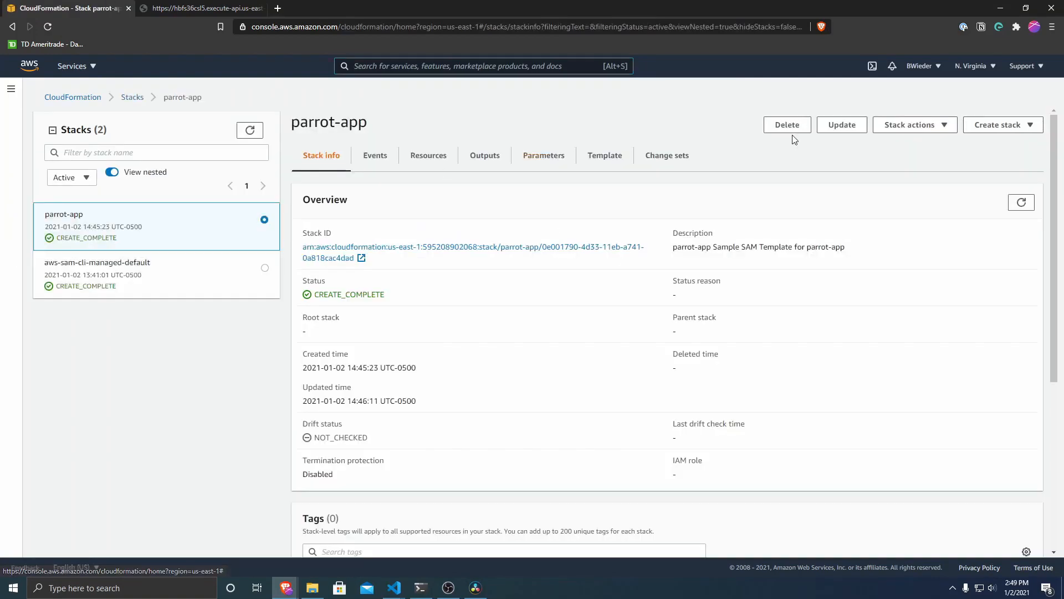
pyautogui.click(787, 124)
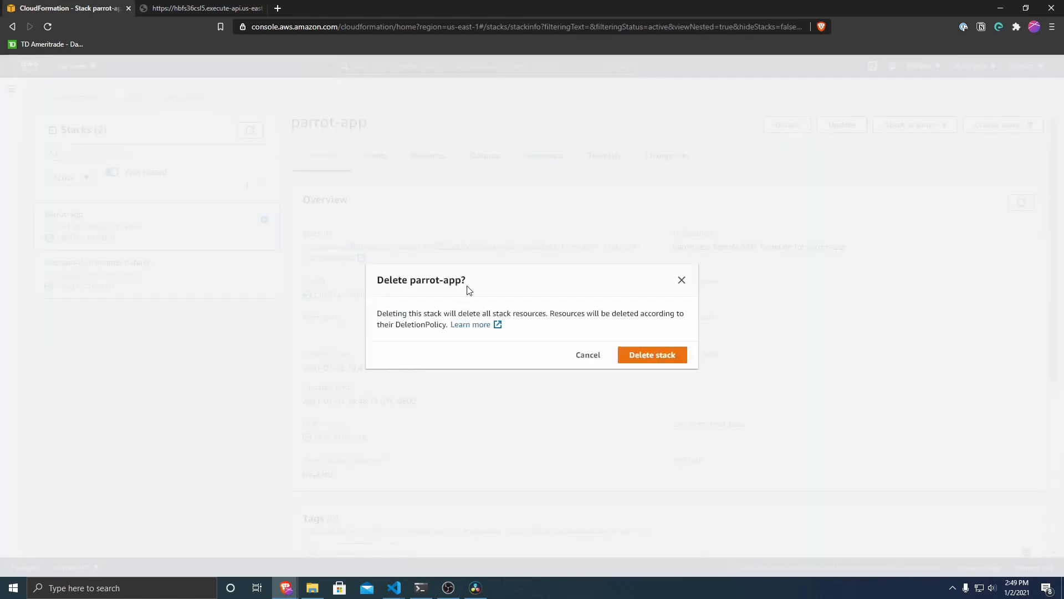
pyautogui.click(652, 355)
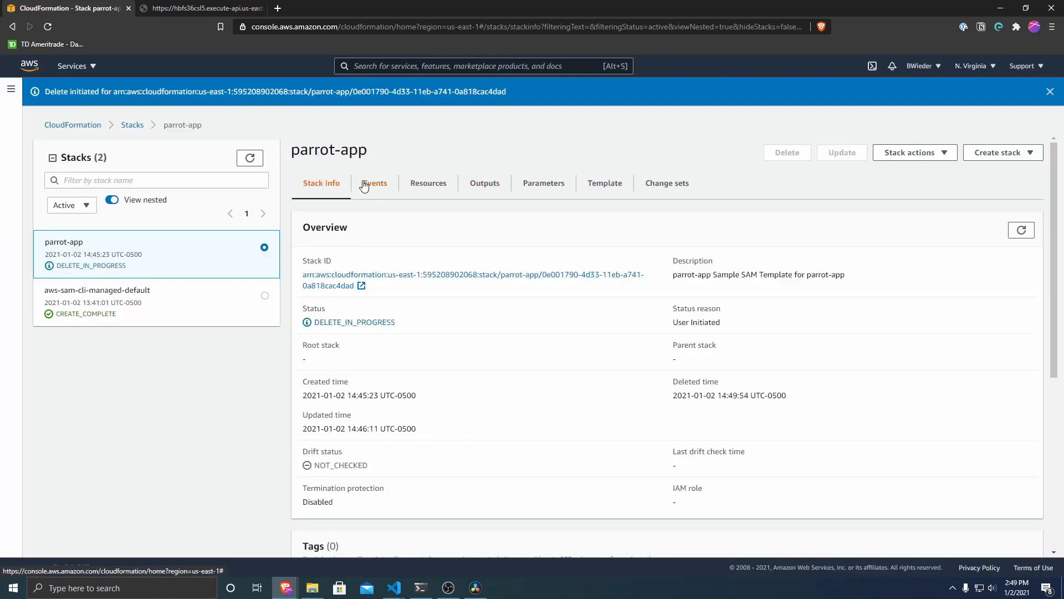
# Step: Refresh the stack's Resources until all eight show DELETE_COMPLETE
pyautogui.click(428, 183)
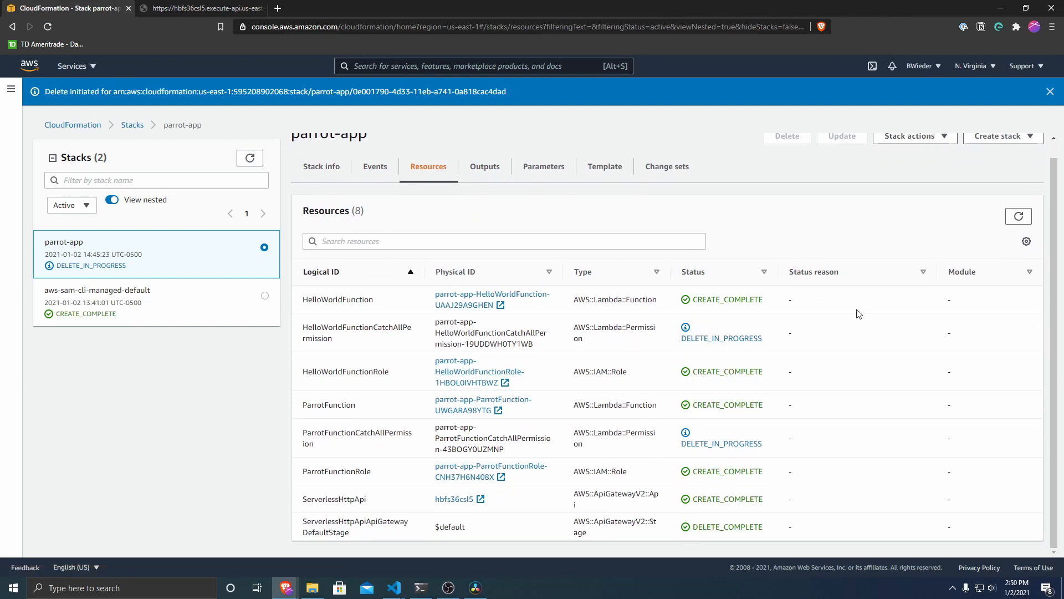
pyautogui.click(1017, 216)
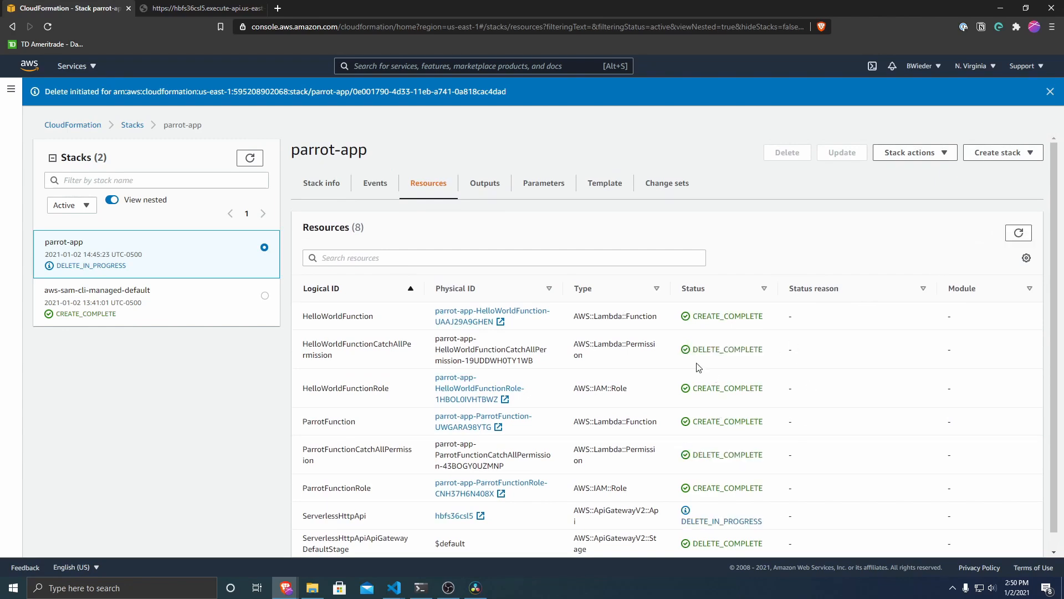
pyautogui.scroll(-3)
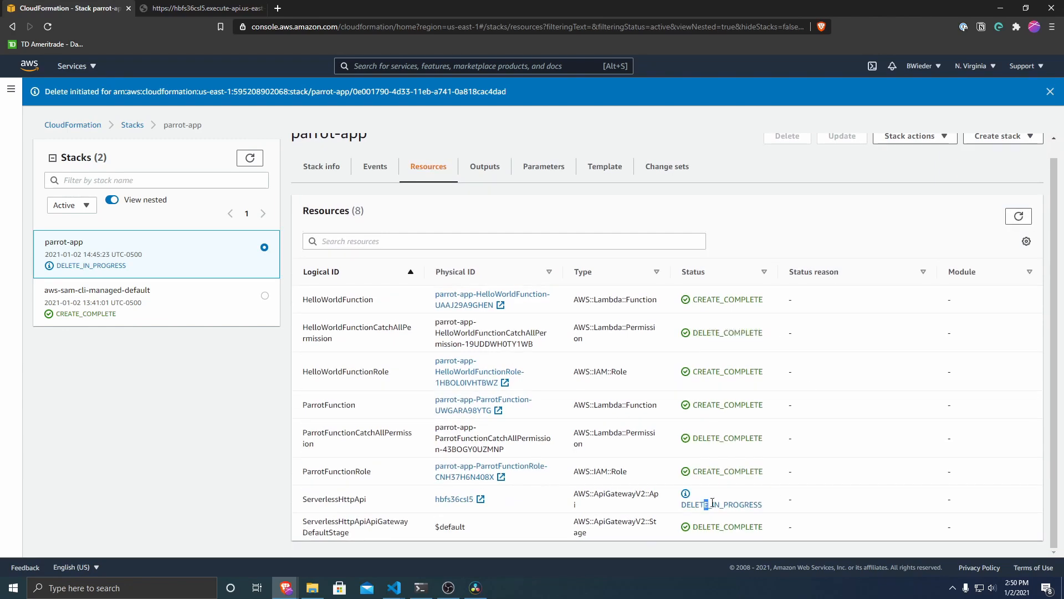
pyautogui.click(1018, 216)
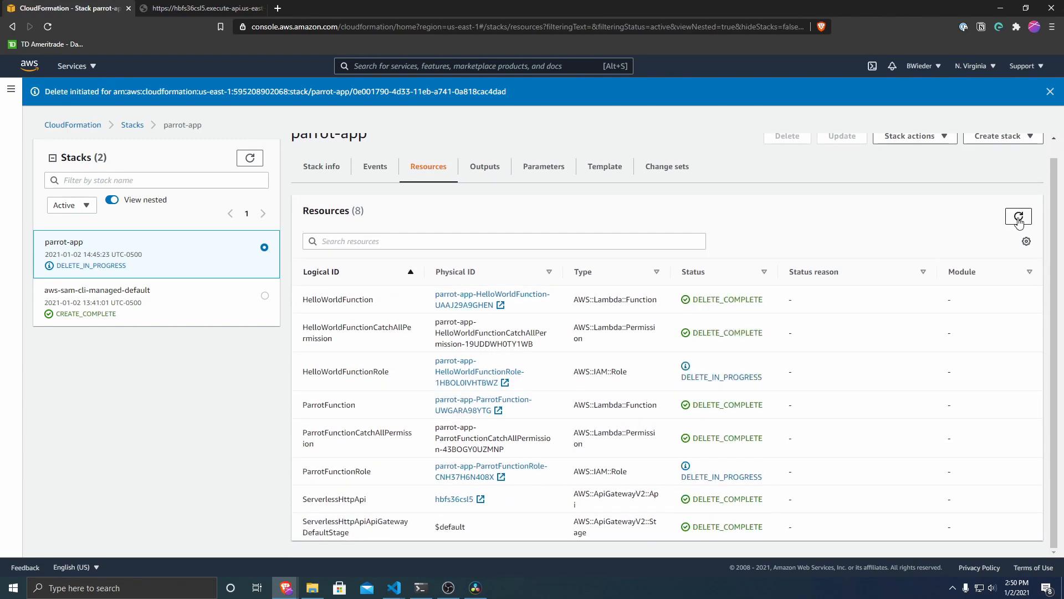
pyautogui.click(1018, 216)
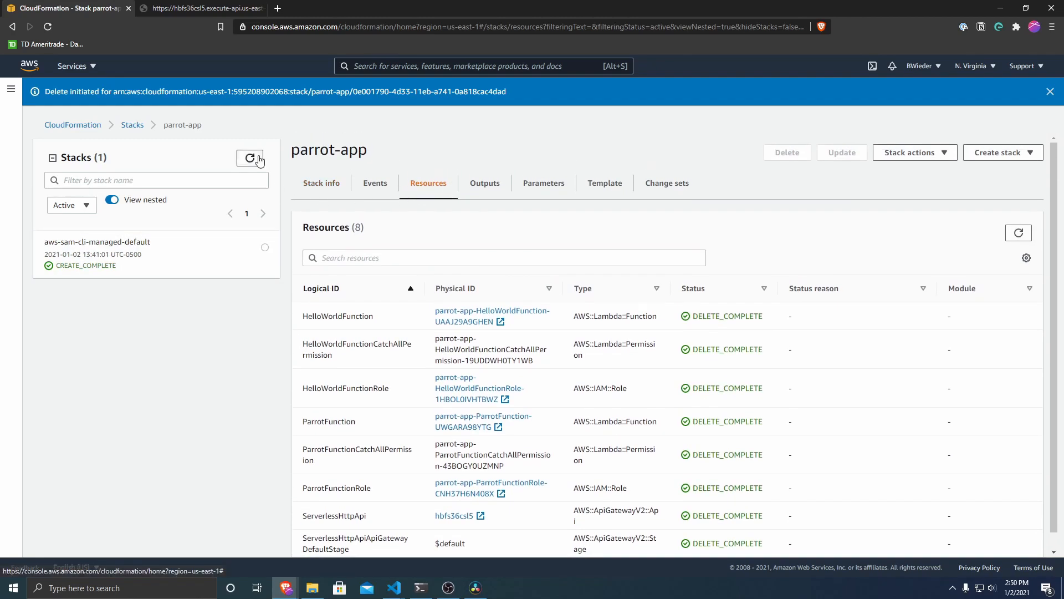
# Step: Return to the stacks list, then go to the Lambda functions page
pyautogui.click(131, 124)
pyautogui.write('lambda')
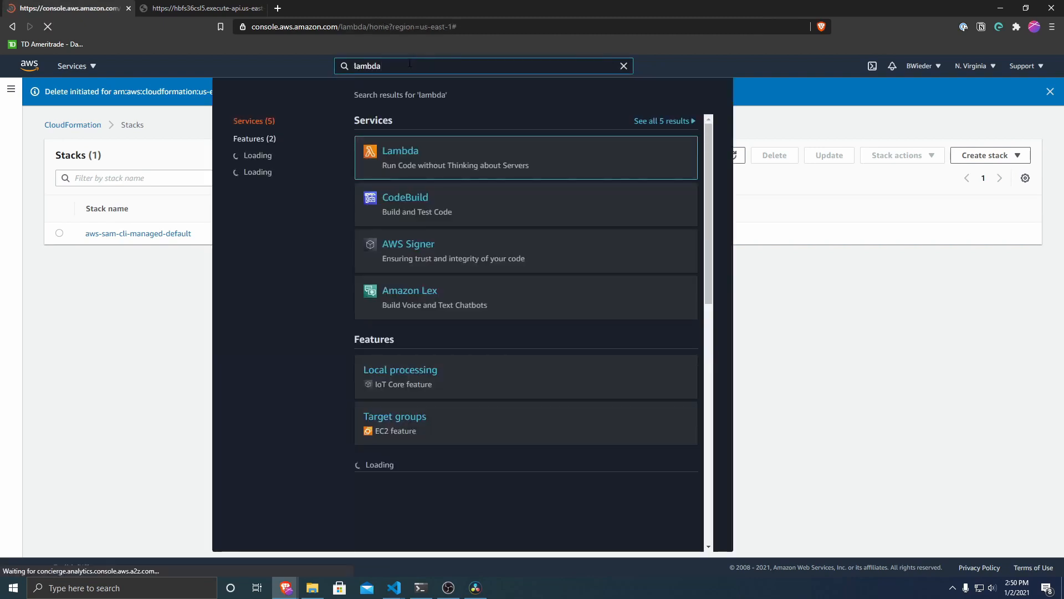
pyautogui.click(200, 9)
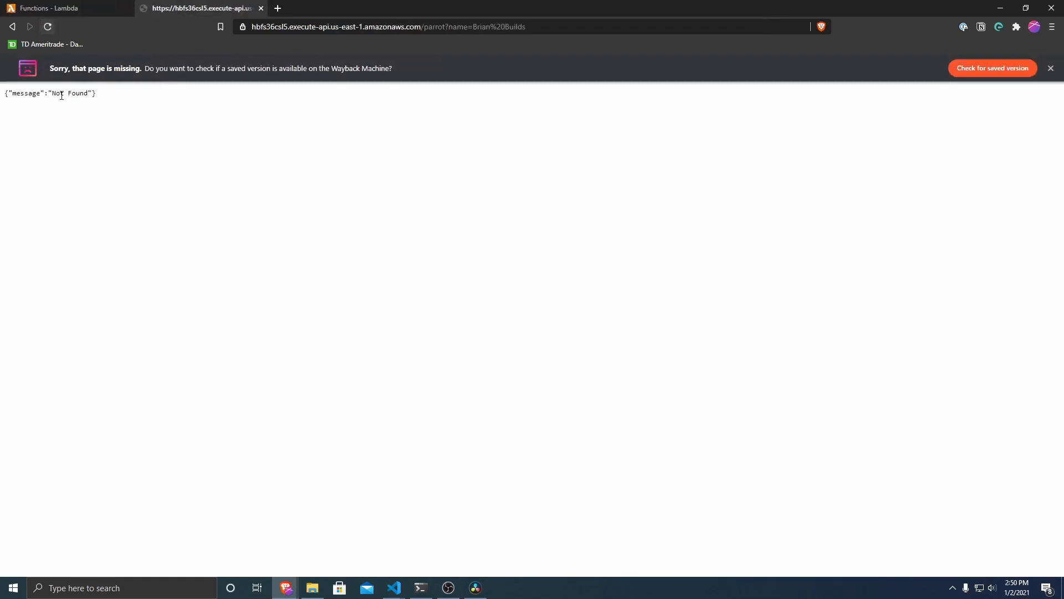
pyautogui.moveTo(268, 11)
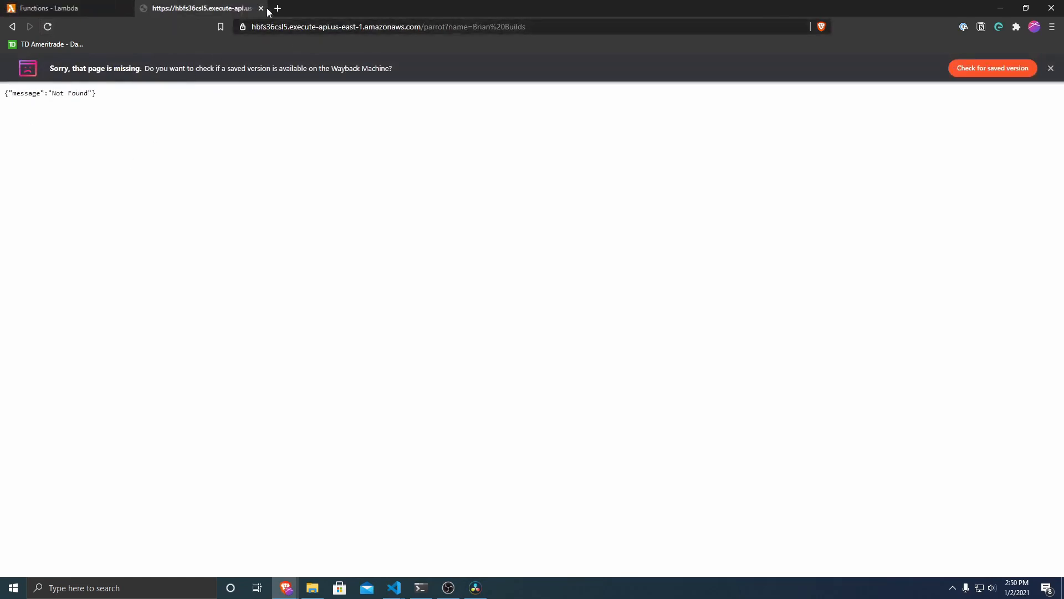
pyautogui.moveTo(262, 10)
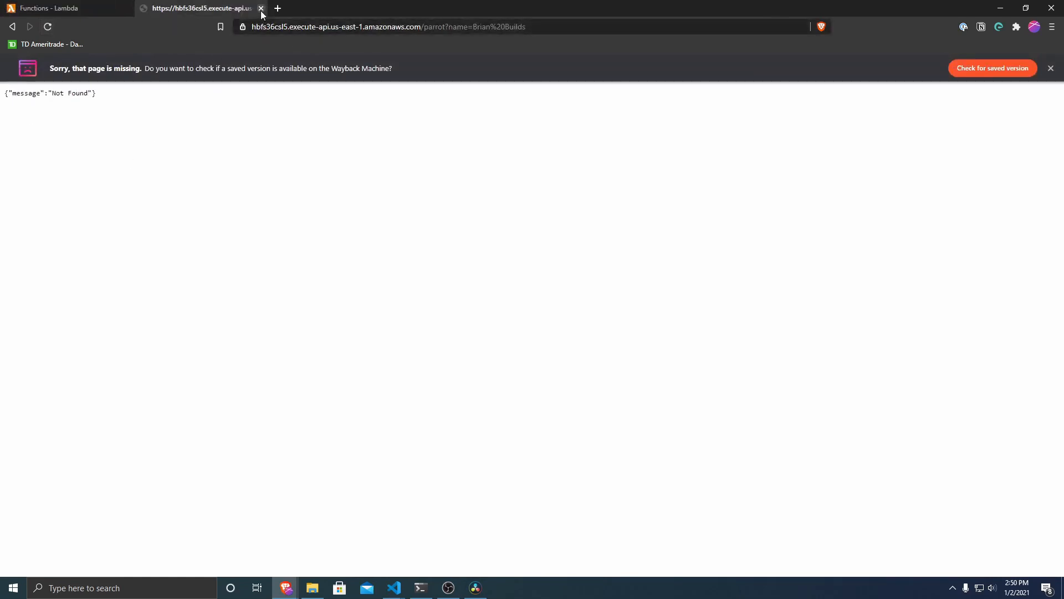